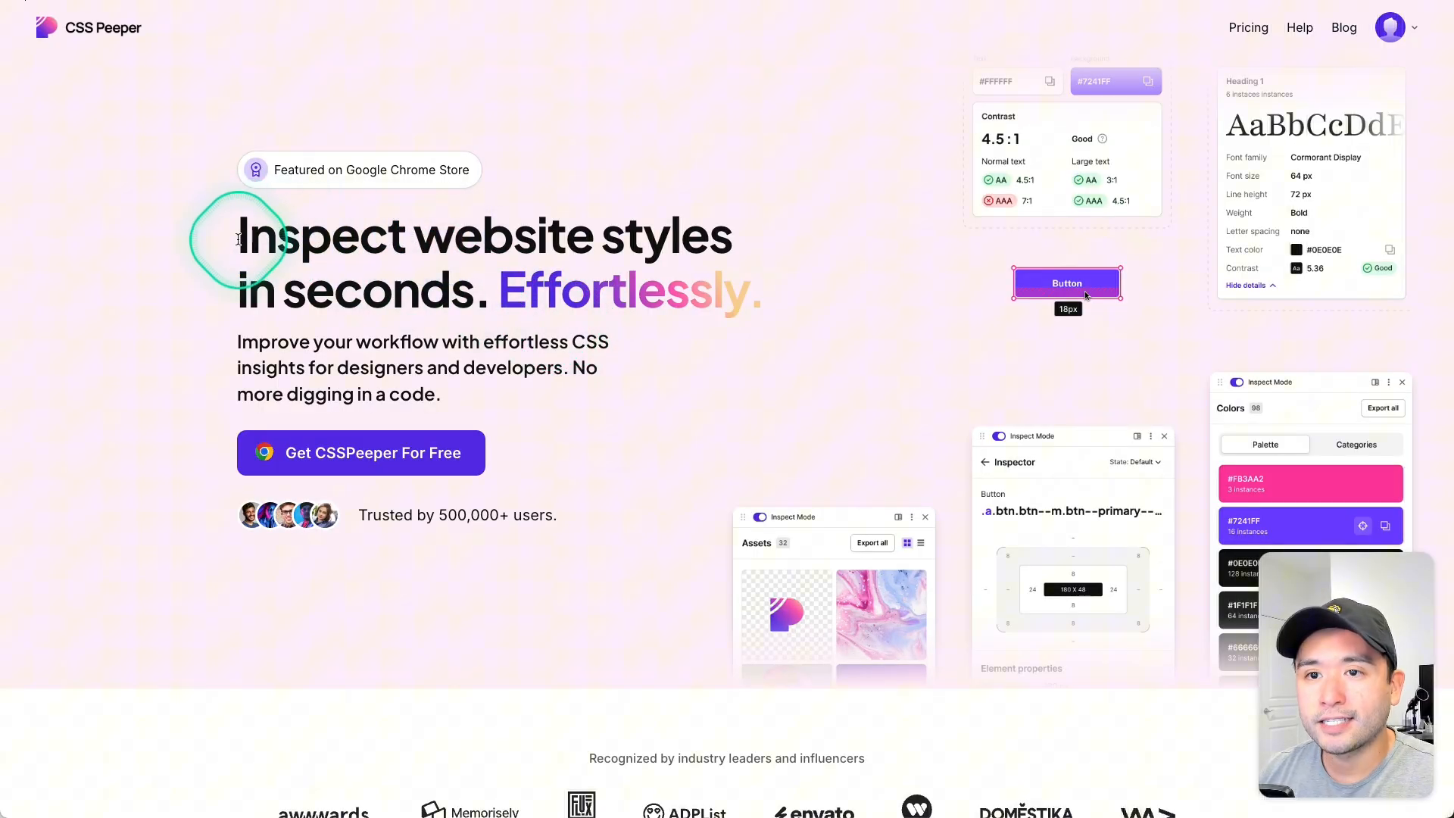
Browse the CSS Peeper deal page down to the $29 lifetime License Tier 1 plan.
scroll(down, 3)
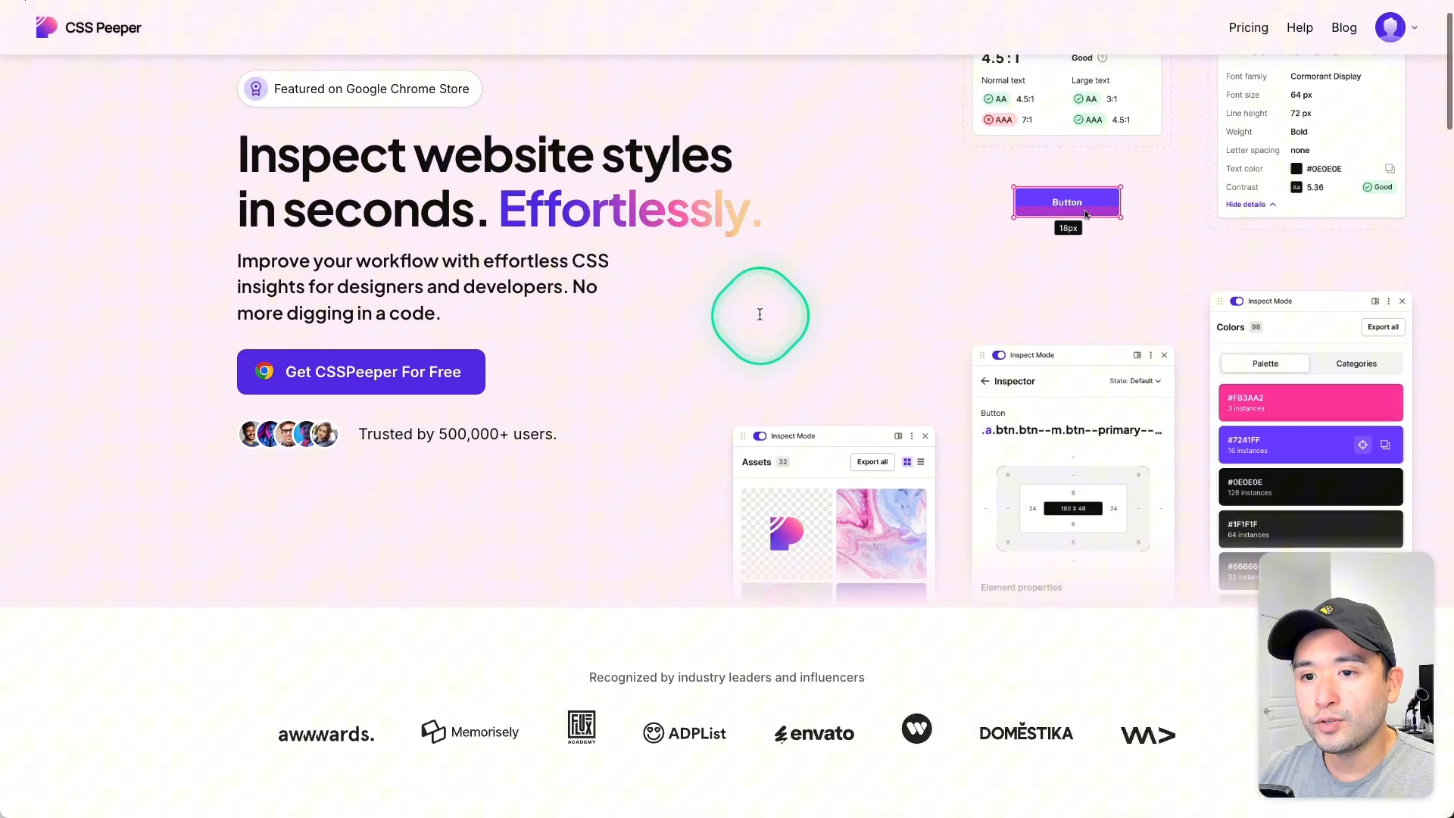
scroll(down, 3)
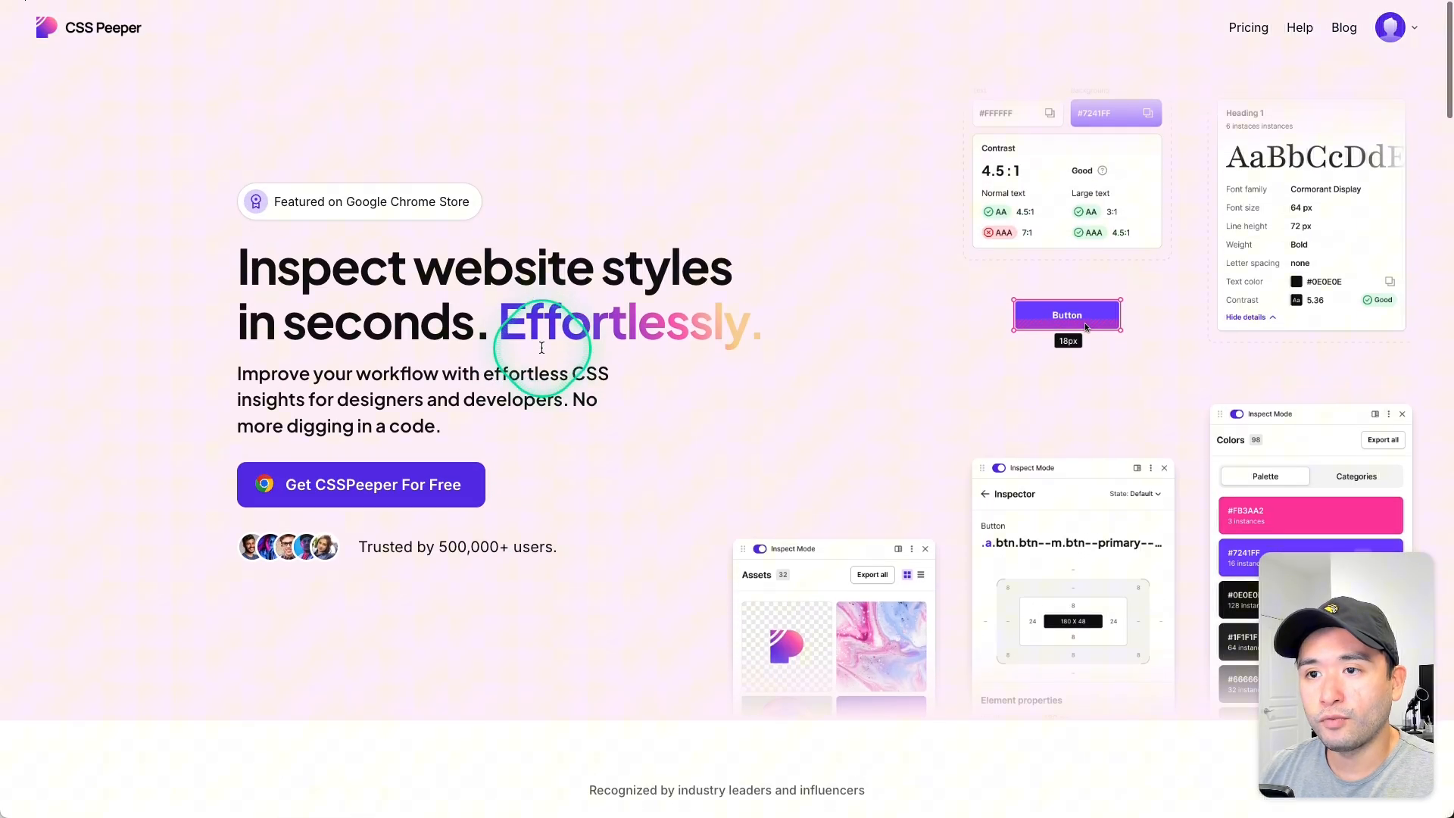
right_click(319, 236)
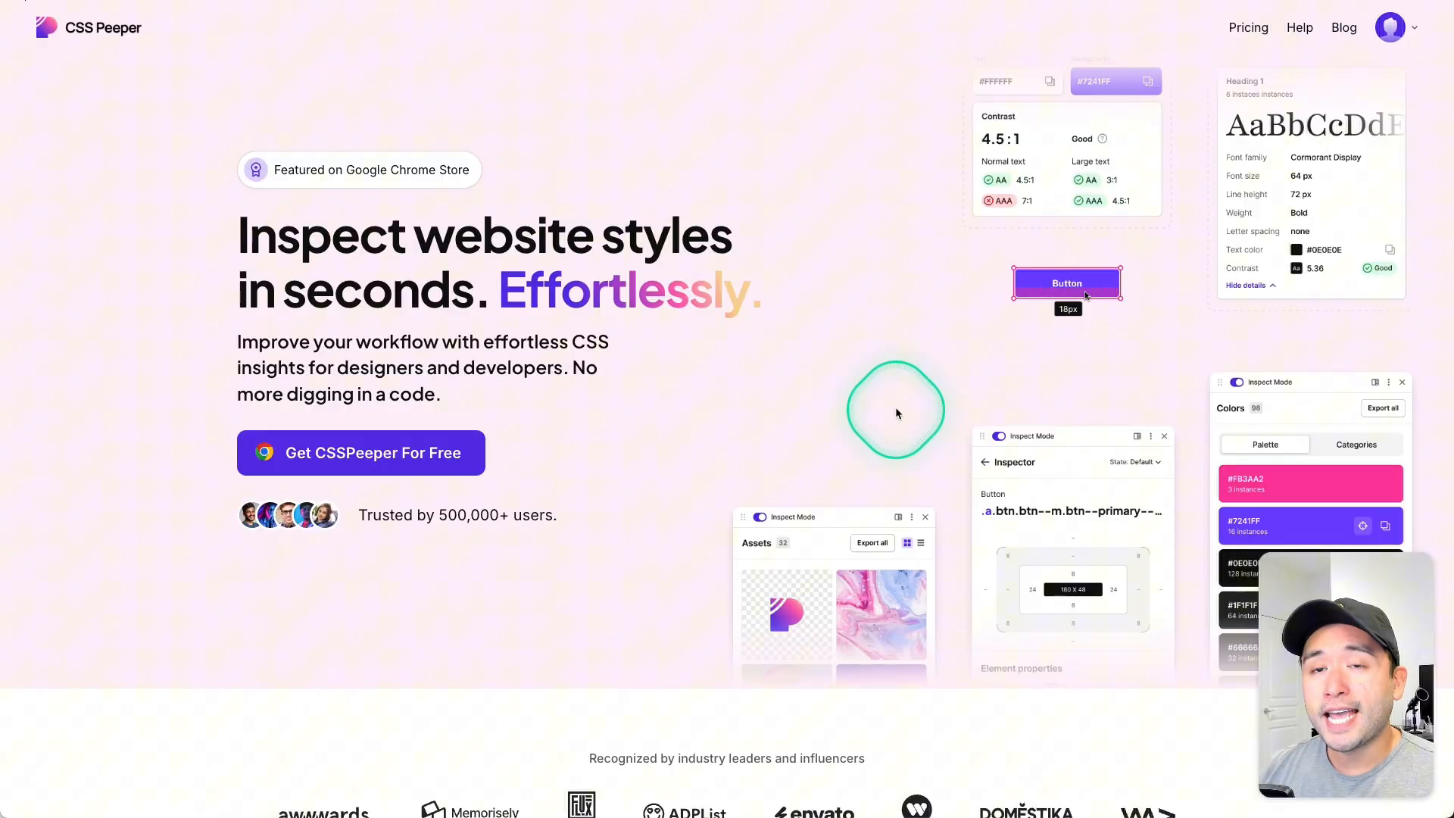
scroll(down, 3)
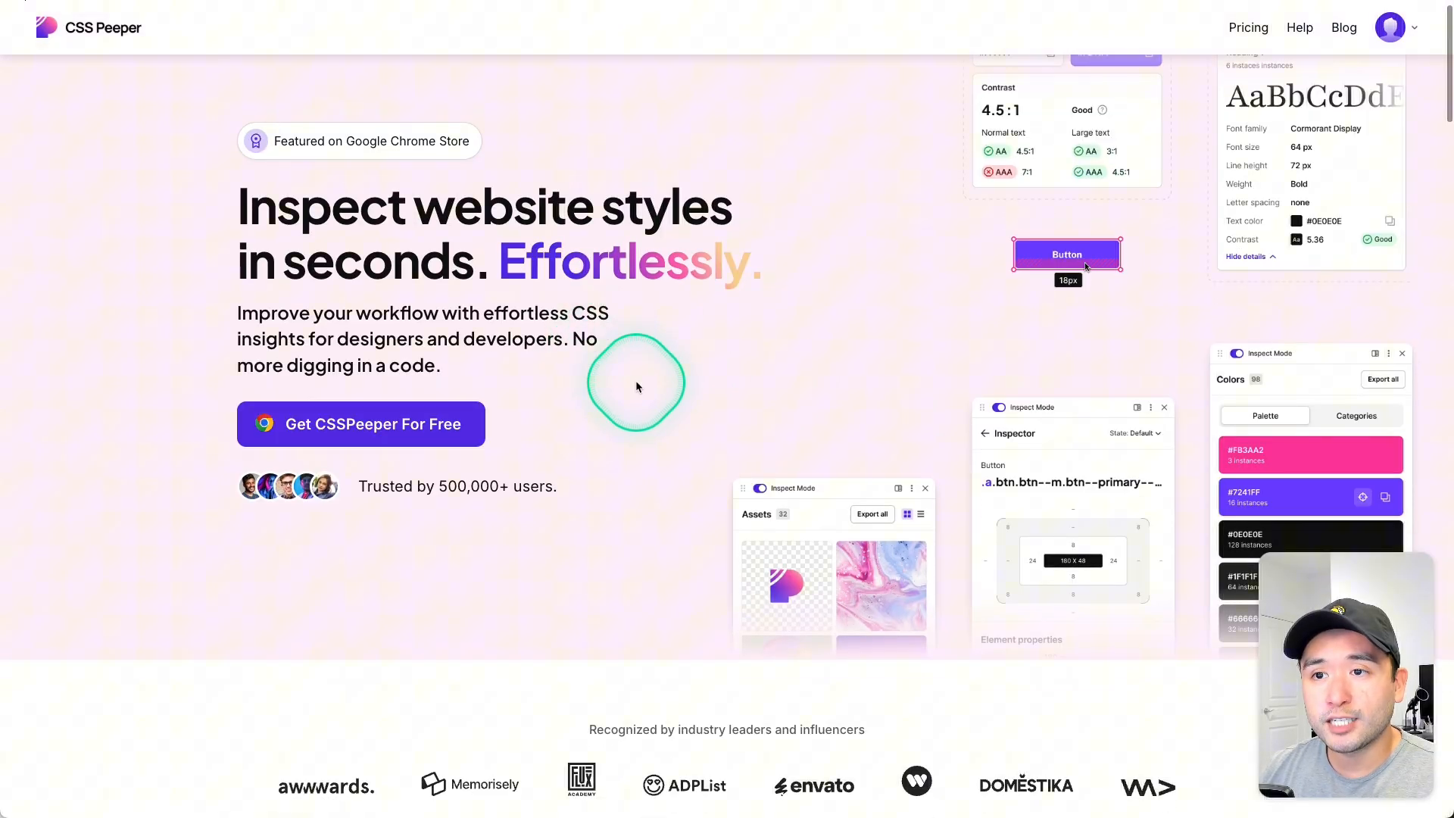
scroll(down, 3)
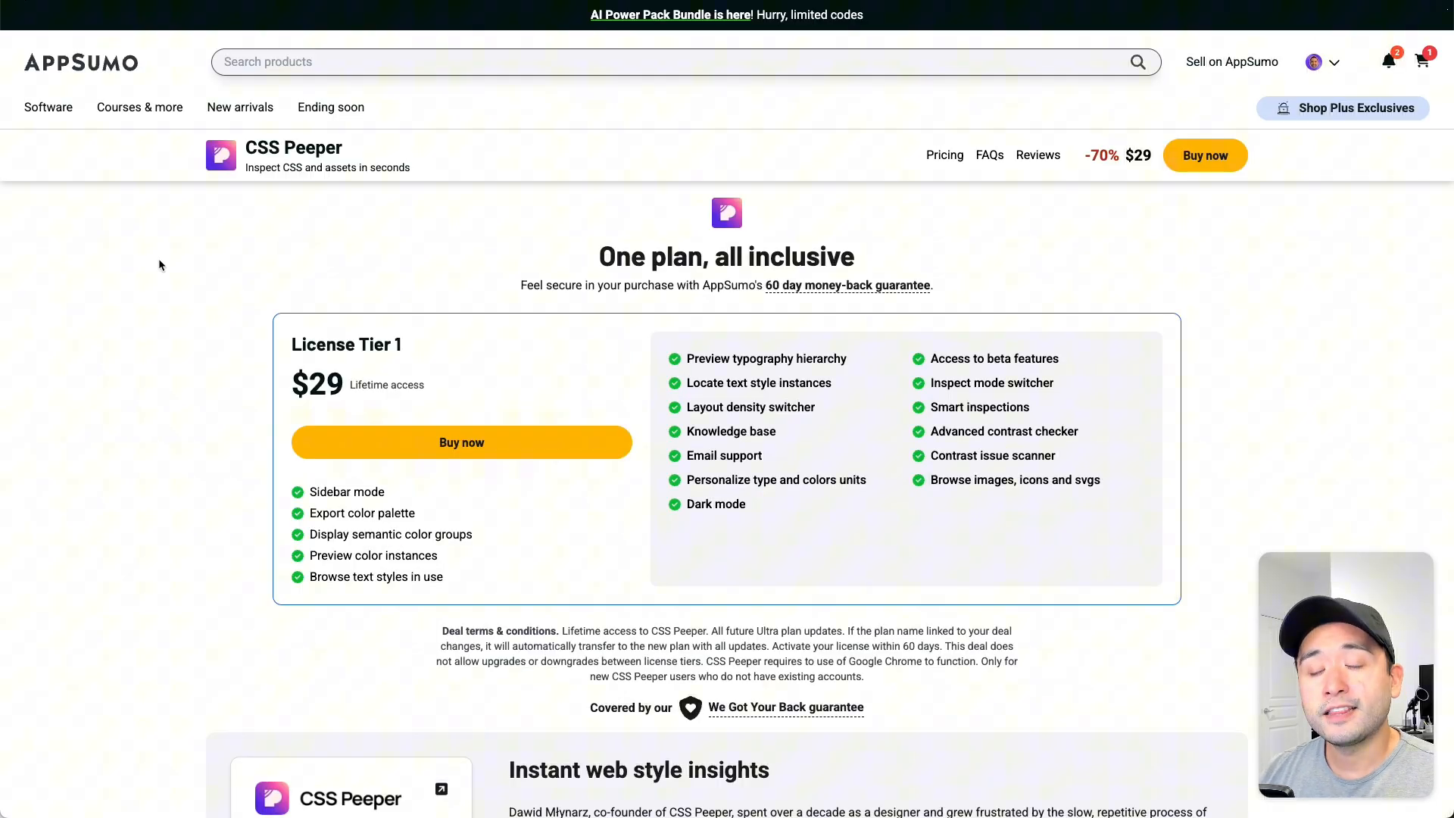
click(315, 380)
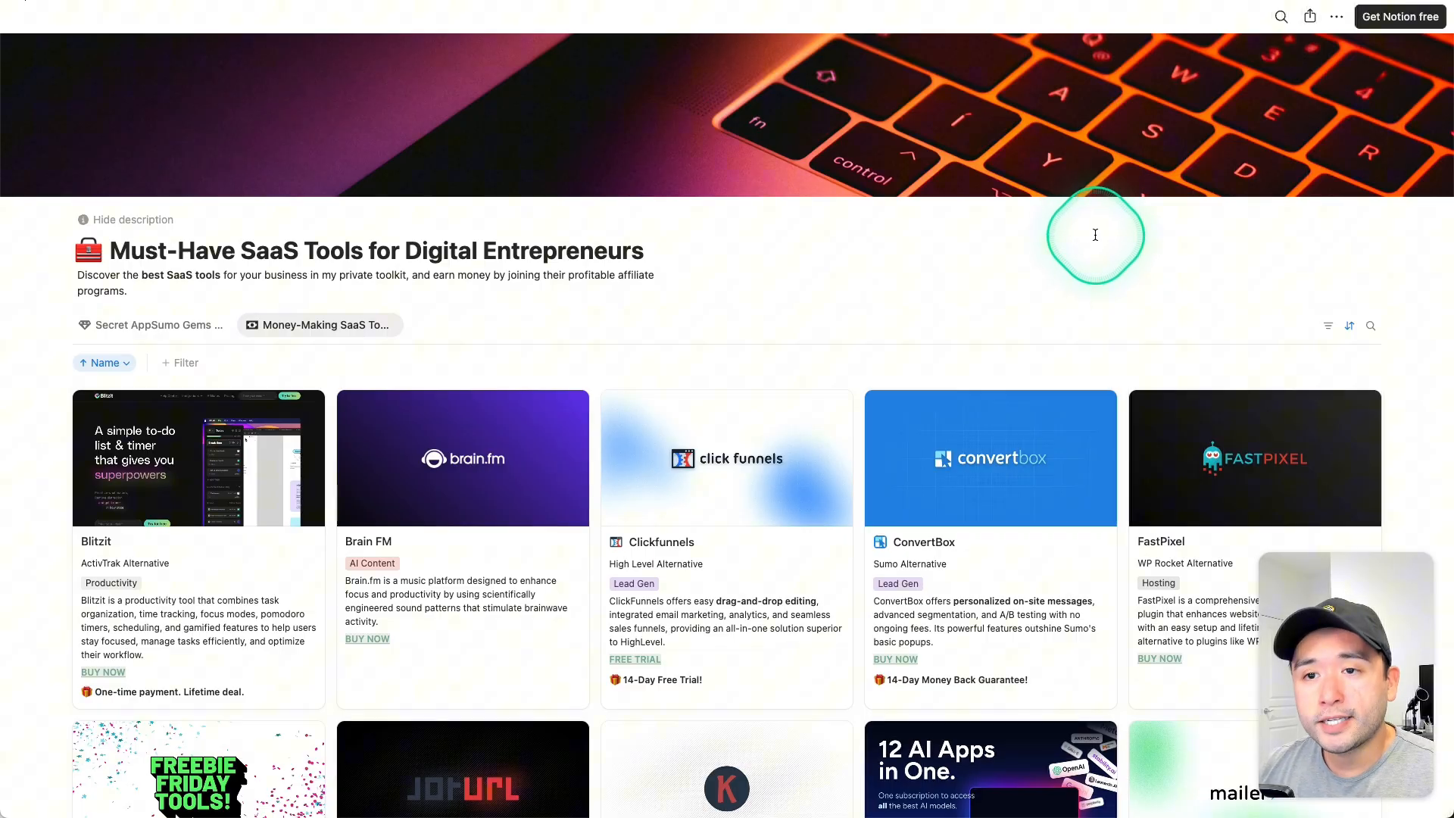
Scroll through the SaaS tool gallery cards on the Notion page.
scroll(down, 3)
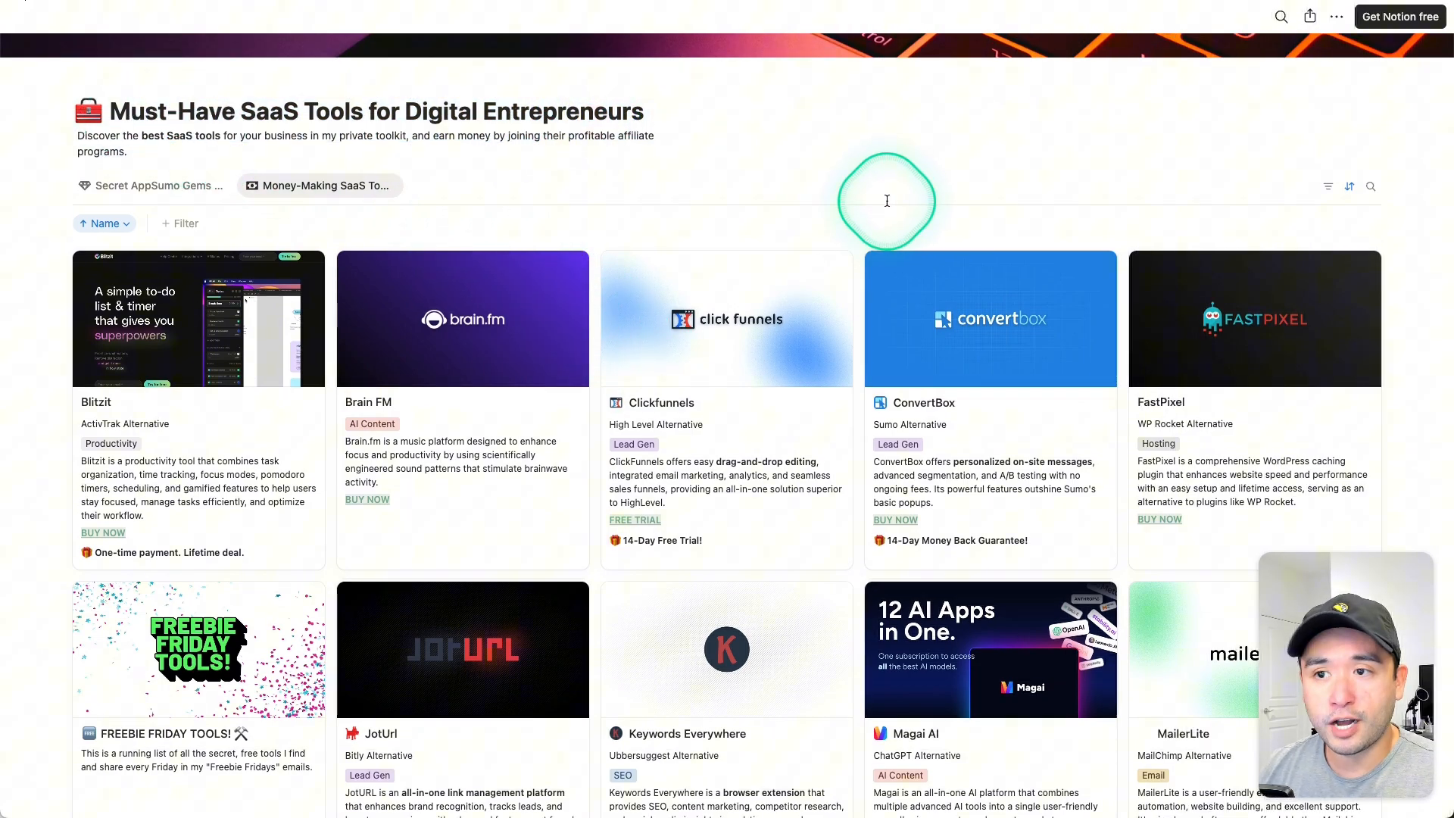
scroll(down, 3)
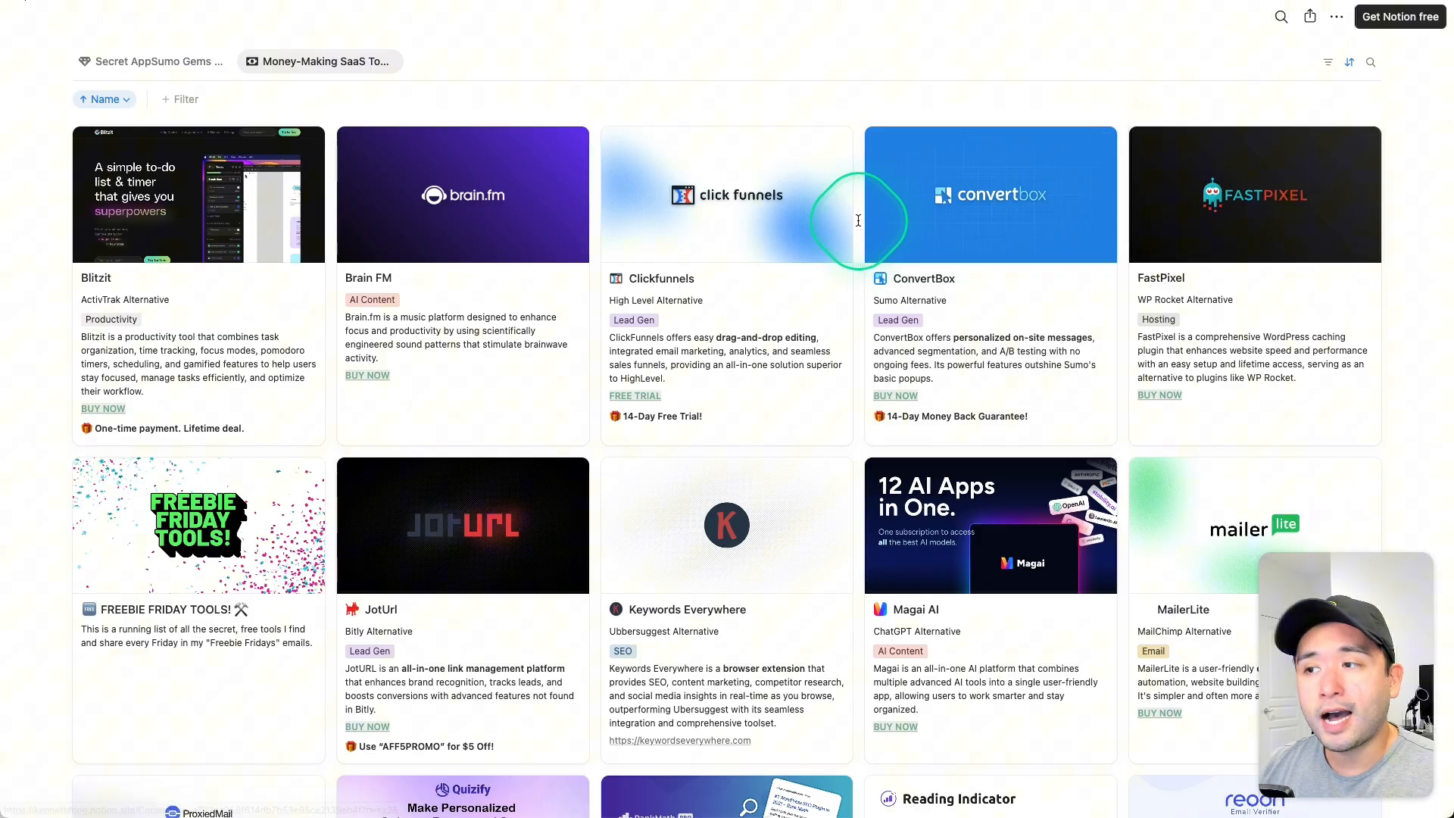
scroll(down, 3)
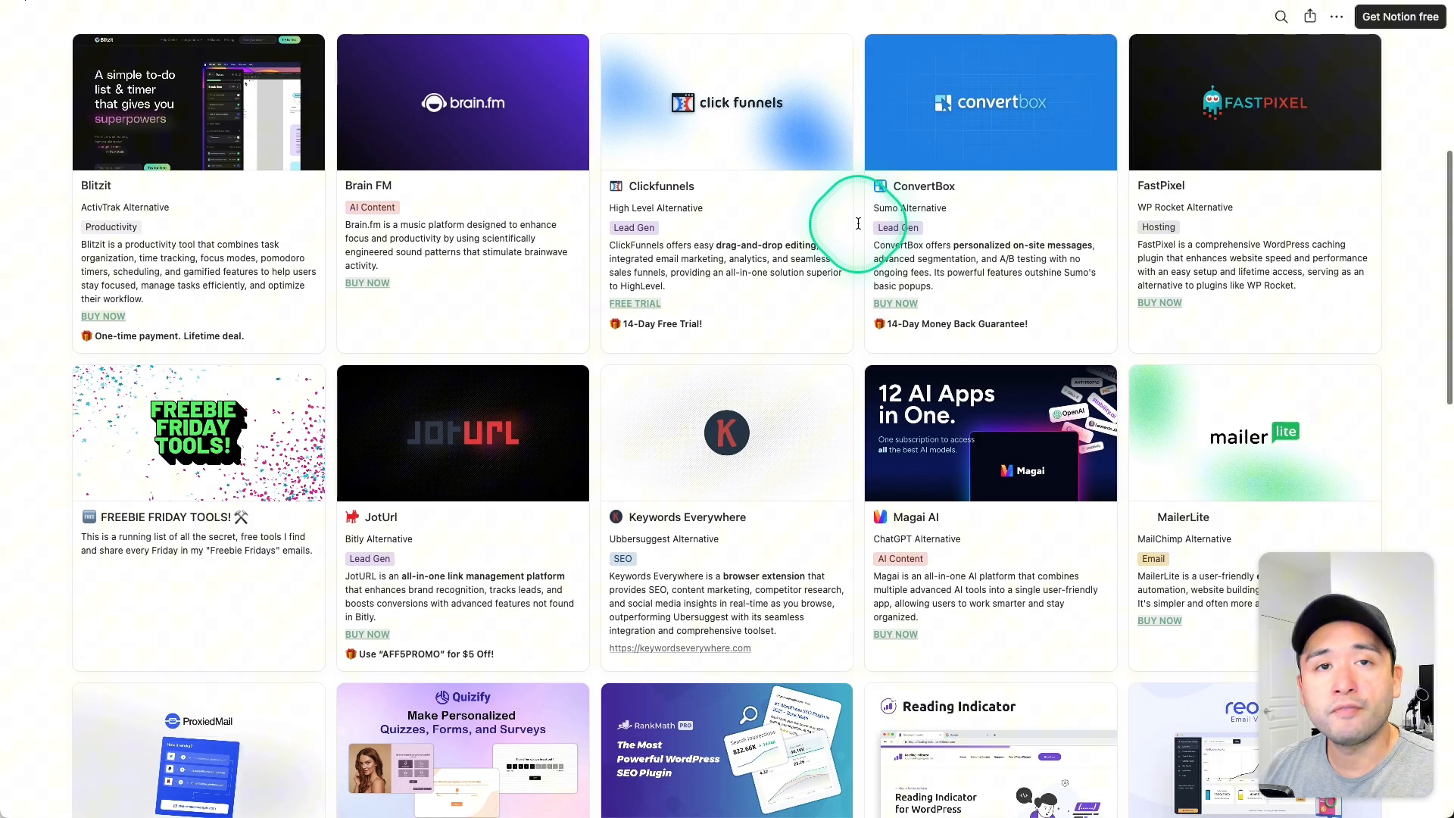
scroll(down, 3)
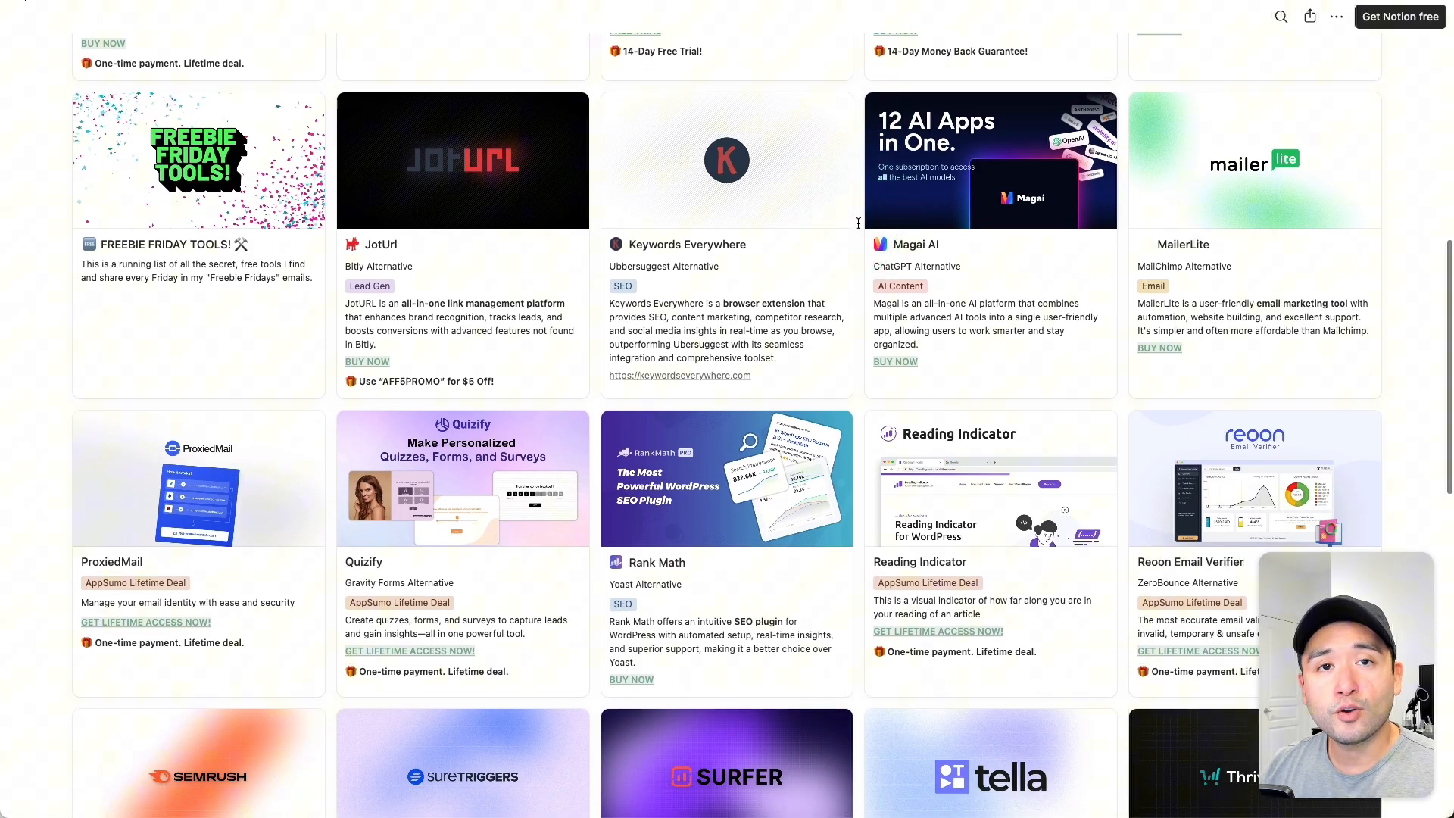
scroll(down, 3)
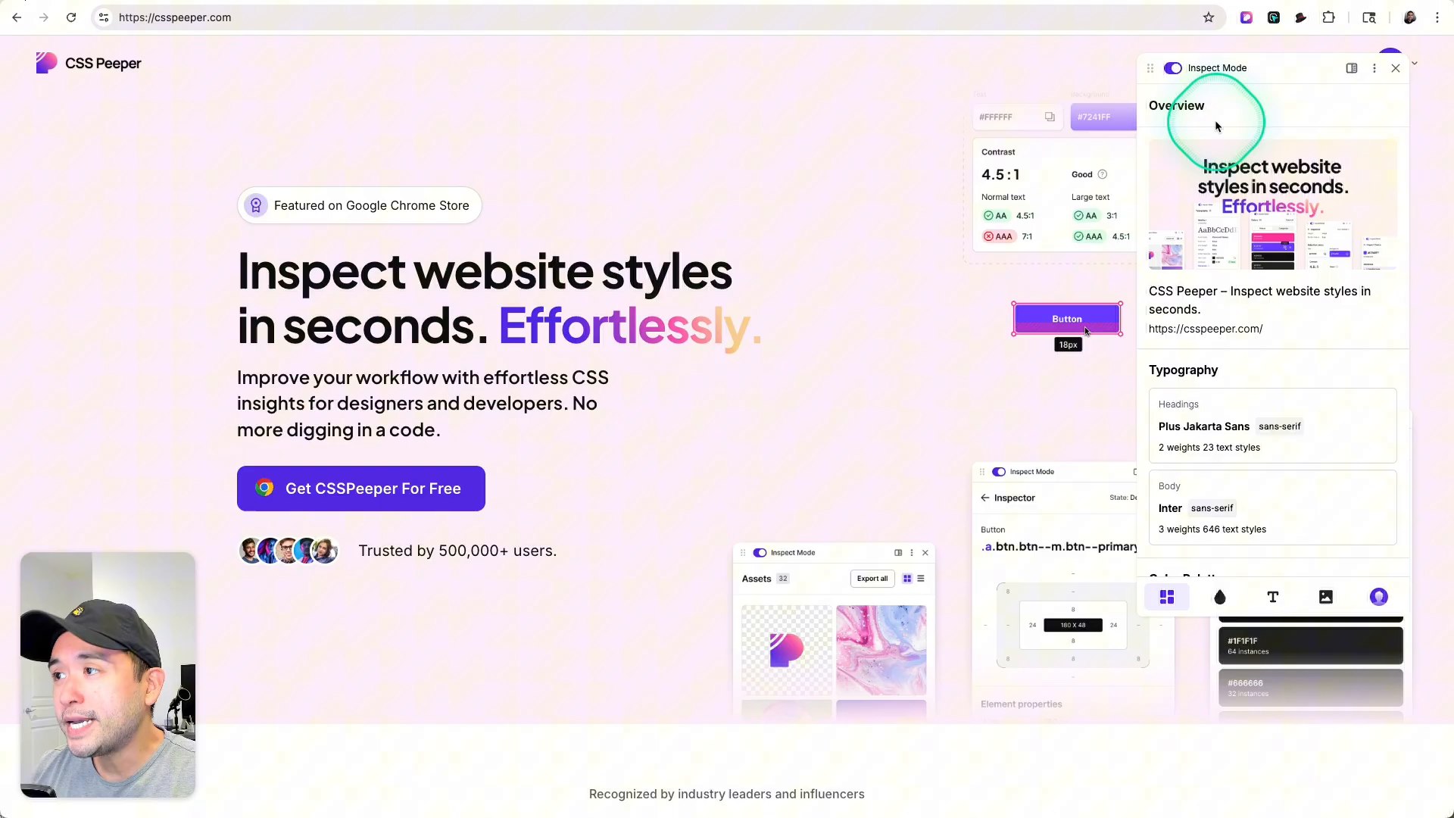
Review typography, colour palette and contrast results, then move on to the site's 13 colours.
scroll(down, 3)
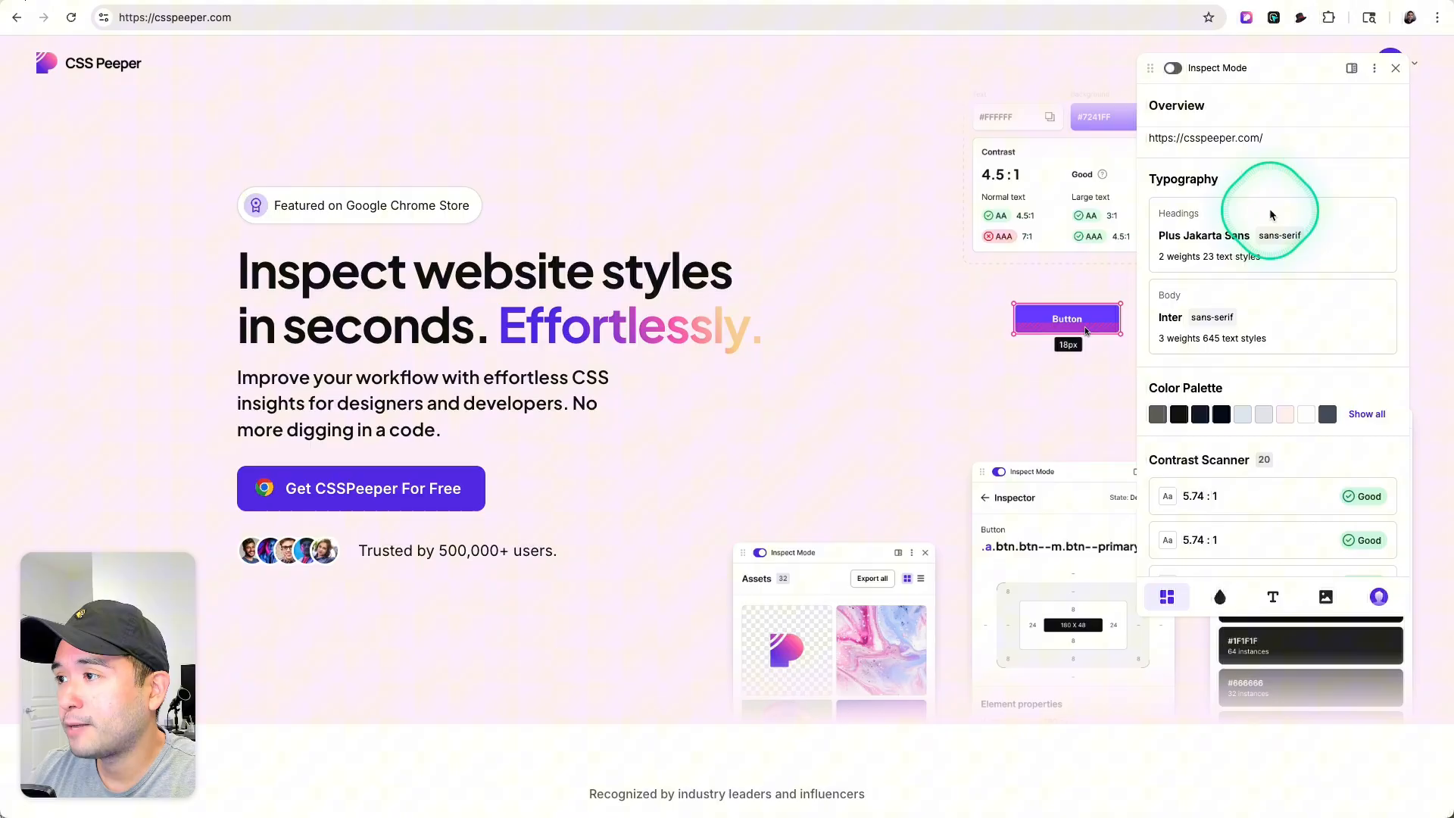
mouse_move(1183, 185)
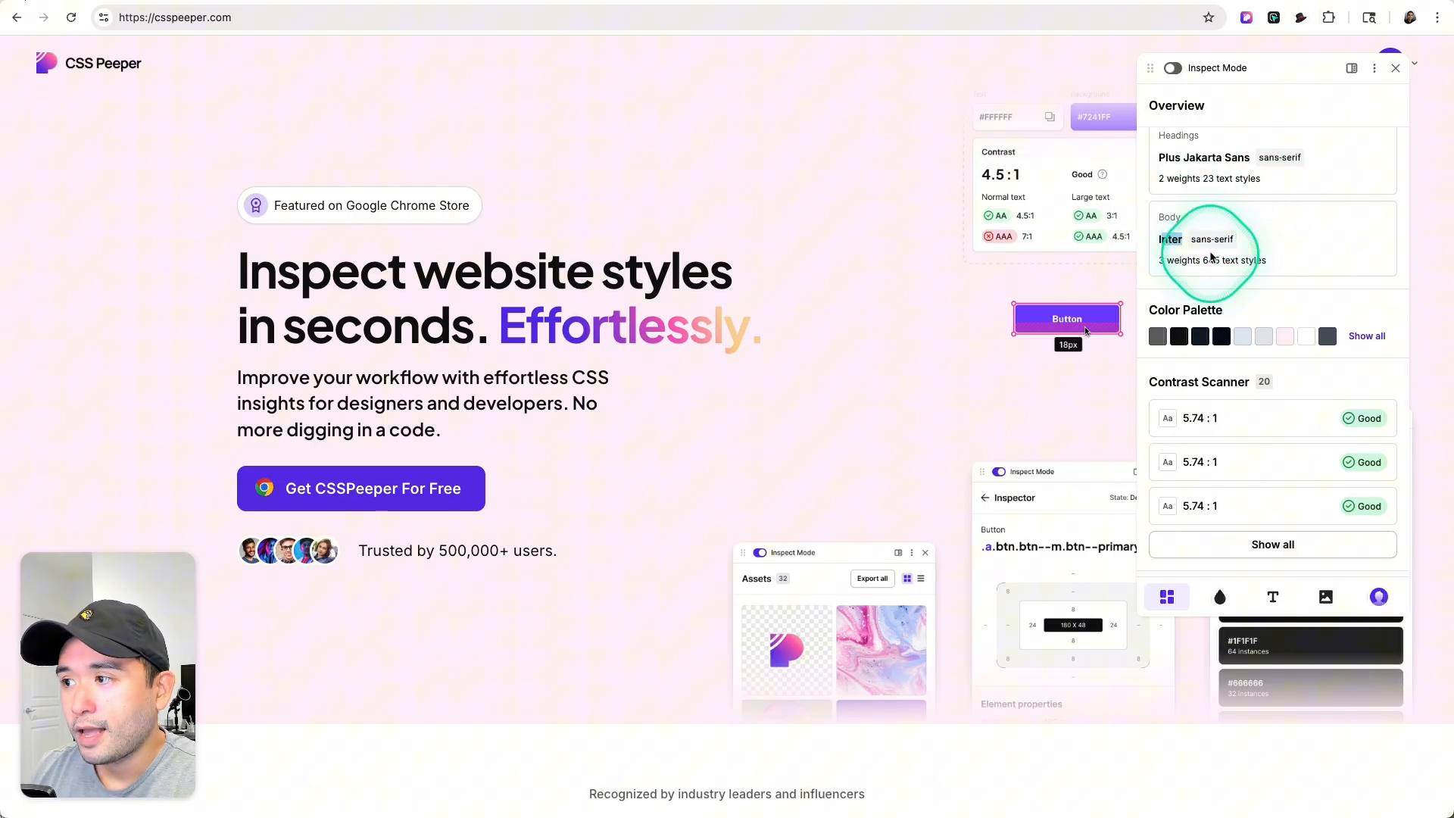
click(1219, 596)
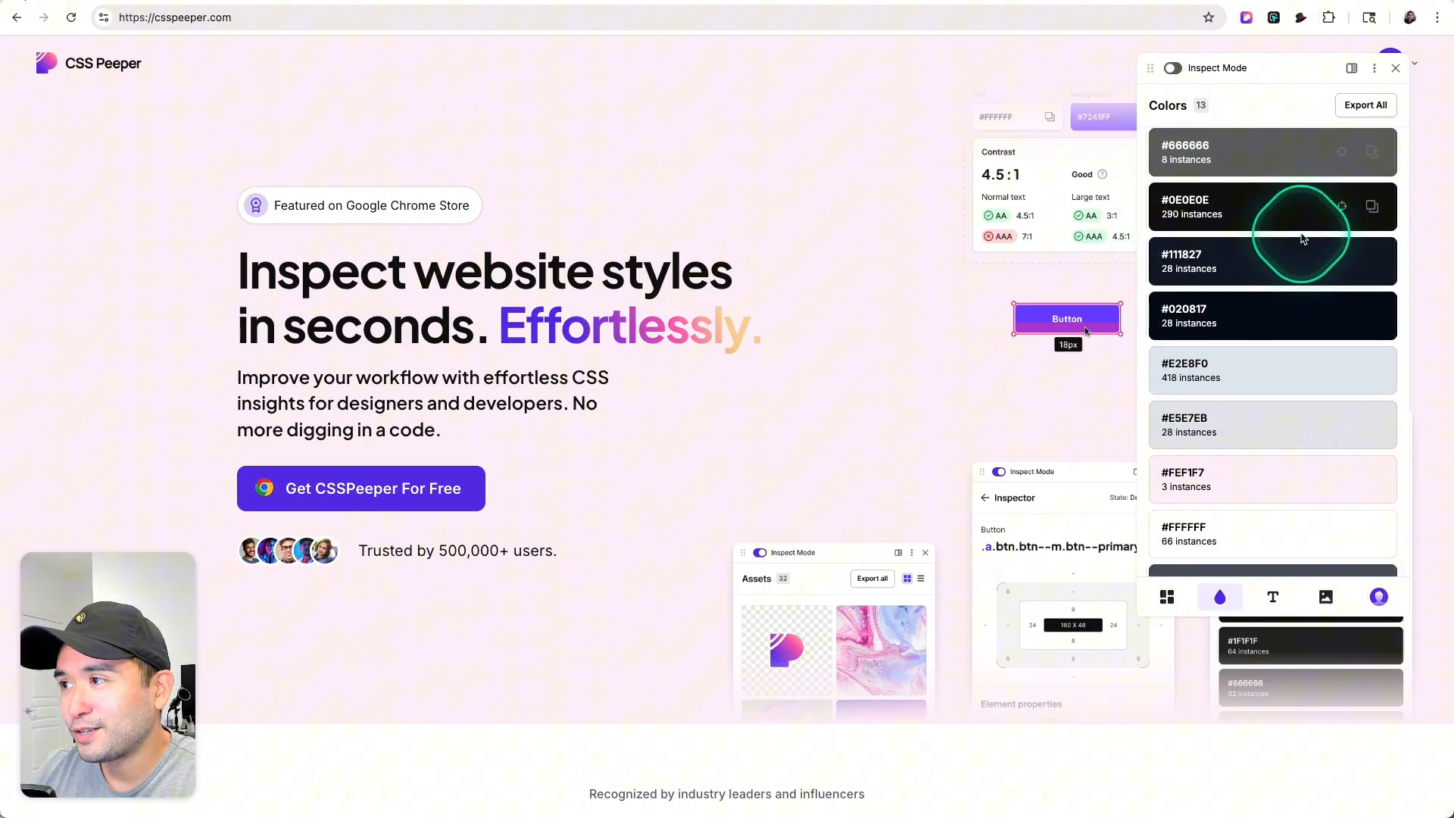
Group the 13 colours by category into 4 background and 7 text colours.
scroll(down, 3)
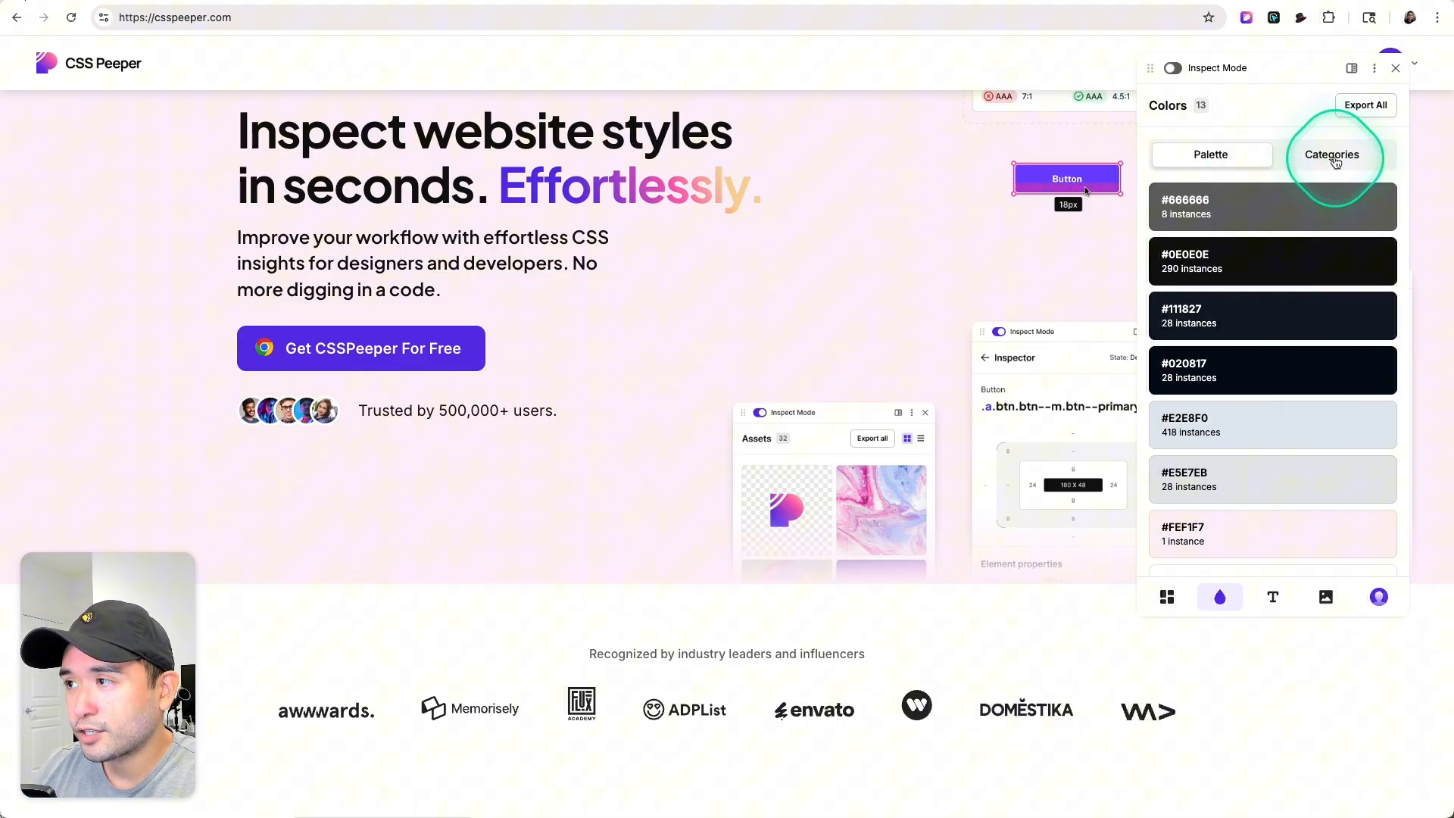
click(1331, 154)
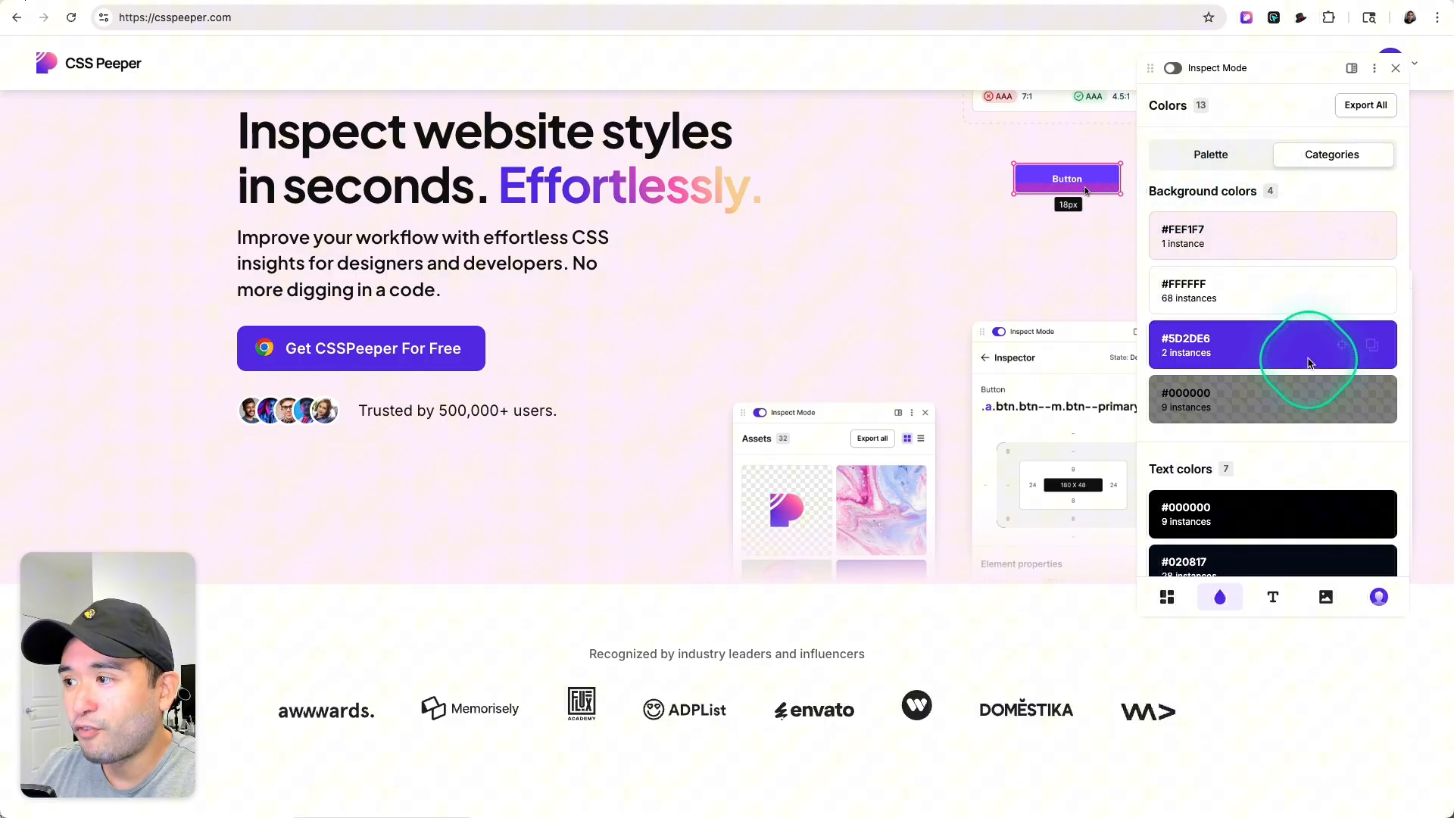
scroll(down, 3)
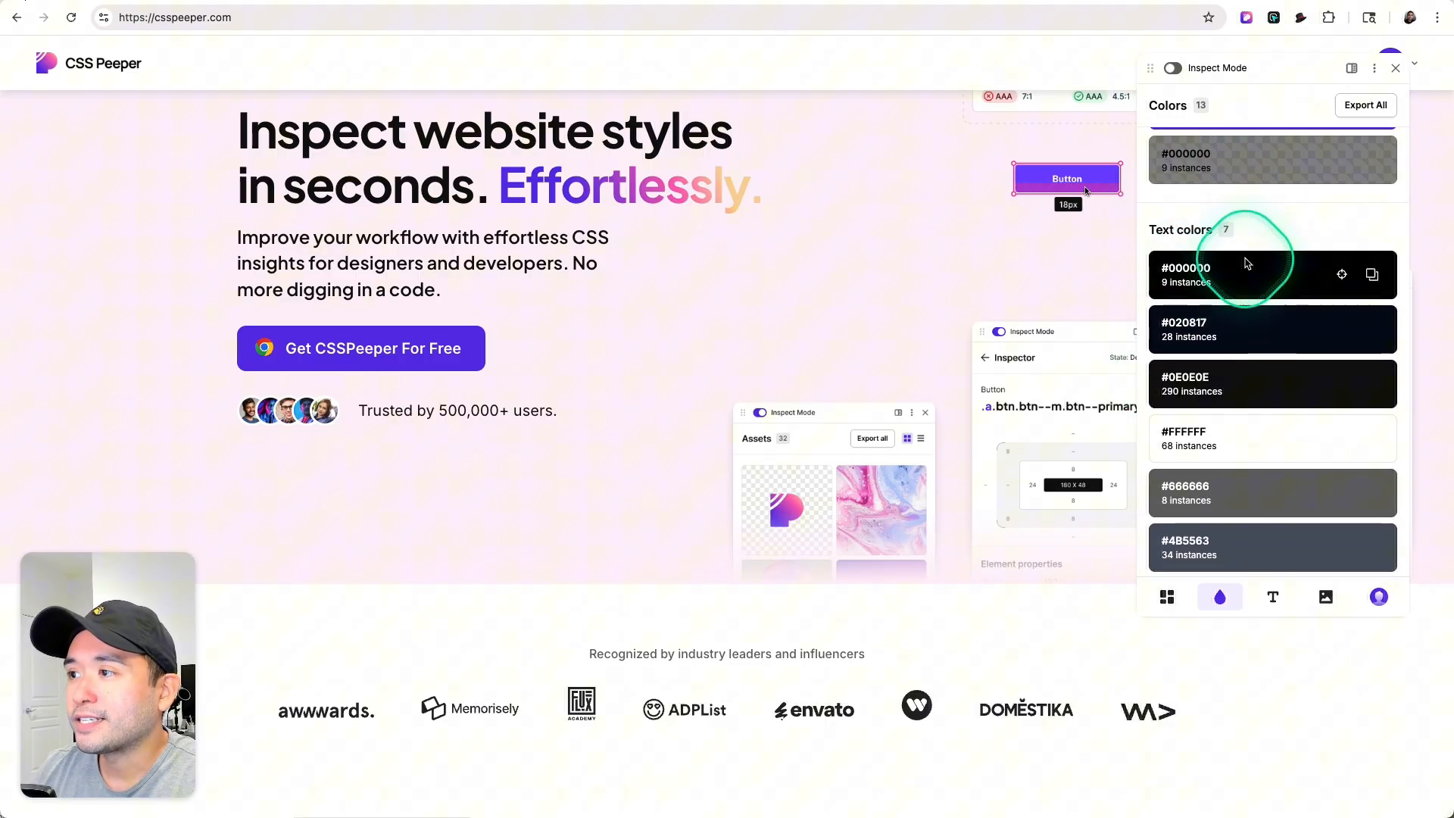
scroll(down, 3)
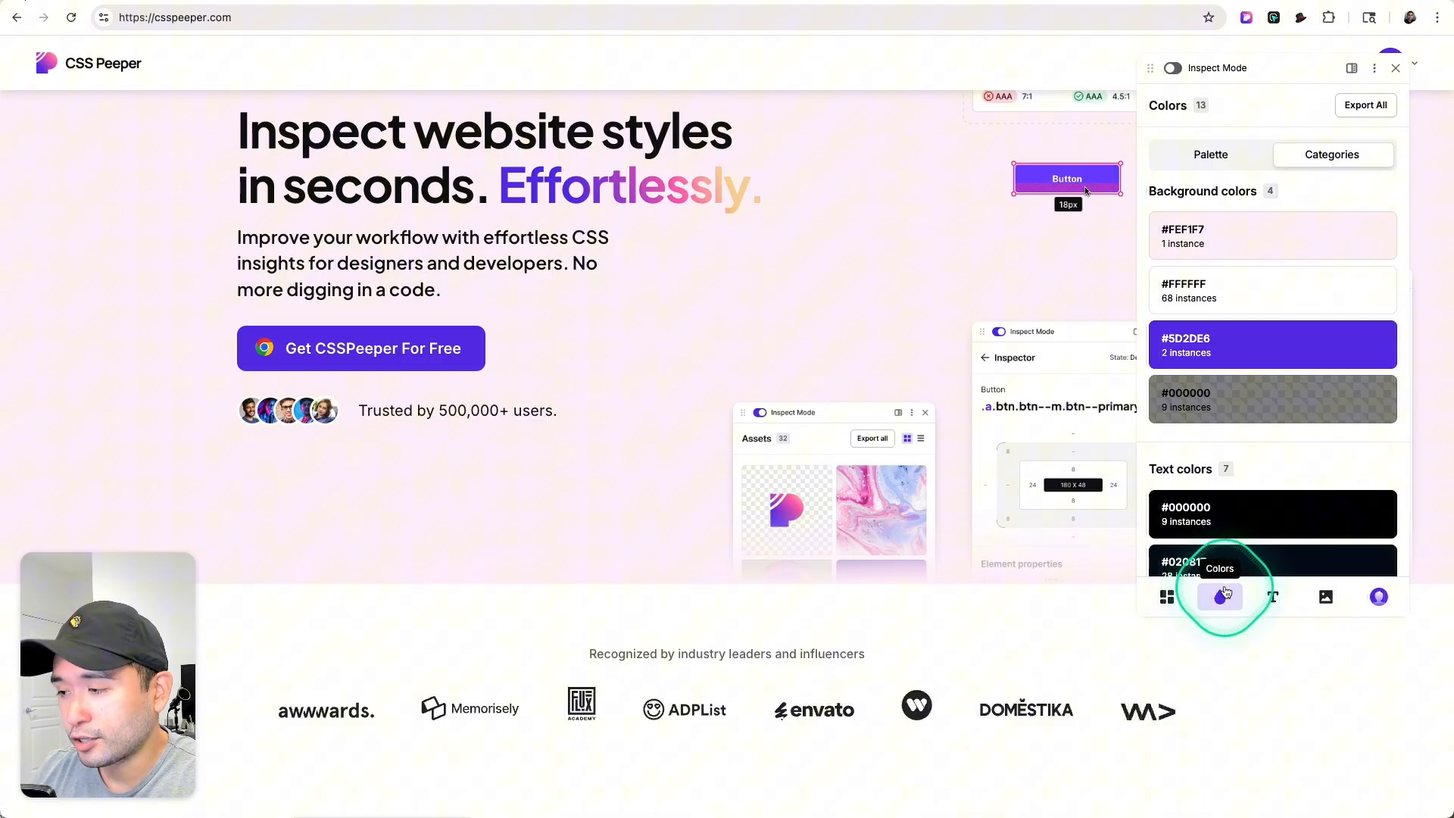
Review the overview's contrast scanner and CSS information (778 rules, 27kb), then switch to the 20 typography styles.
click(1166, 596)
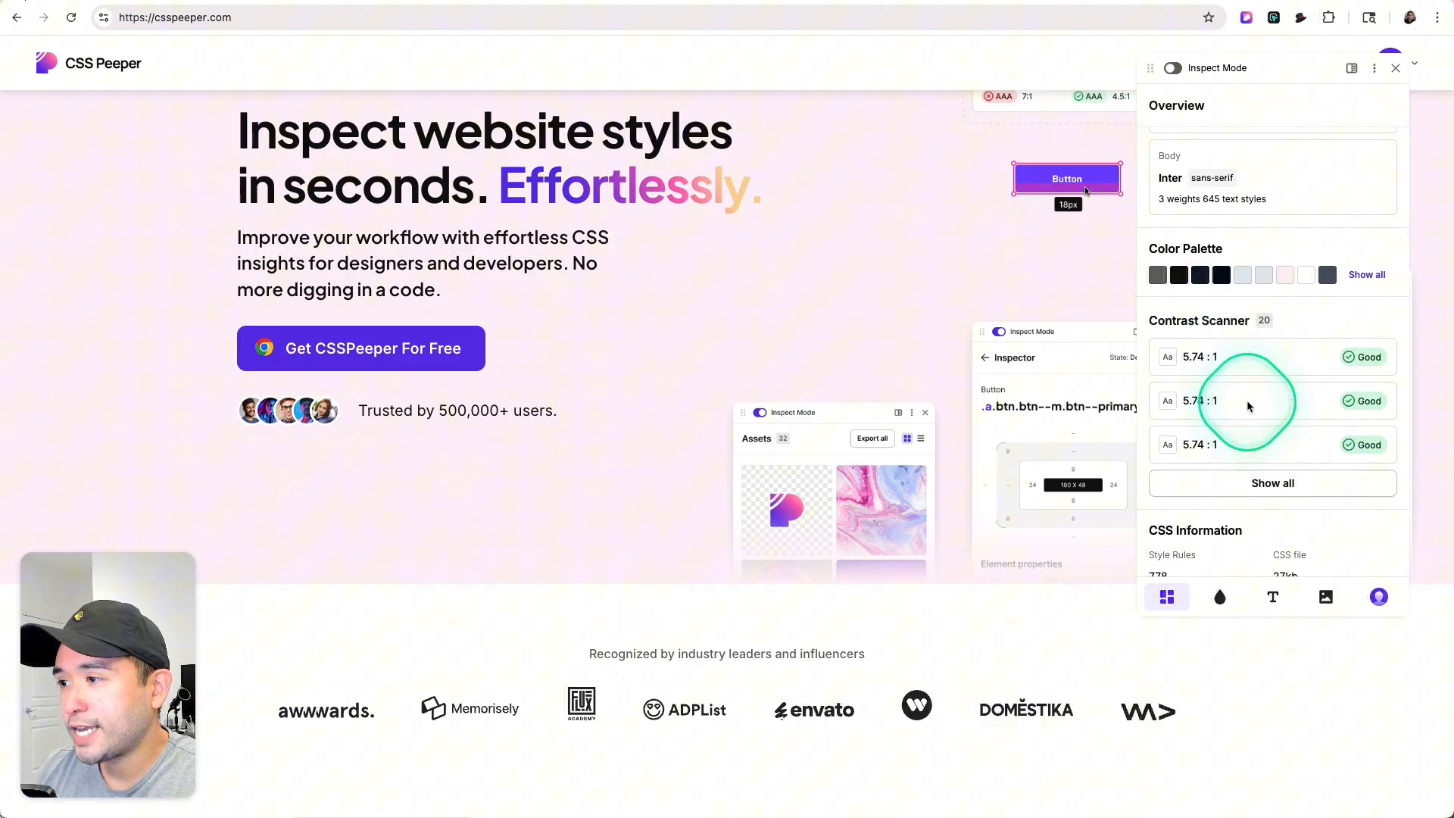
scroll(down, 3)
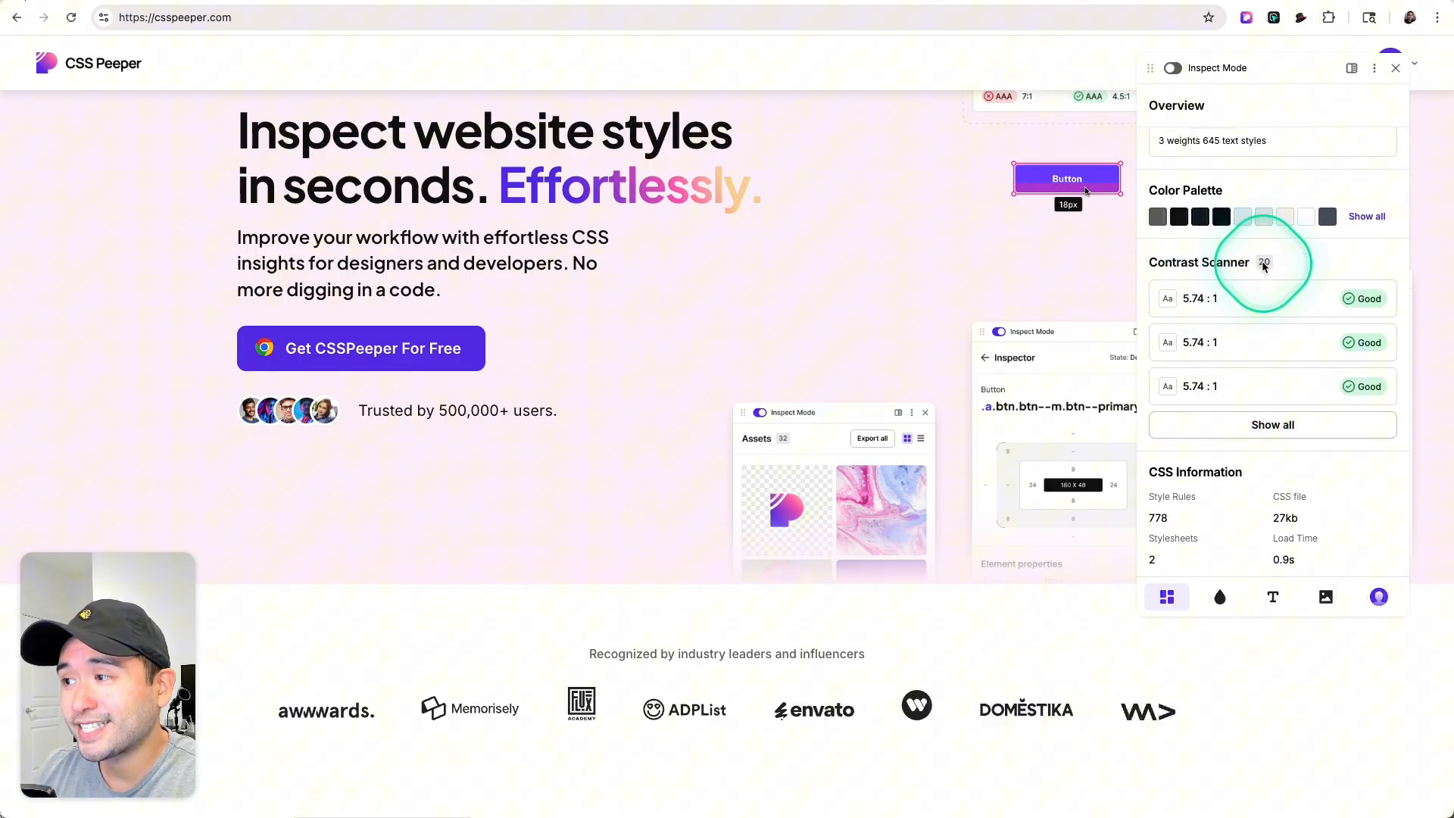
mouse_move(1203, 318)
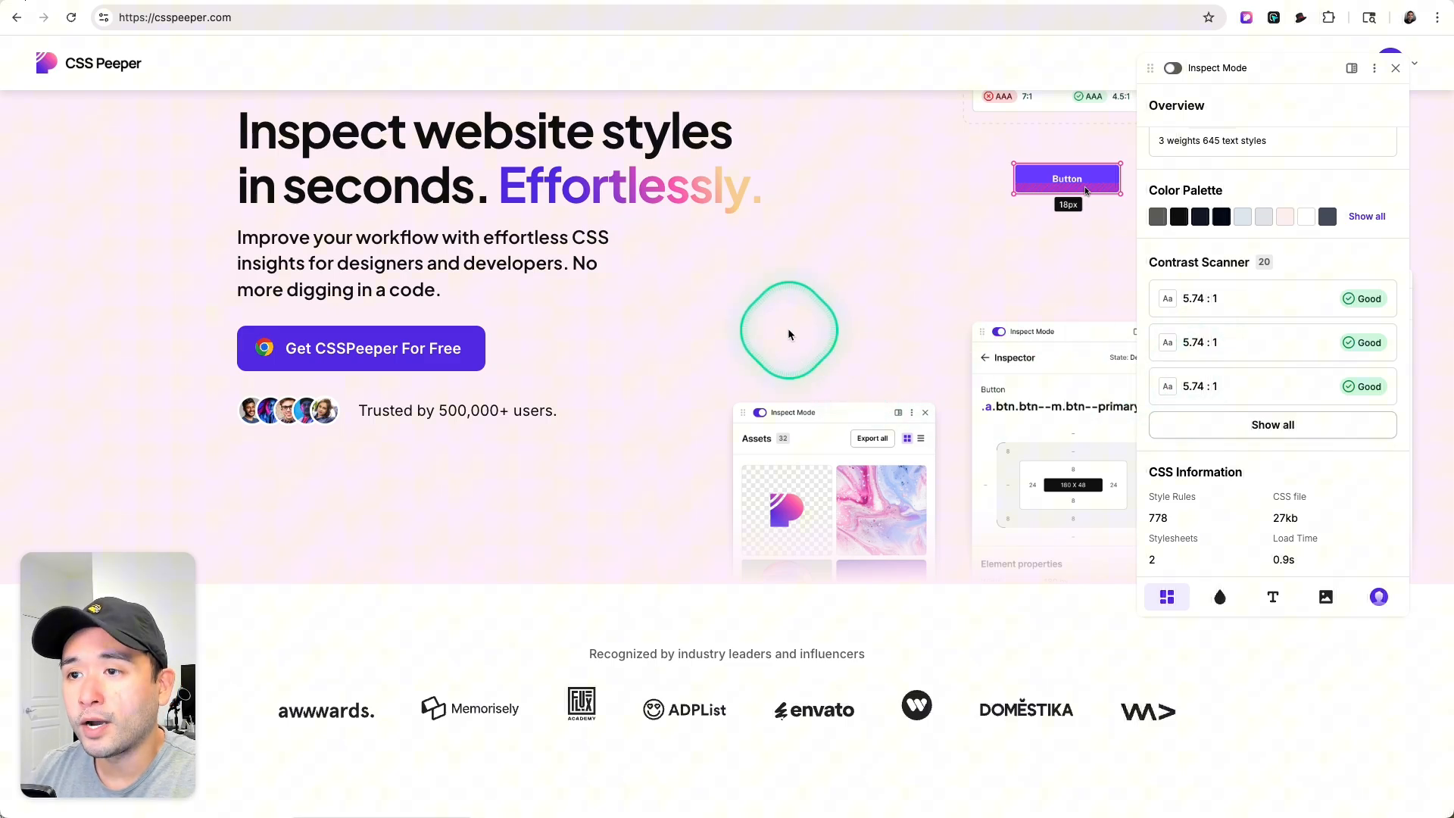
scroll(down, 3)
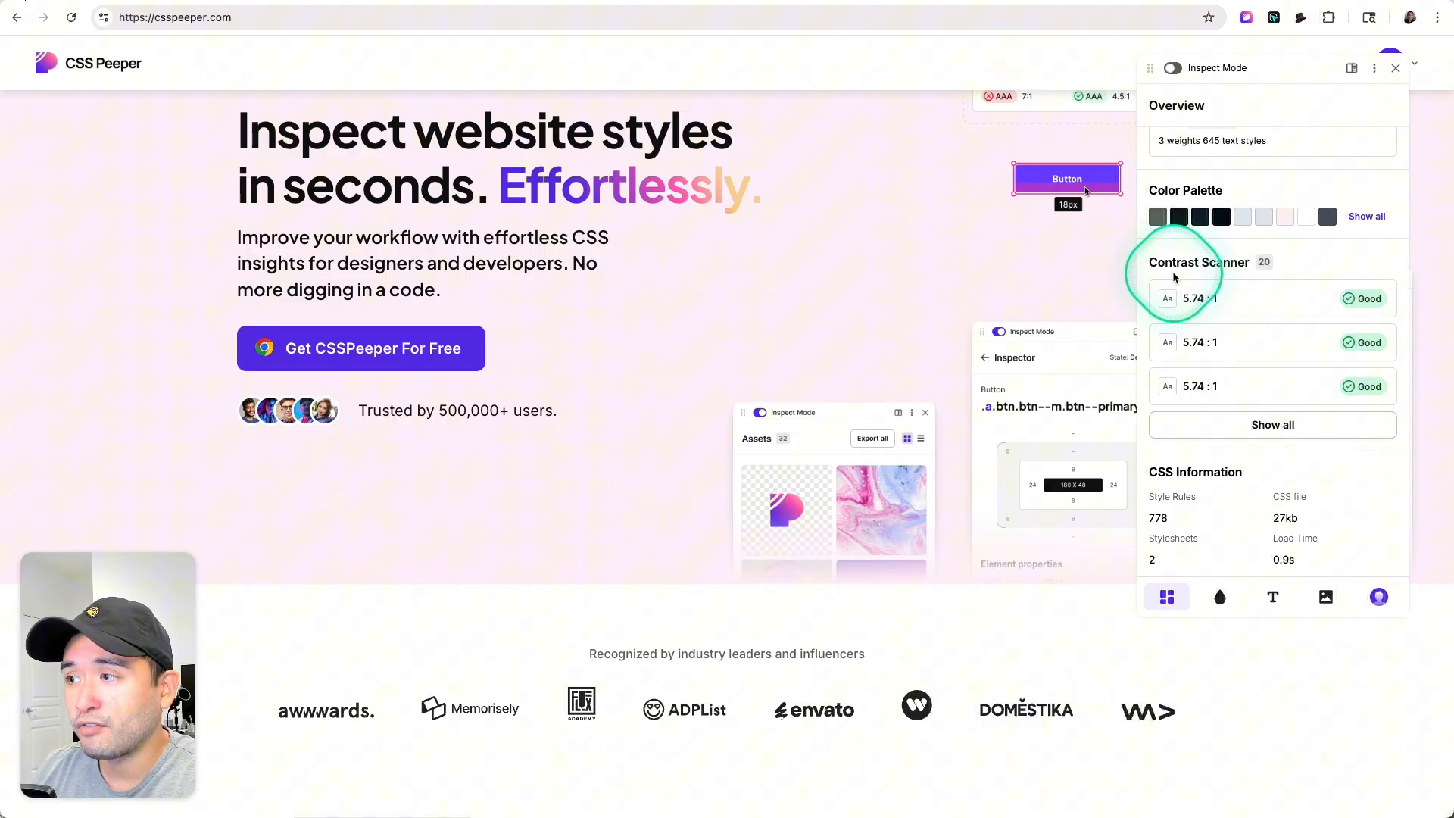
scroll(down, 3)
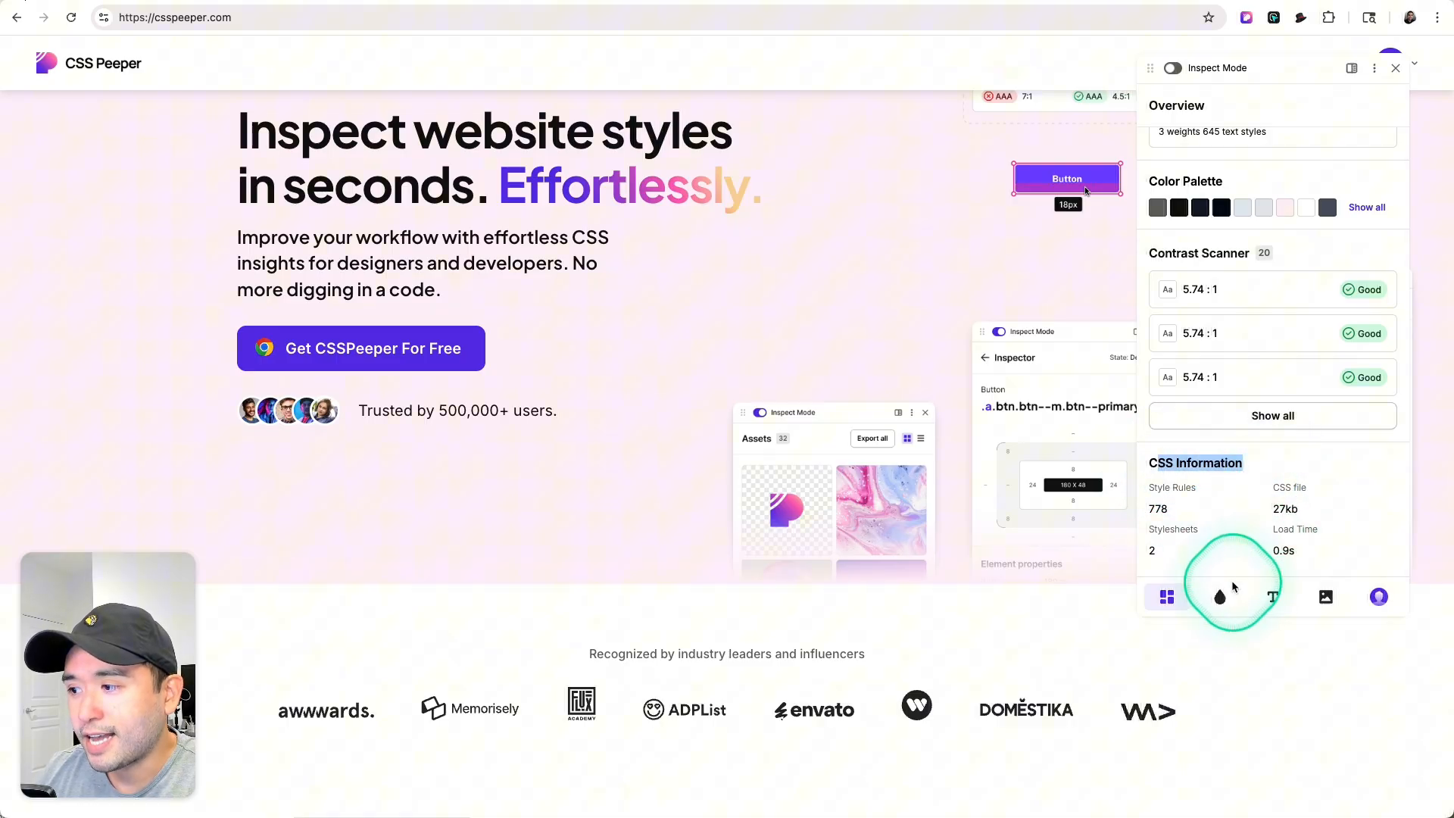
click(1218, 596)
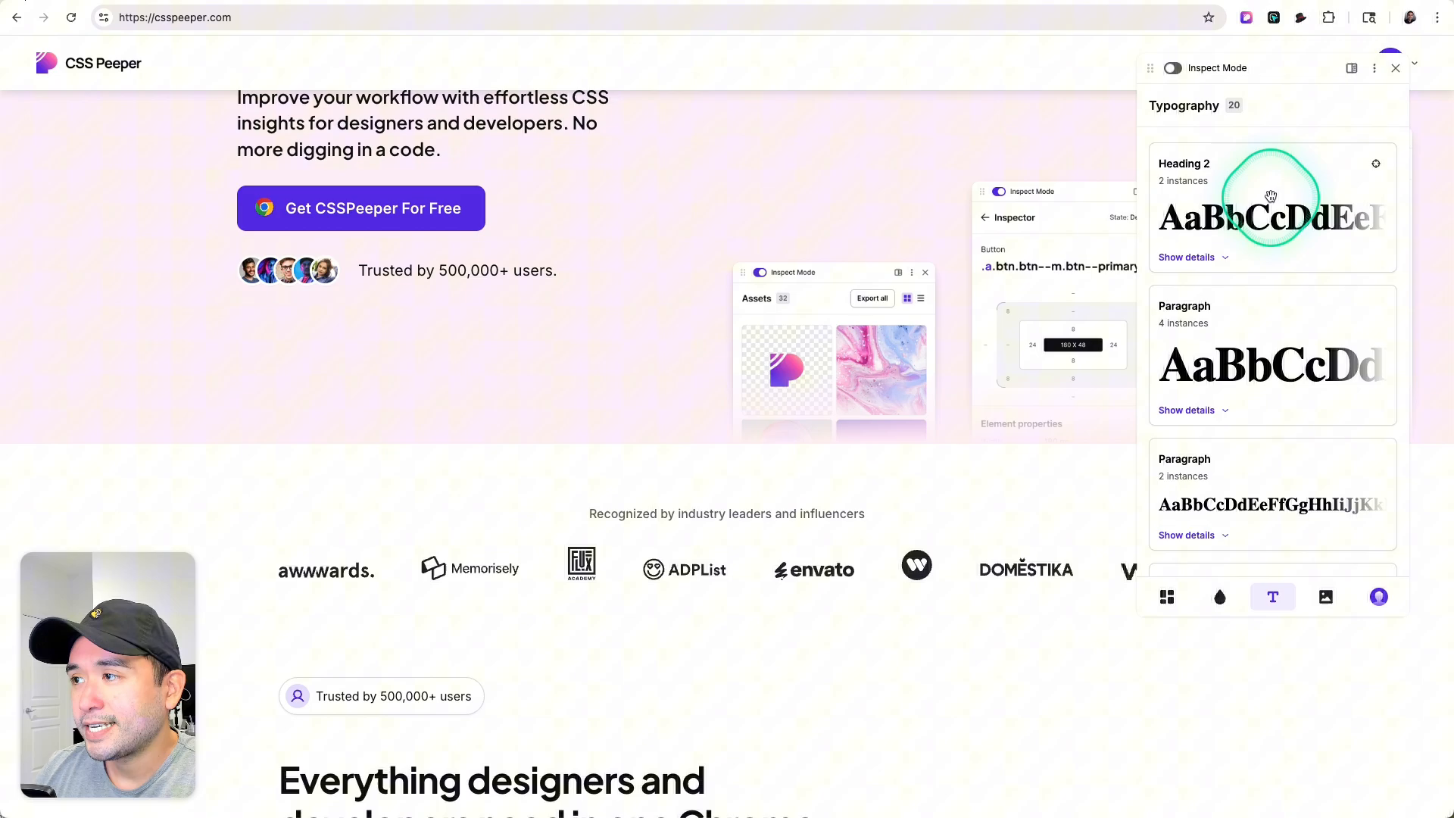
mouse_move(1257, 399)
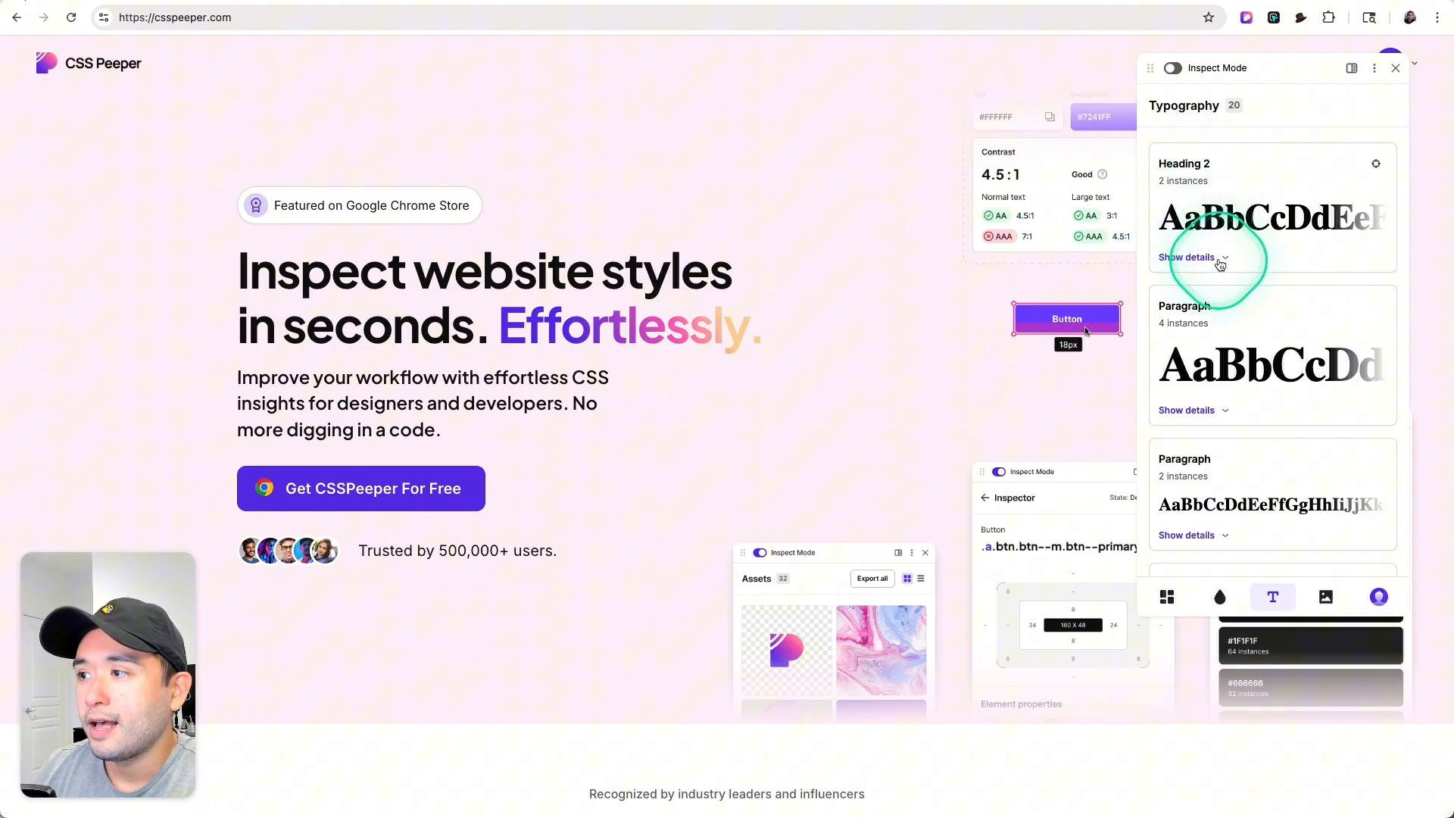
Expand Heading 2's details (Plus Jakarta Sans, 48px, weight 700), then move to image assets.
click(1187, 257)
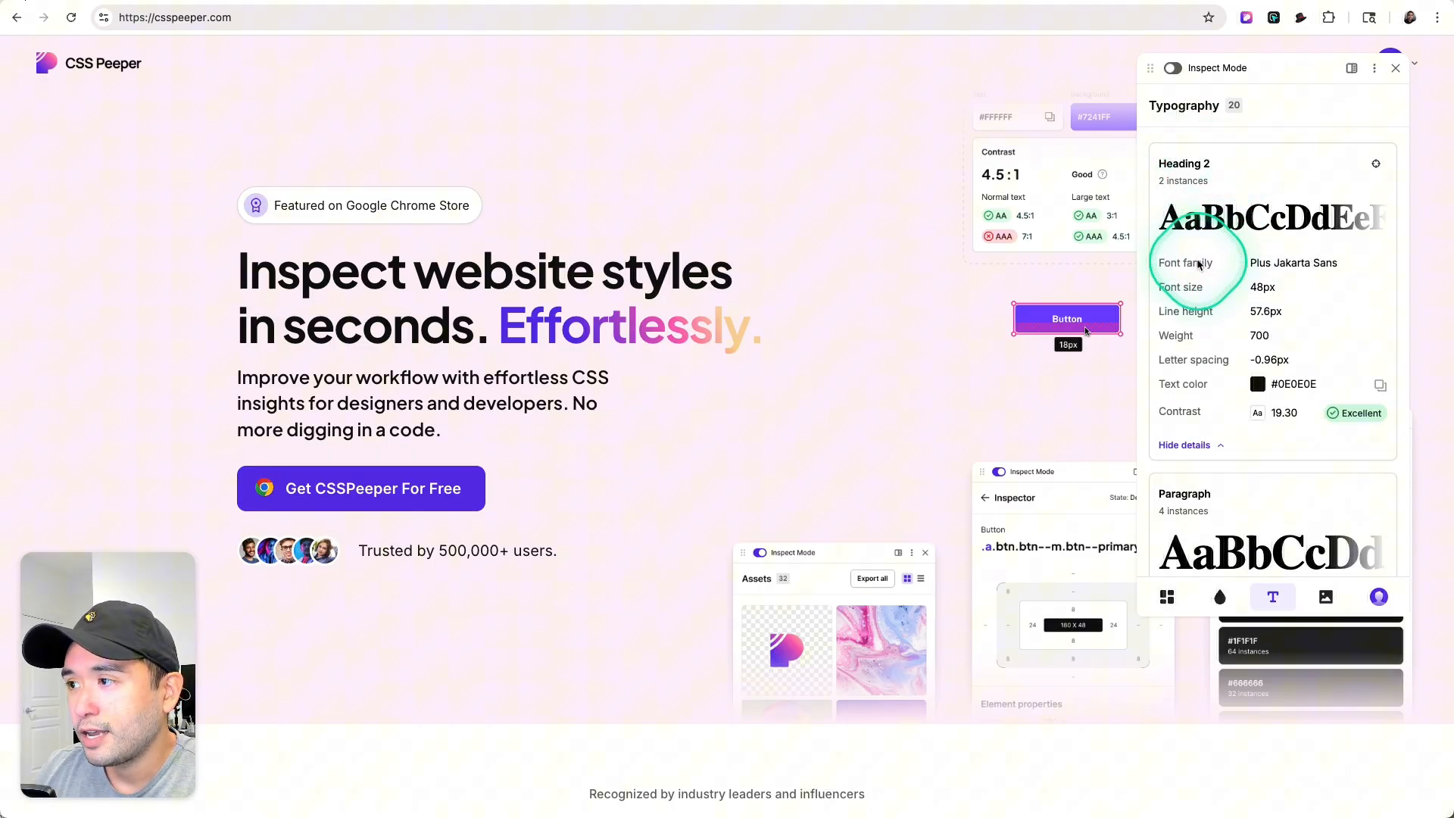
mouse_move(1199, 283)
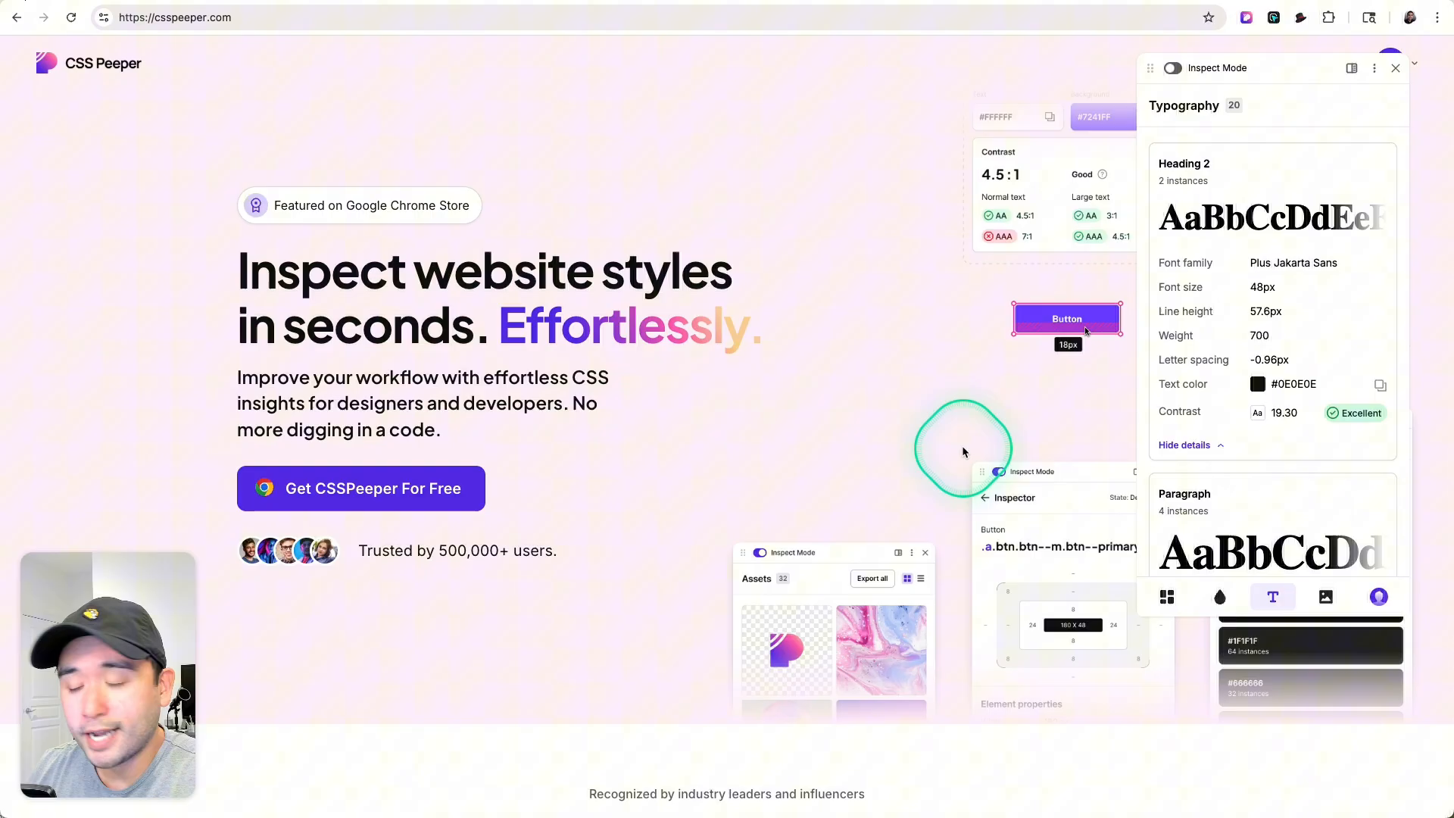
click(1325, 597)
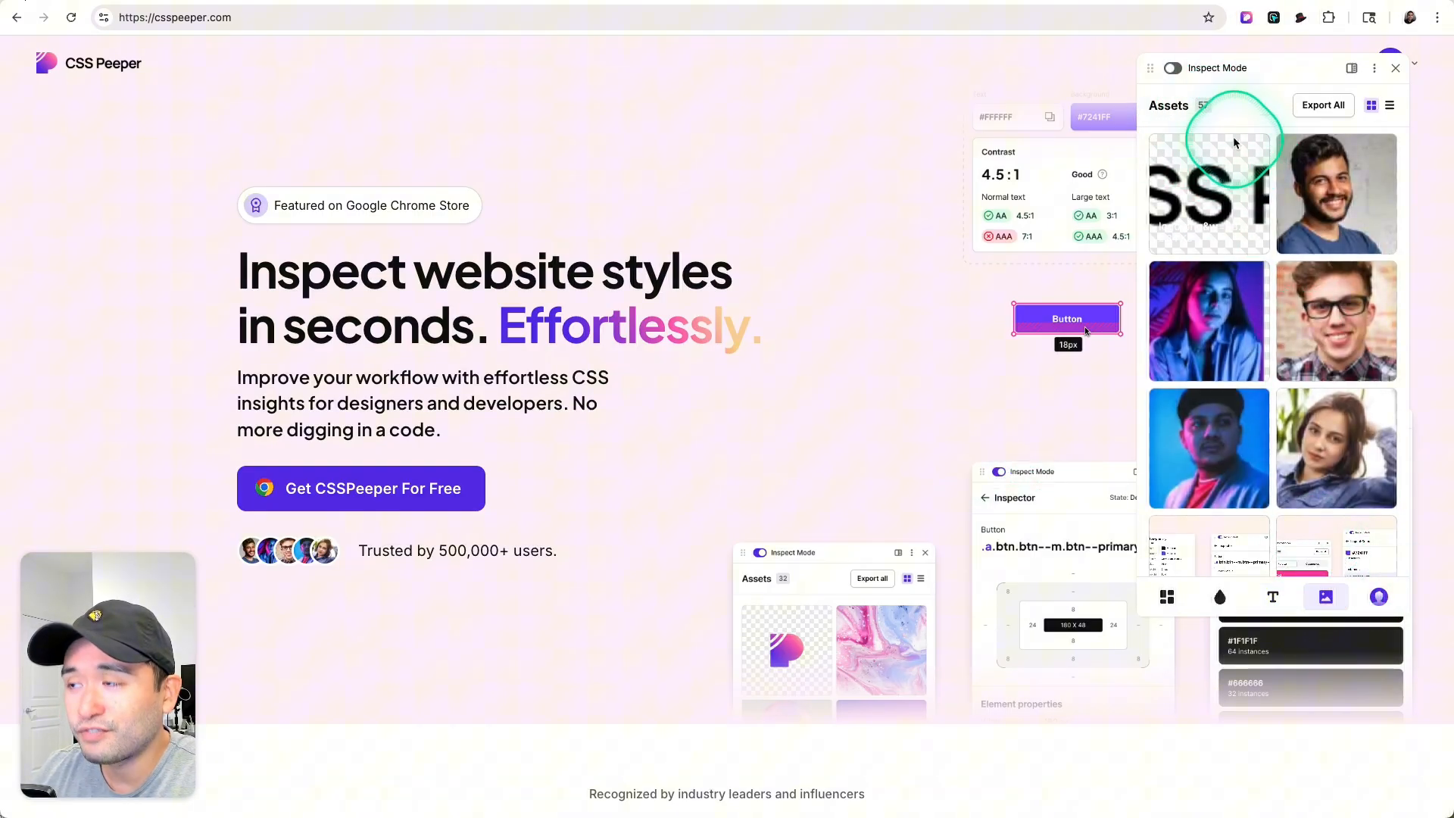
mouse_move(1208, 193)
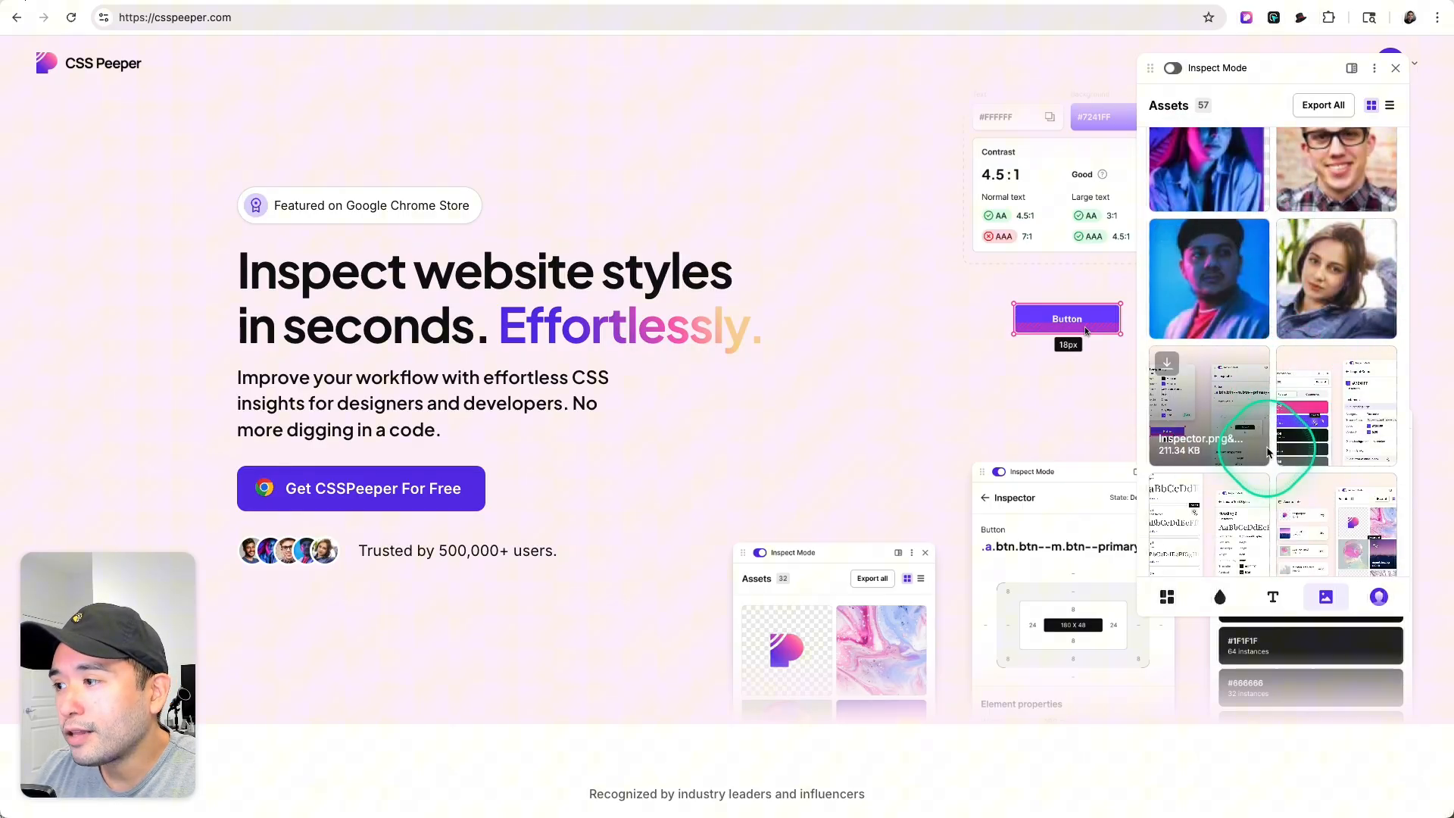
Scroll the 57 assets past photos and screenshots to logos and icons.
scroll(down, 3)
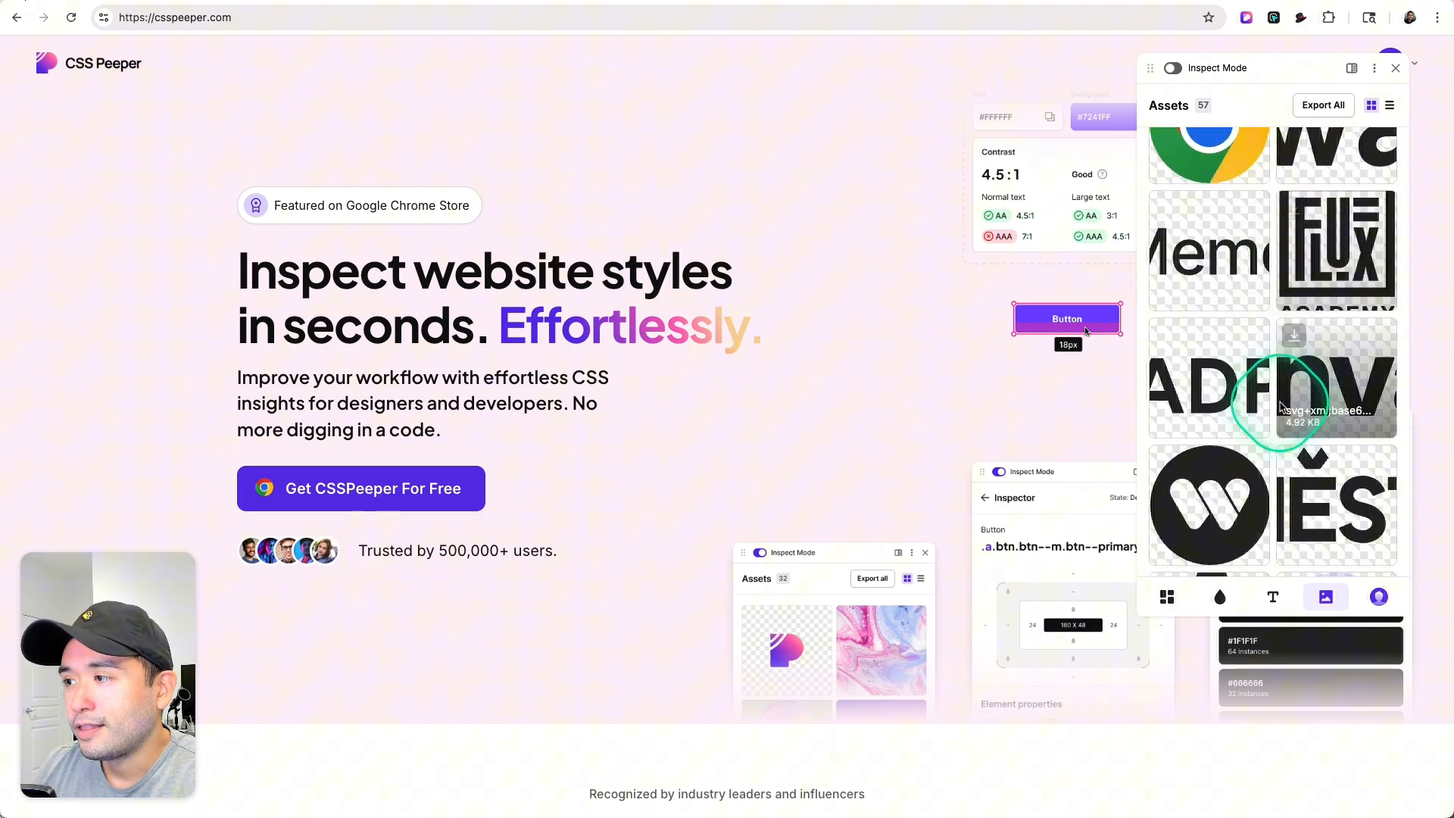
scroll(down, 3)
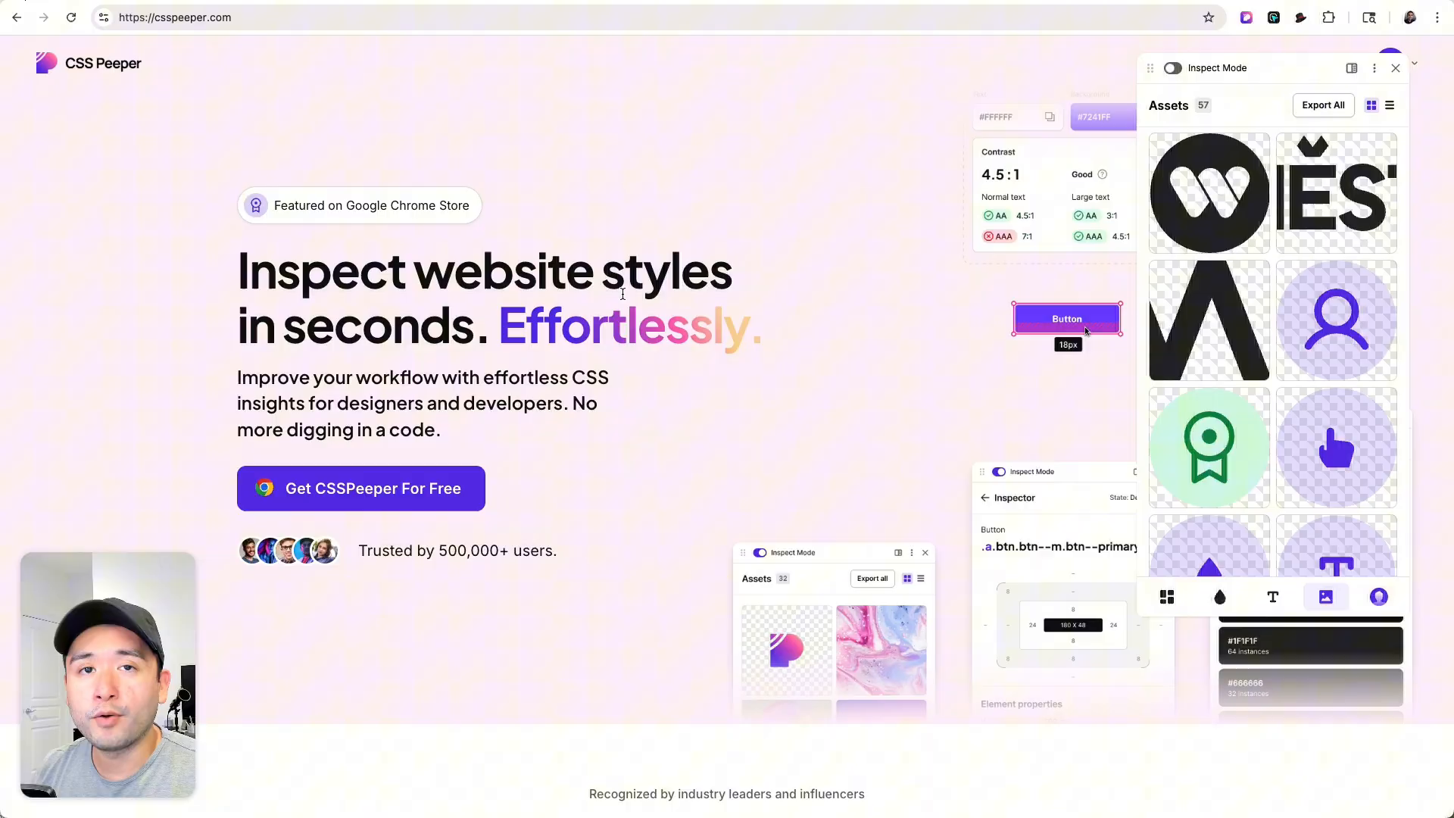
mouse_move(1209, 448)
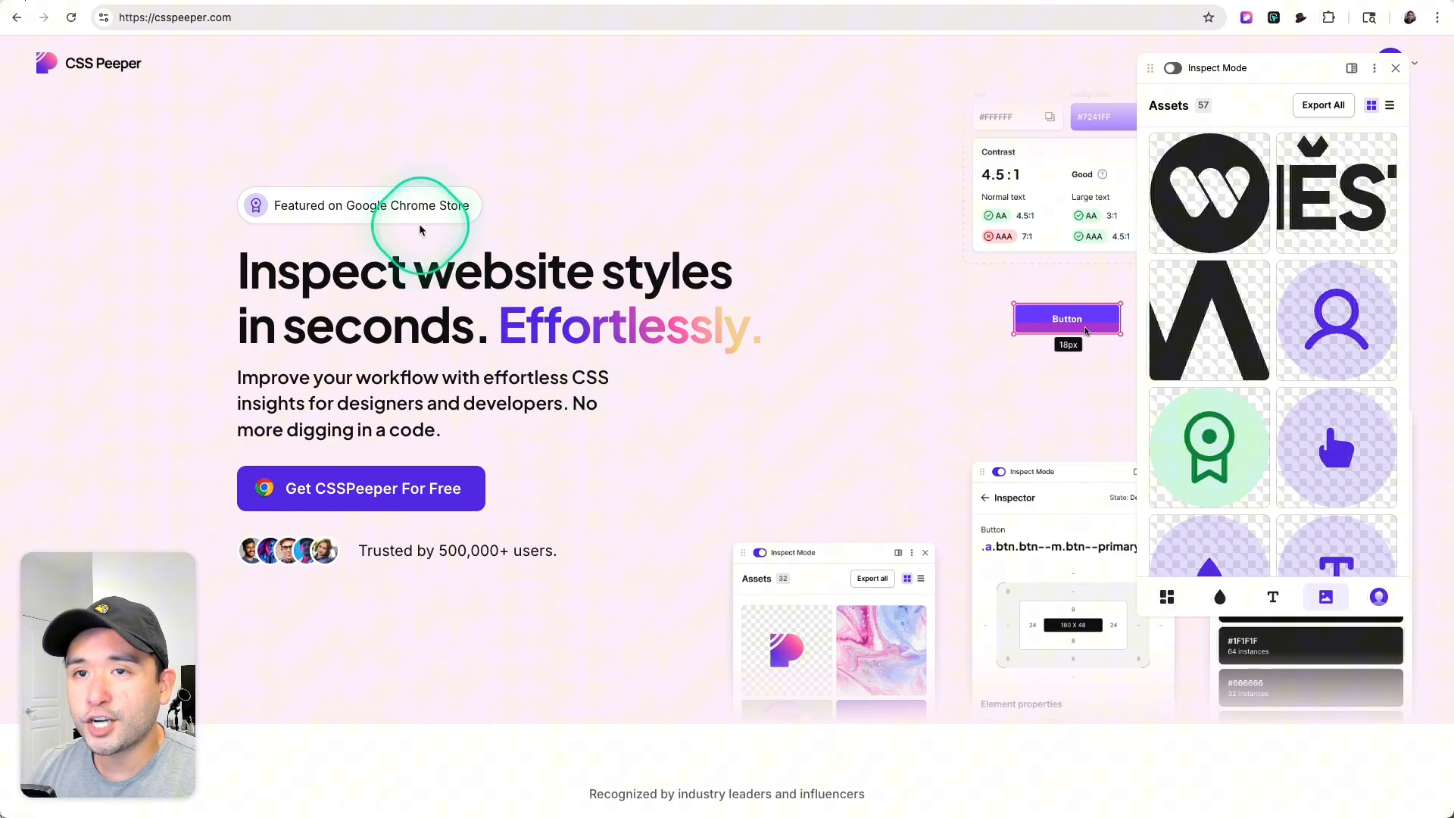
mouse_move(695, 248)
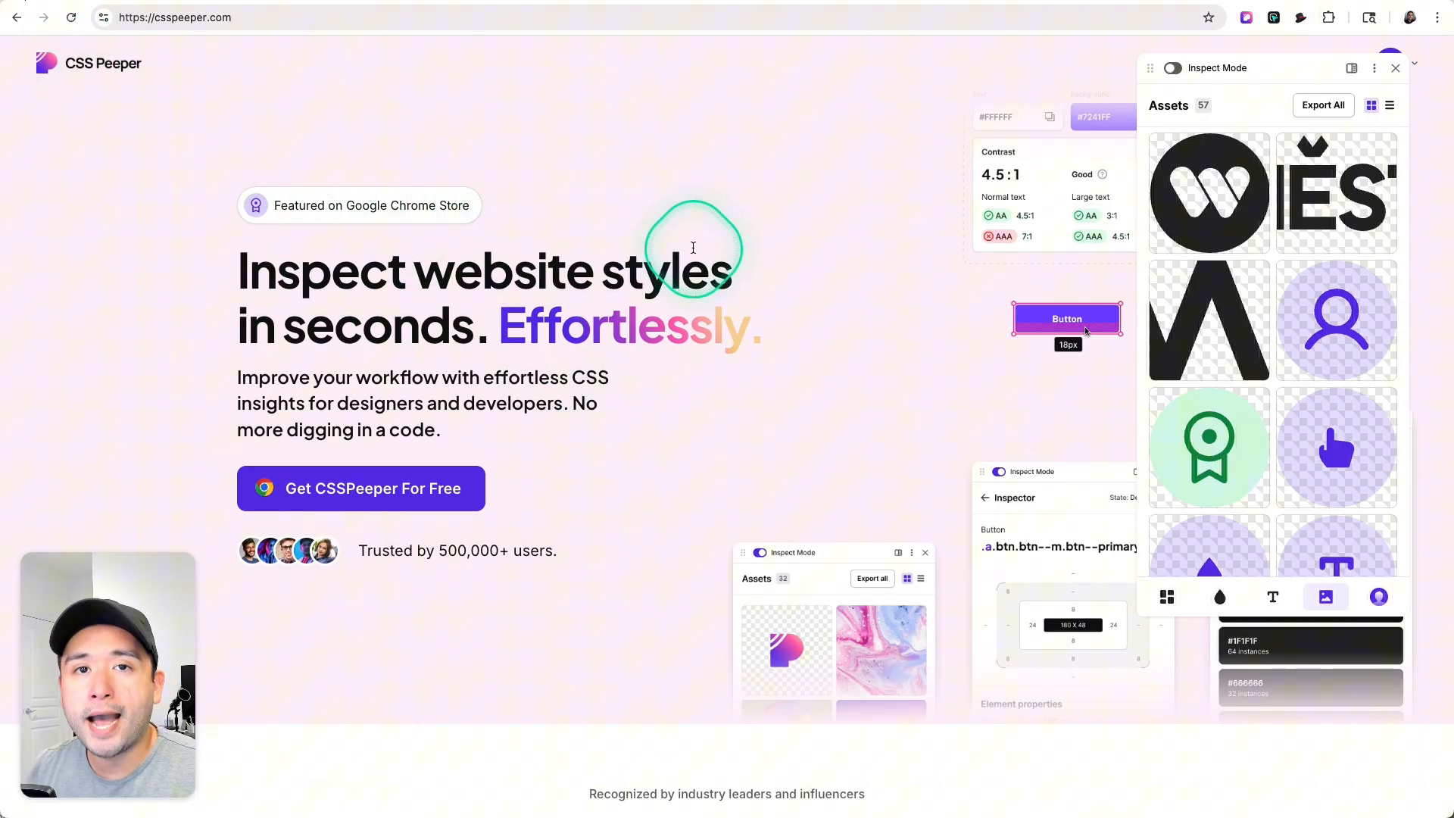
Enable 'Show popover while hovering' and Inspect Mode in account settings, inspect a paragraph, return to the overview.
click(1378, 597)
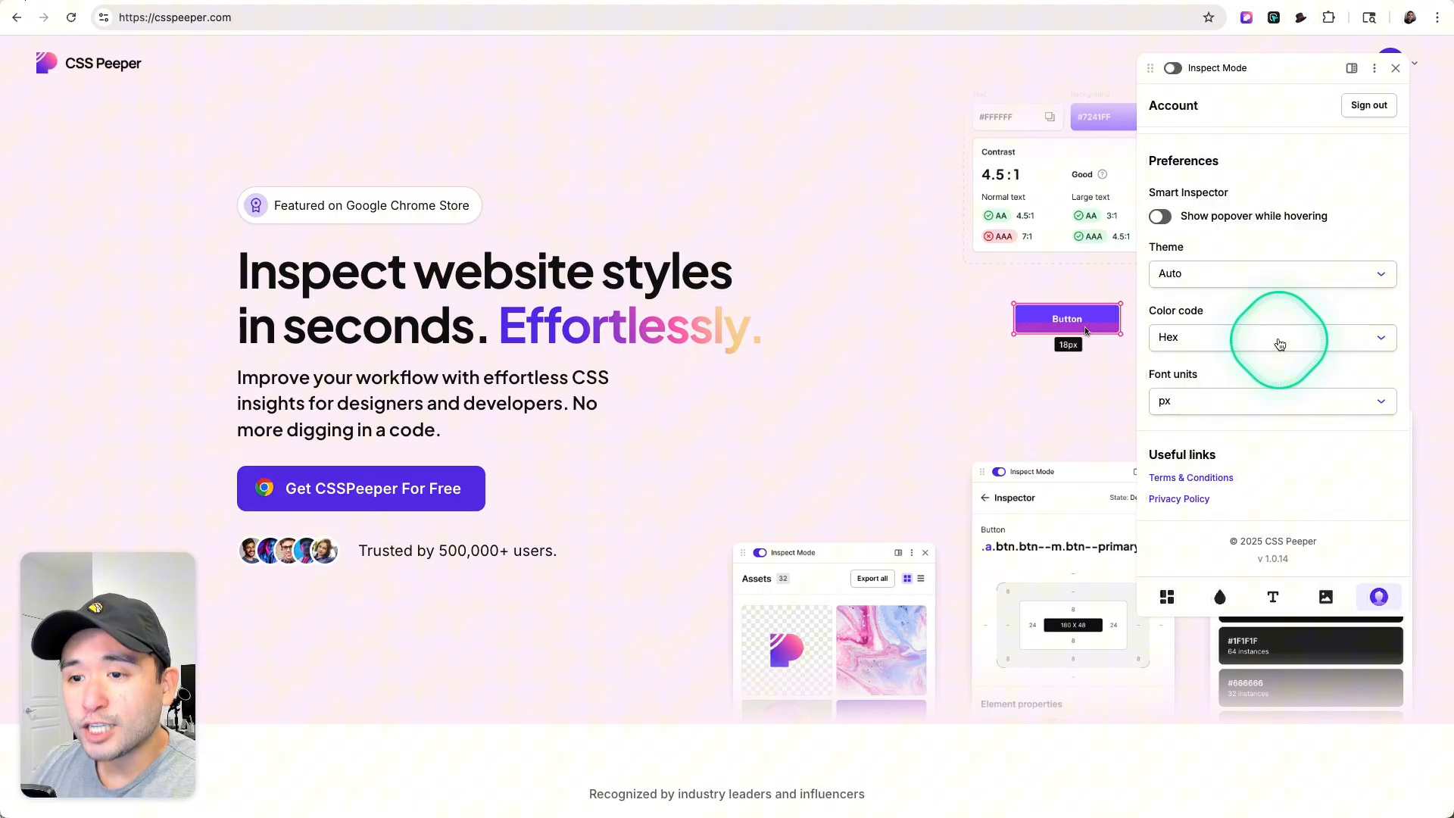
mouse_move(568, 576)
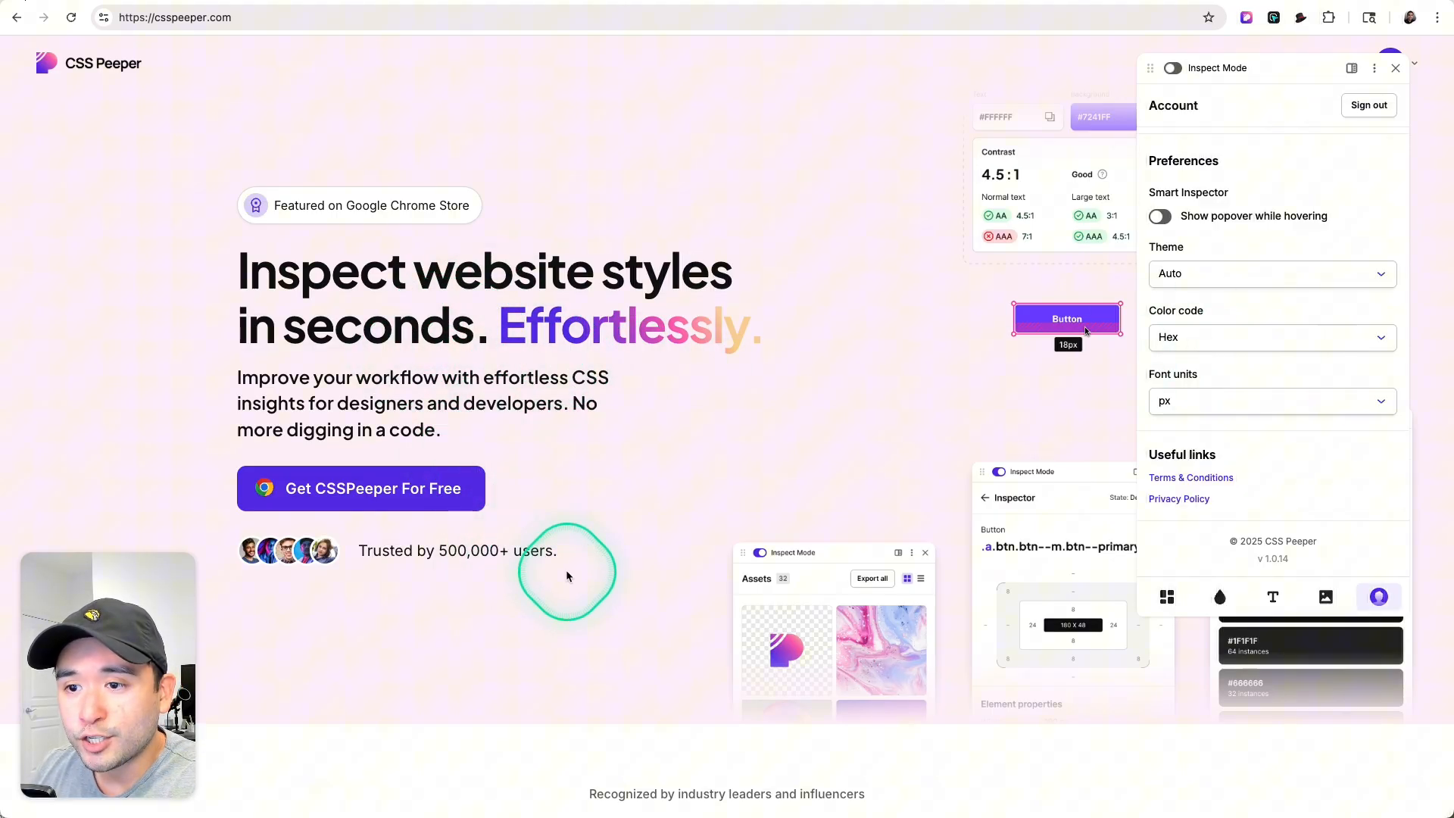
scroll(down, 3)
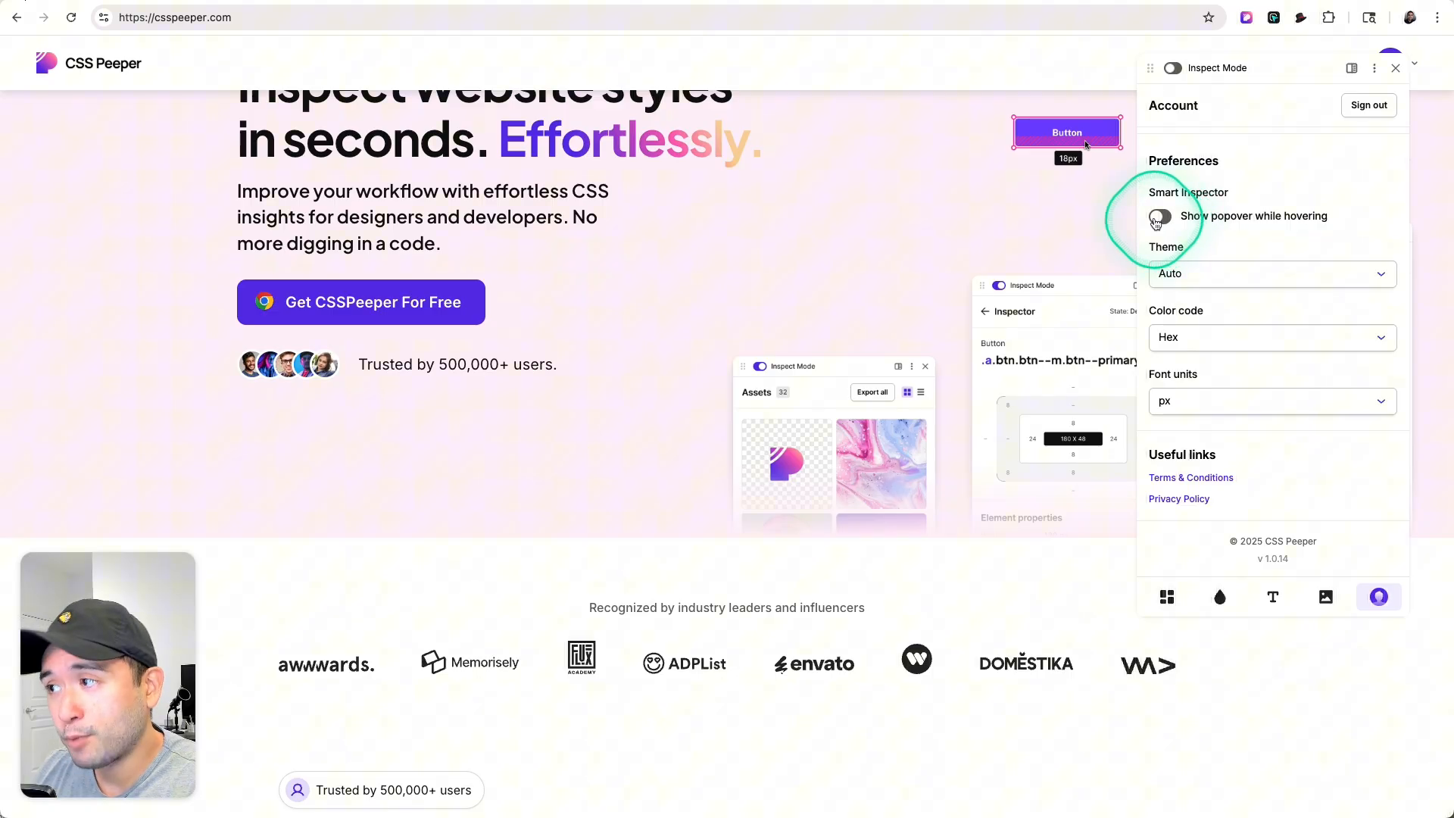
click(1159, 217)
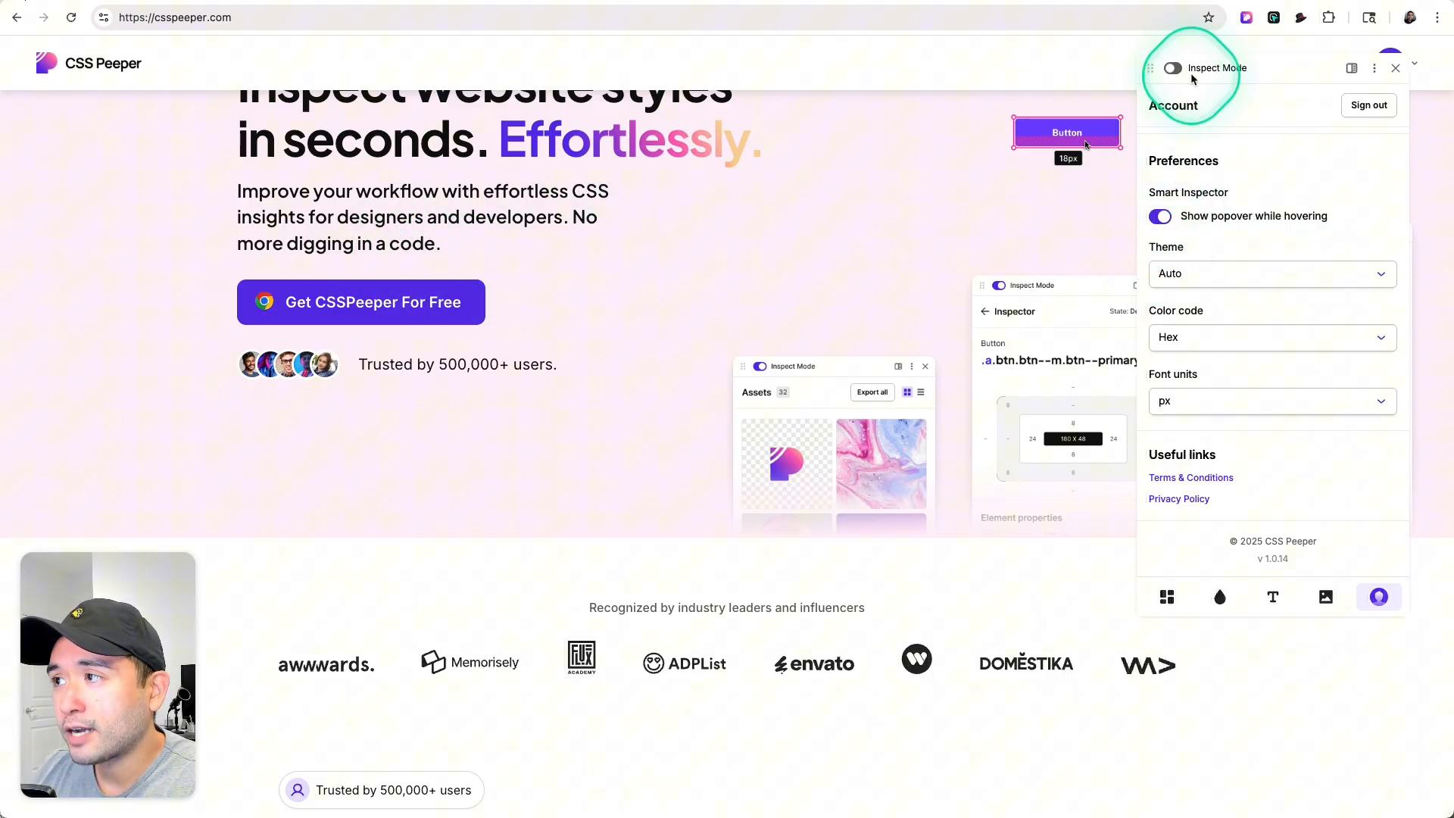
click(1172, 68)
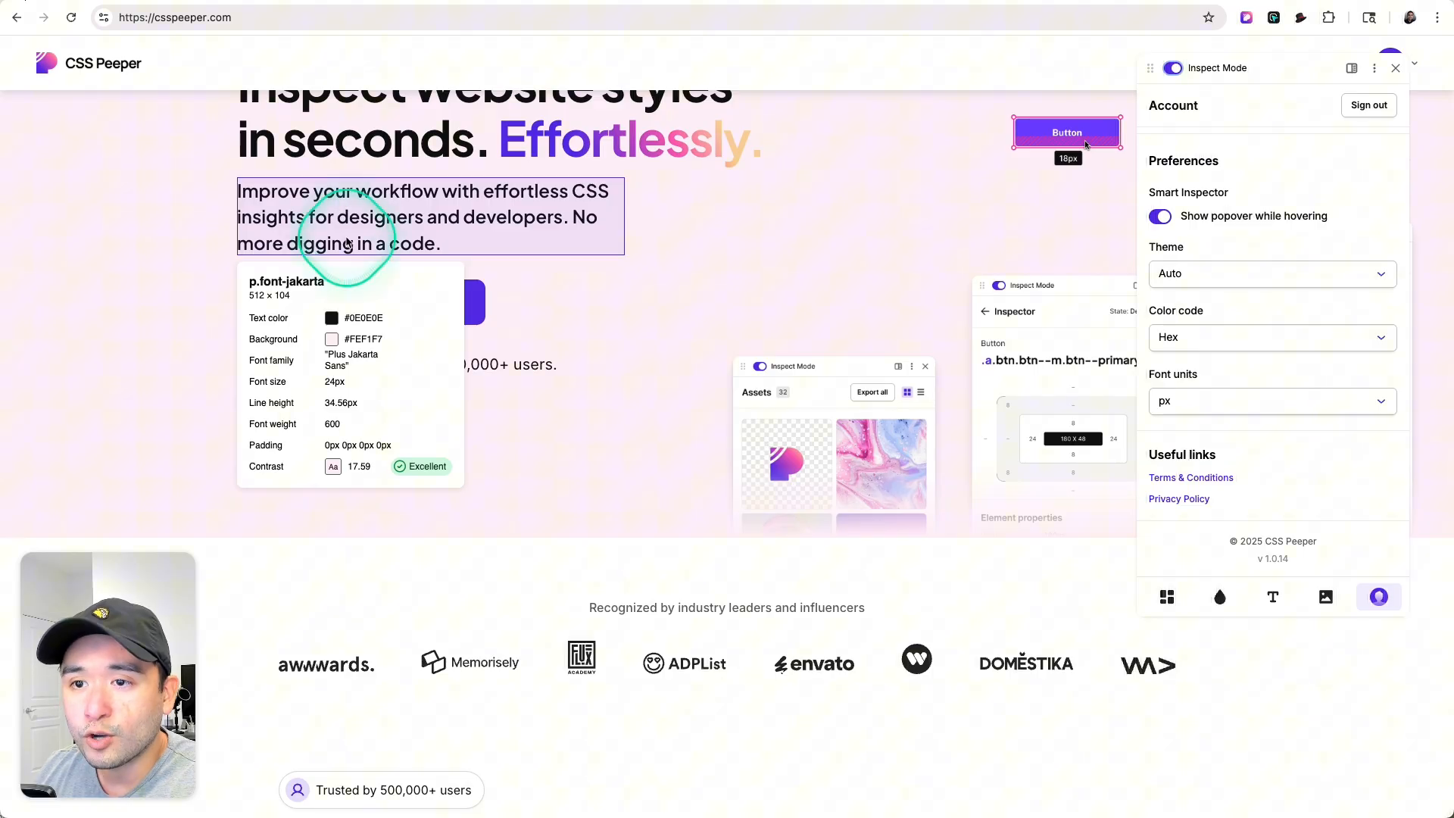
click(1167, 597)
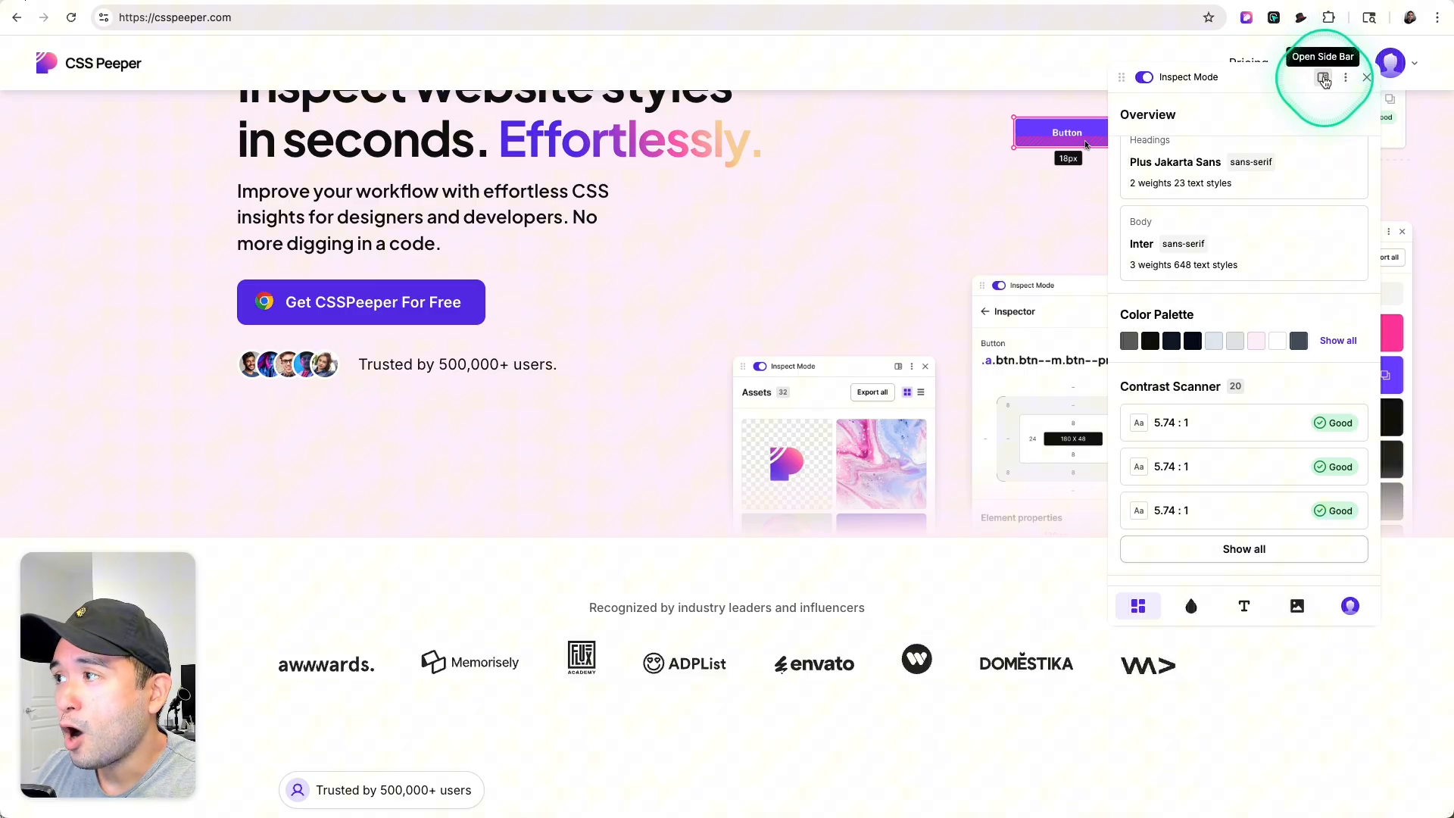
Dock the inspector as a side bar and browse its overview, typography and assets views.
click(1324, 78)
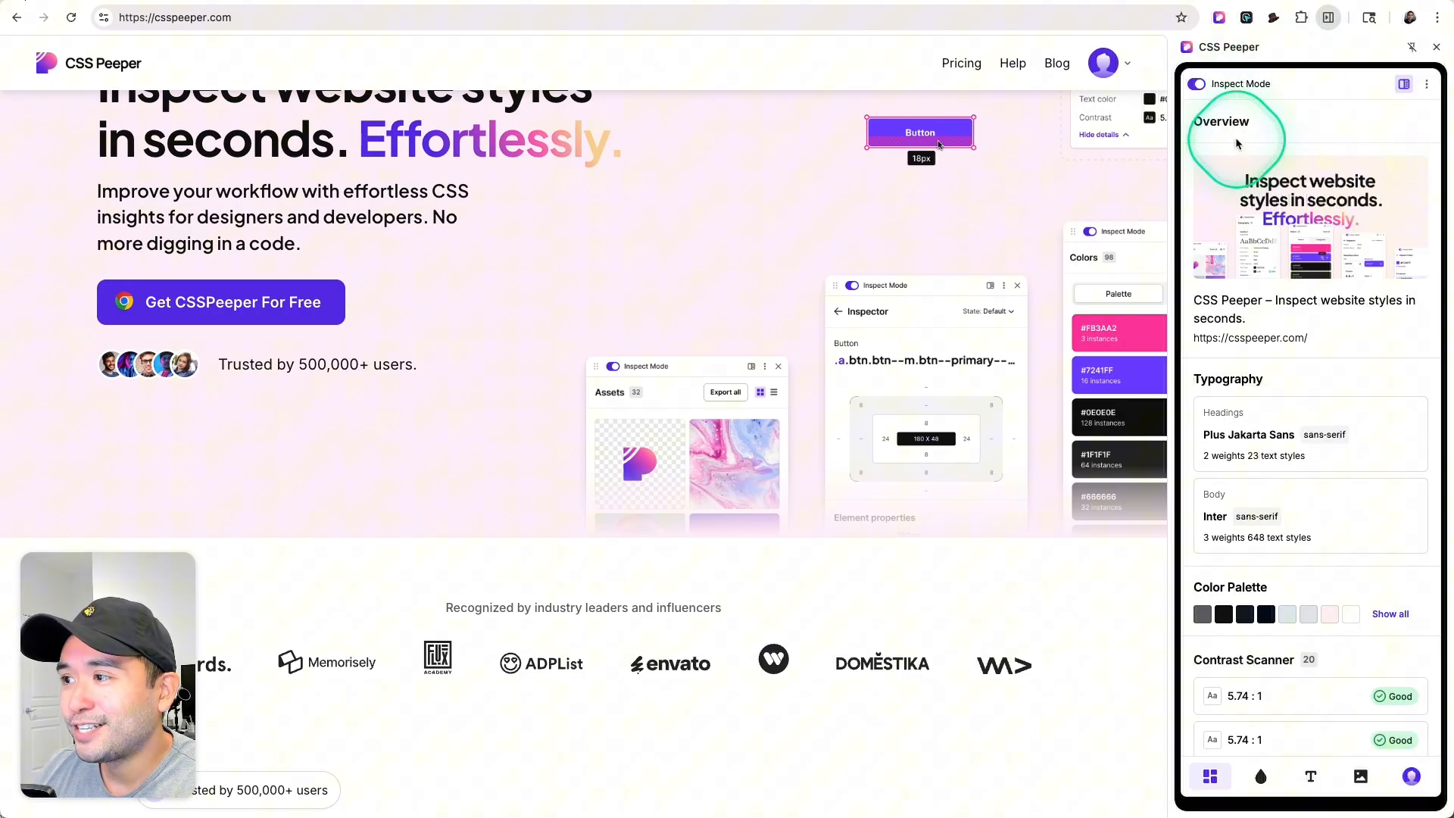
mouse_move(1048, 506)
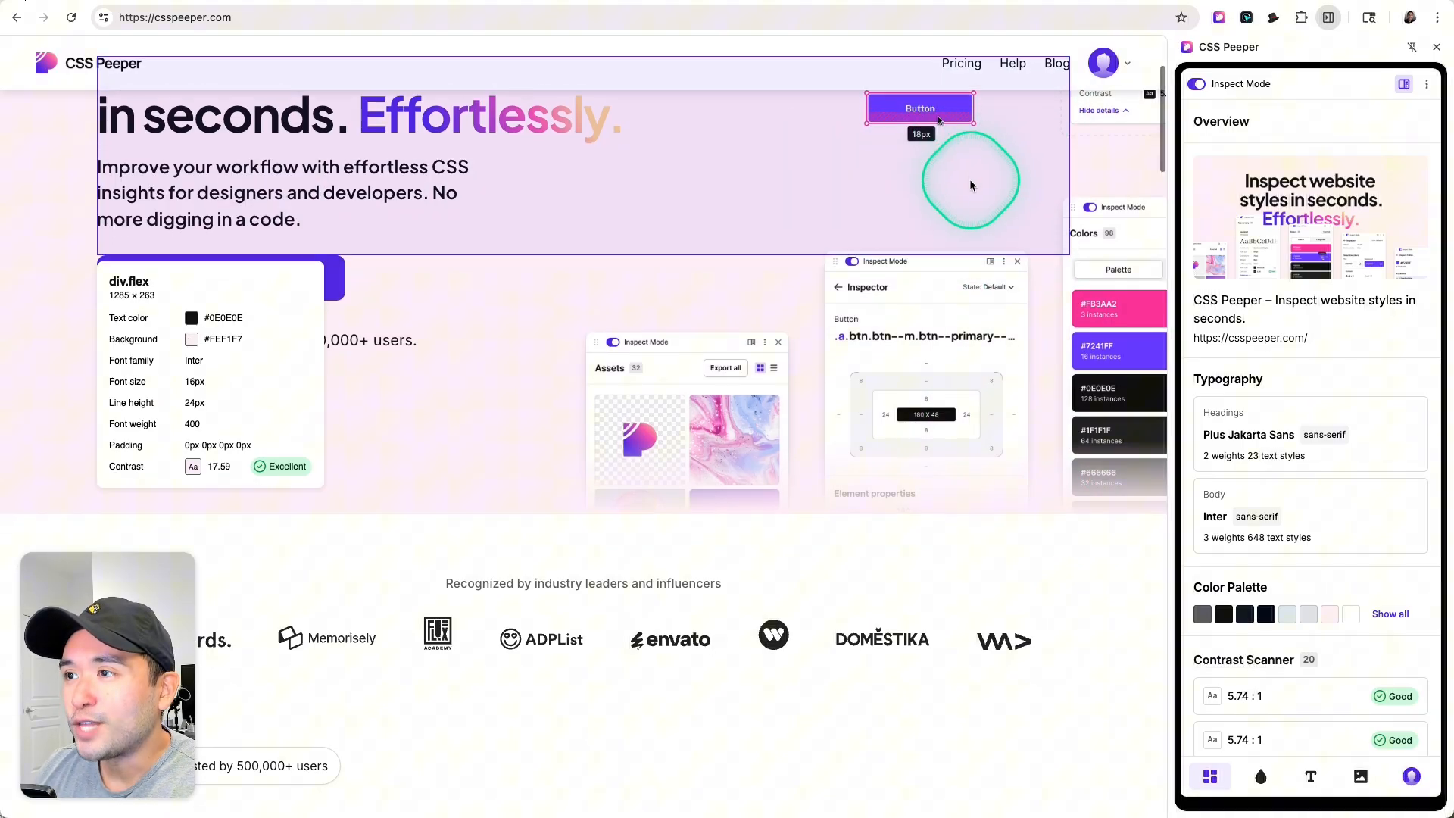
scroll(down, 3)
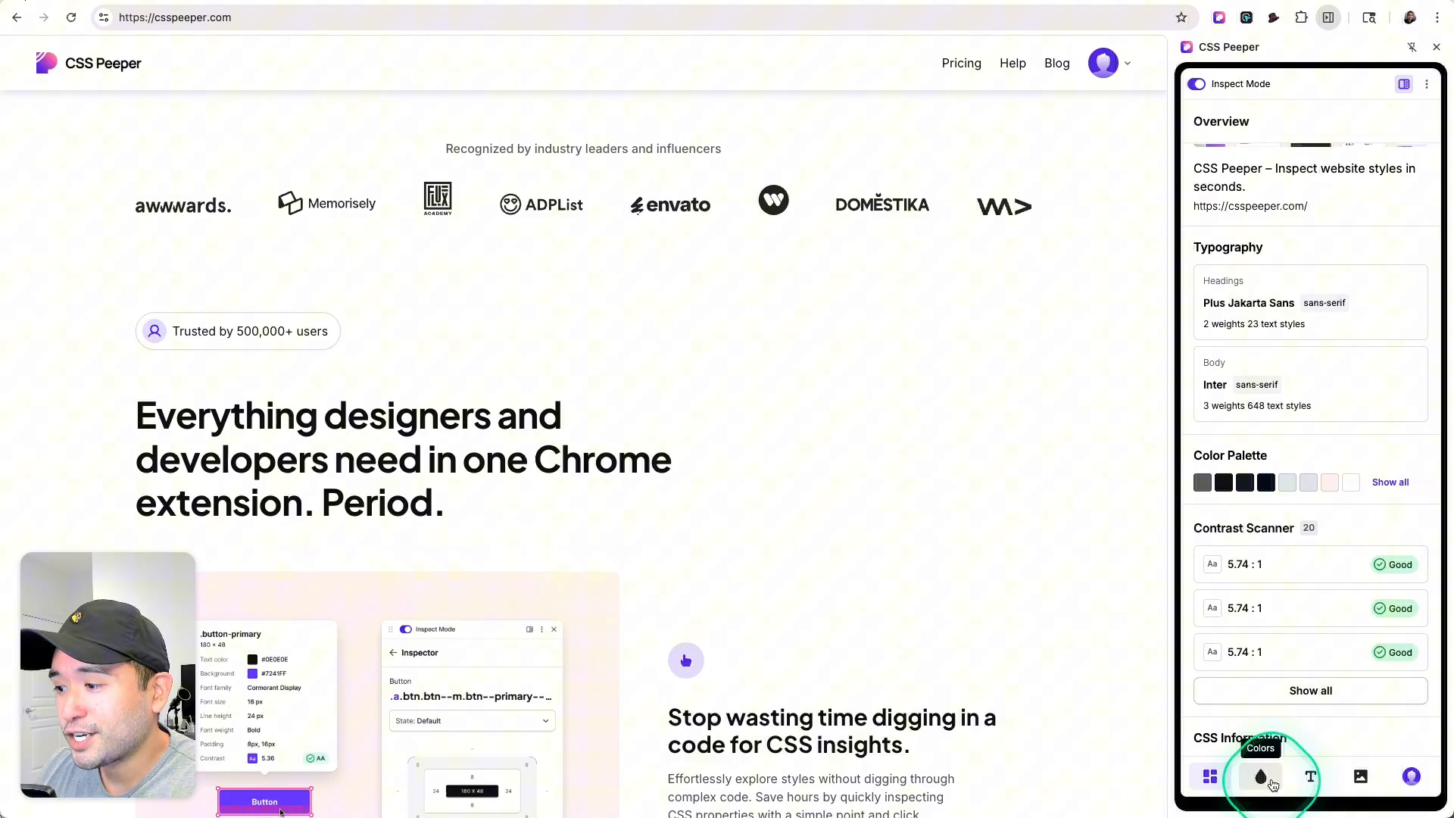
click(1308, 775)
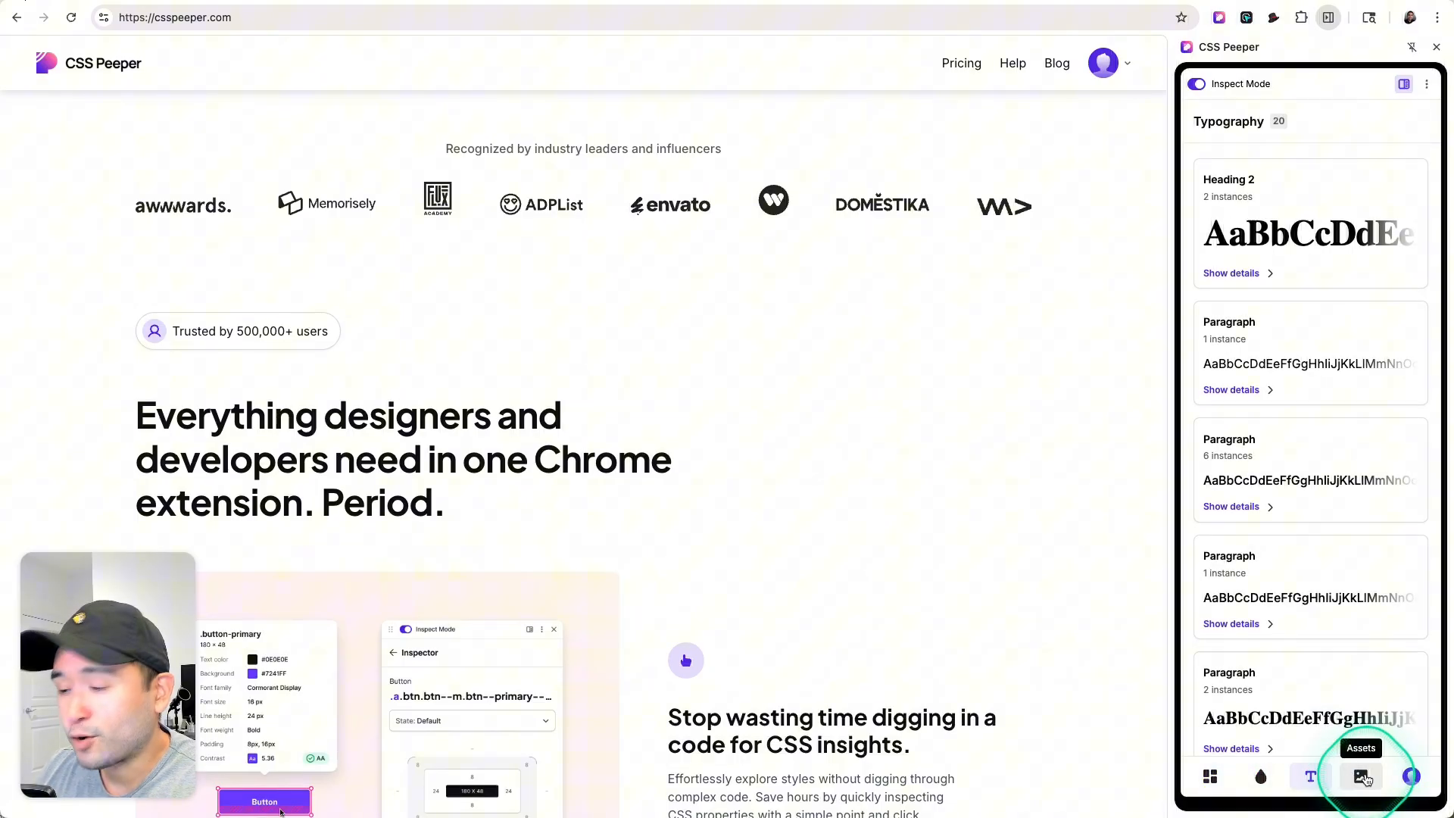
click(1361, 776)
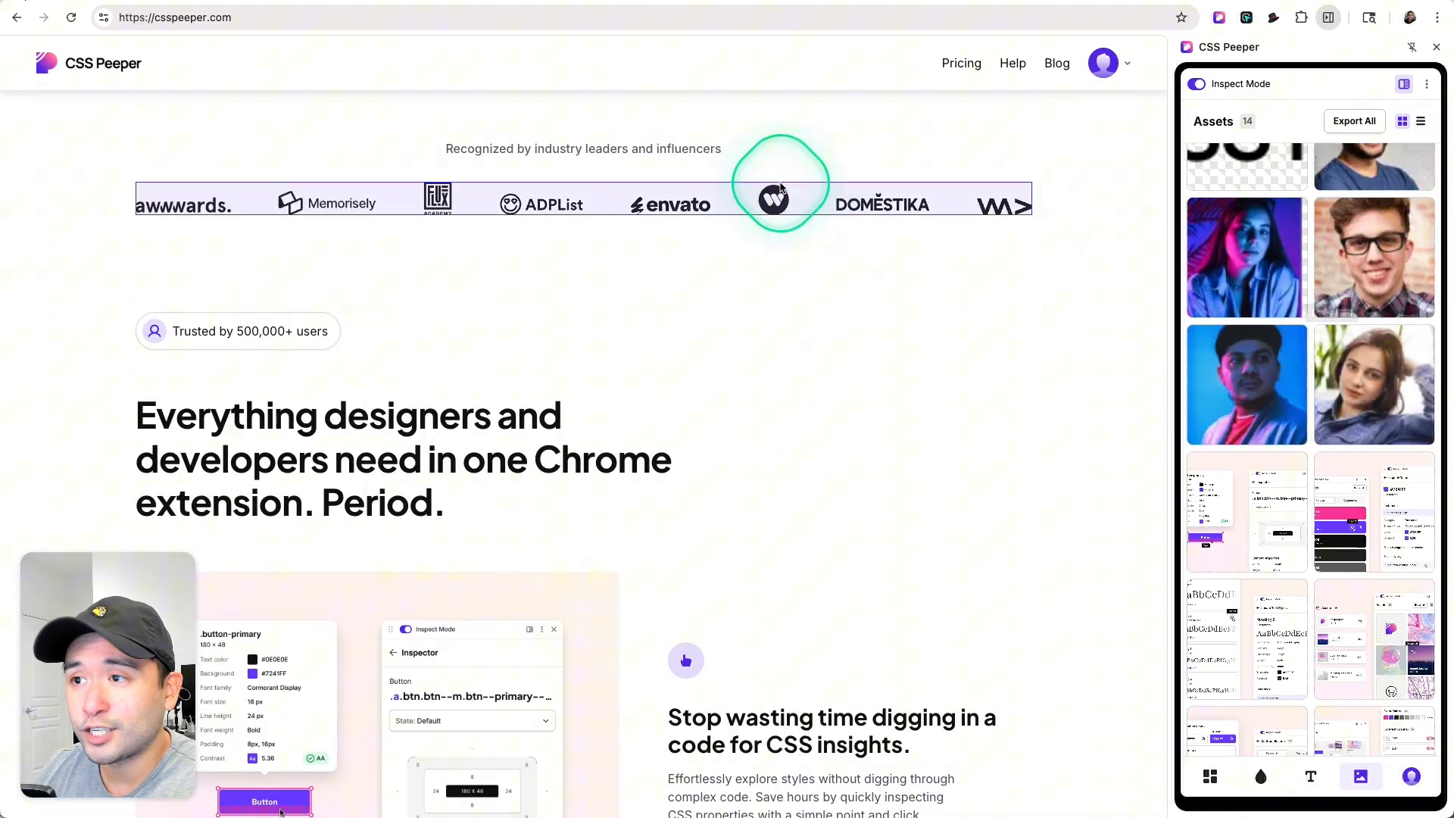
scroll(down, 3)
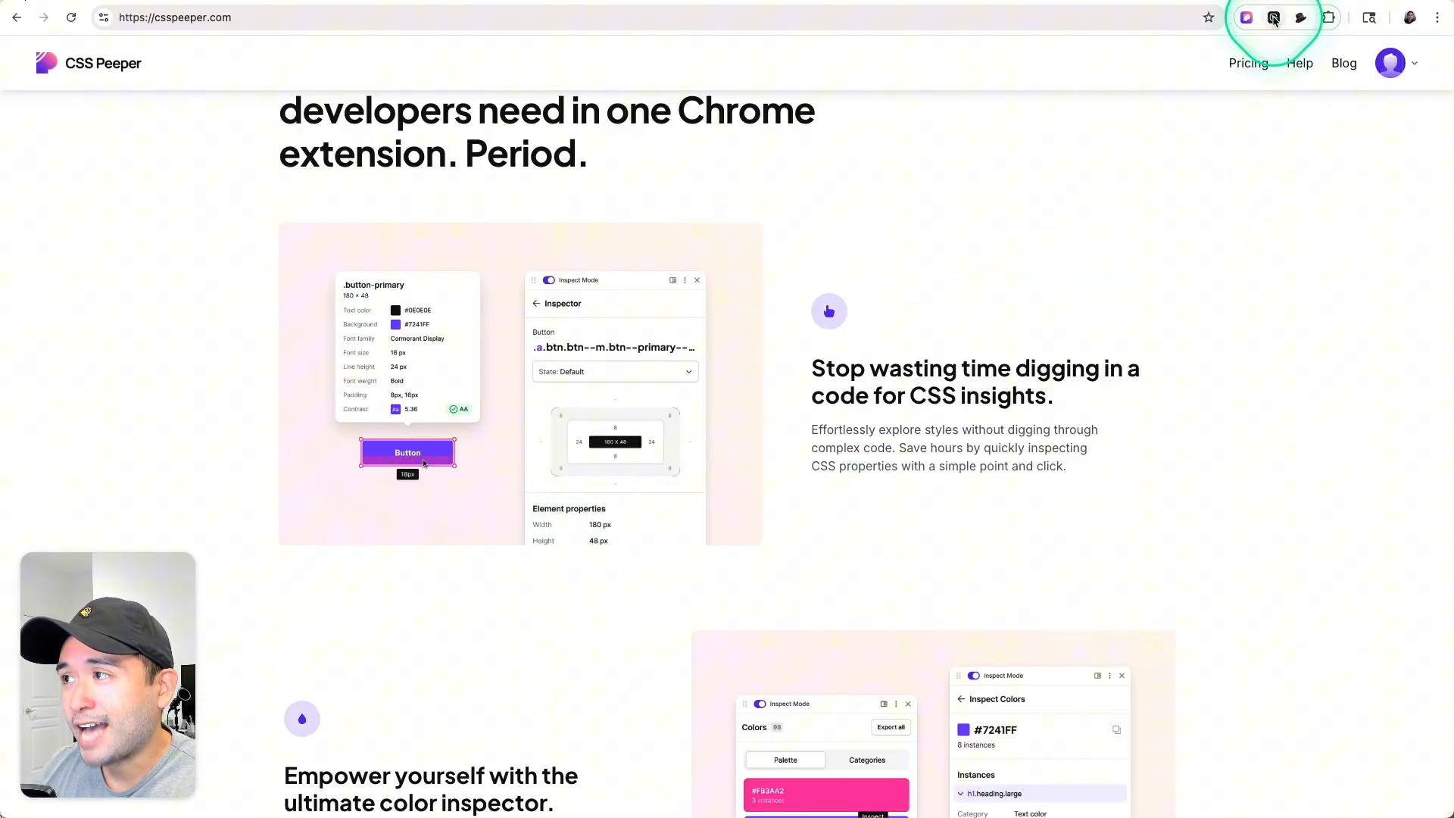
Start Hoverify's Inspector and examine the heading's margins and spacing, then its styles as code.
click(1273, 16)
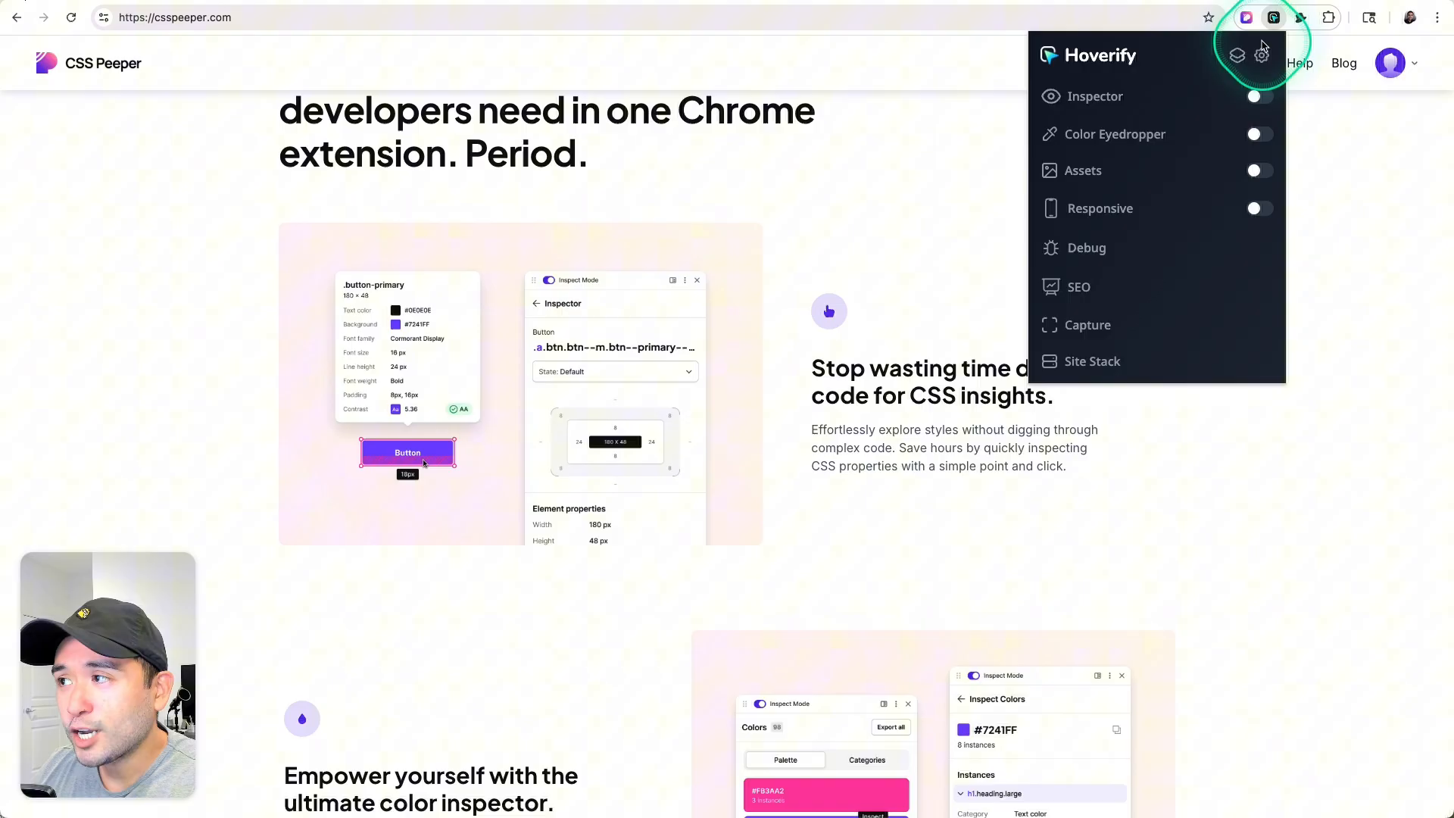
mouse_move(1210, 77)
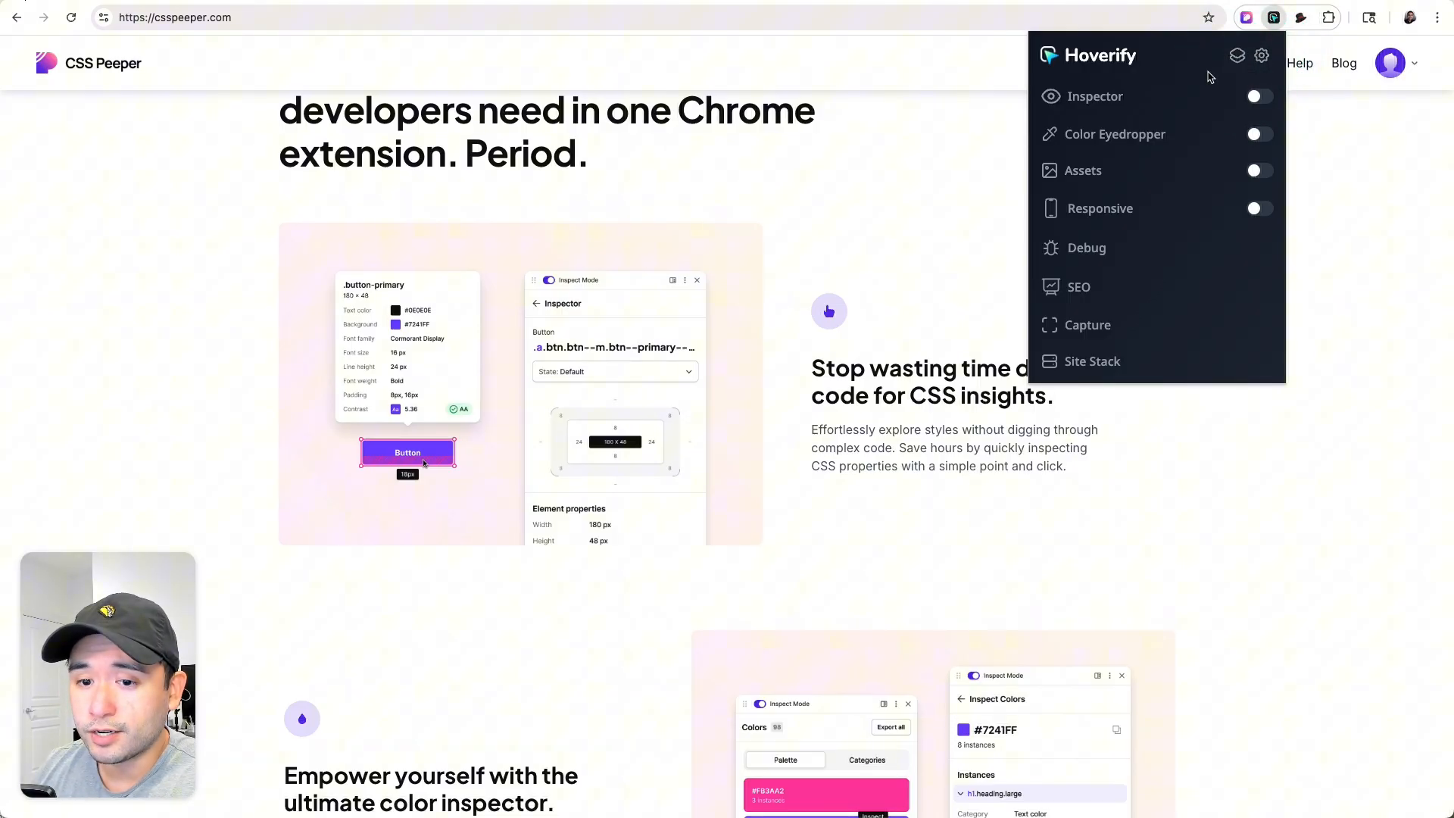
click(1257, 97)
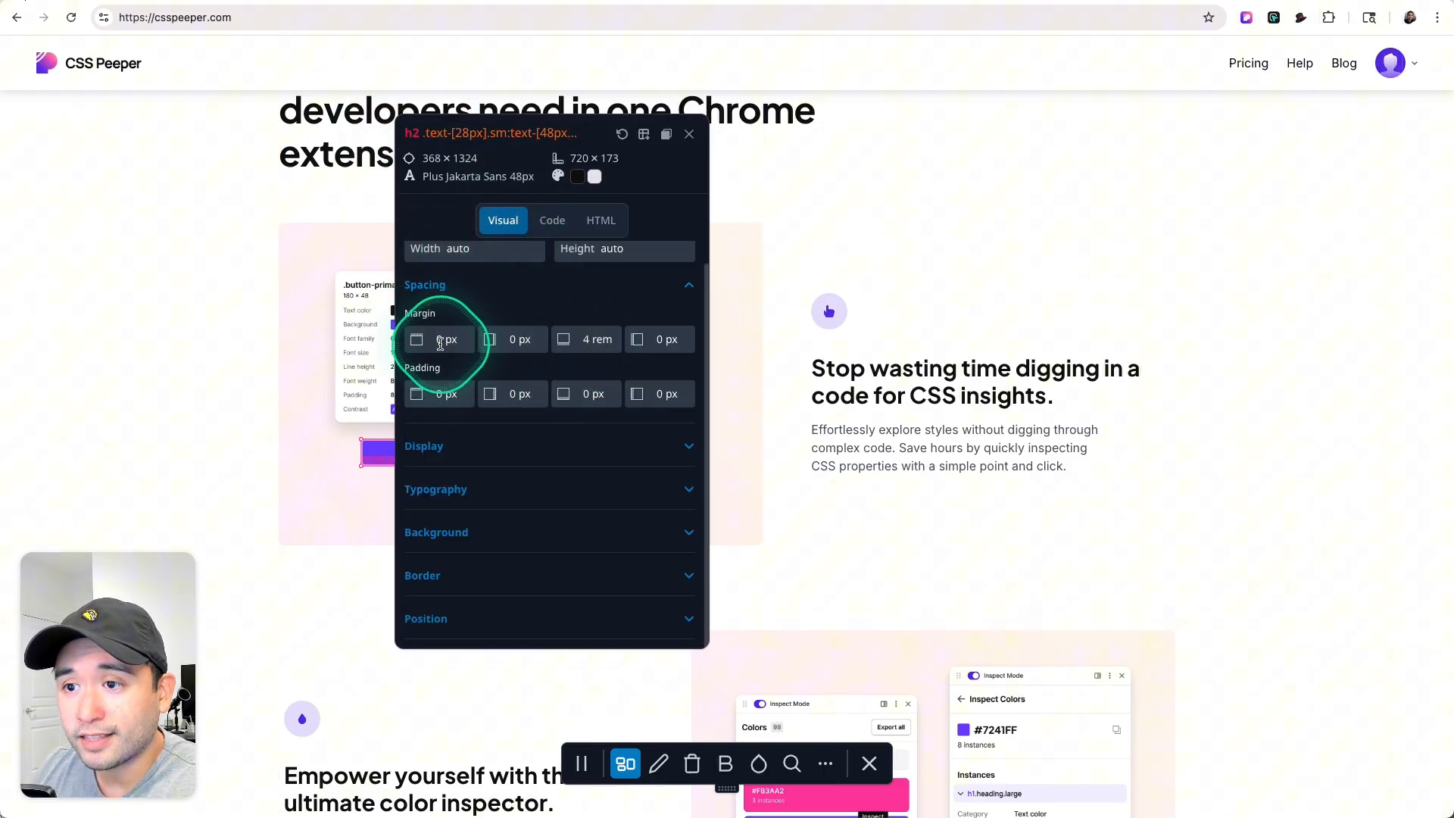
click(424, 445)
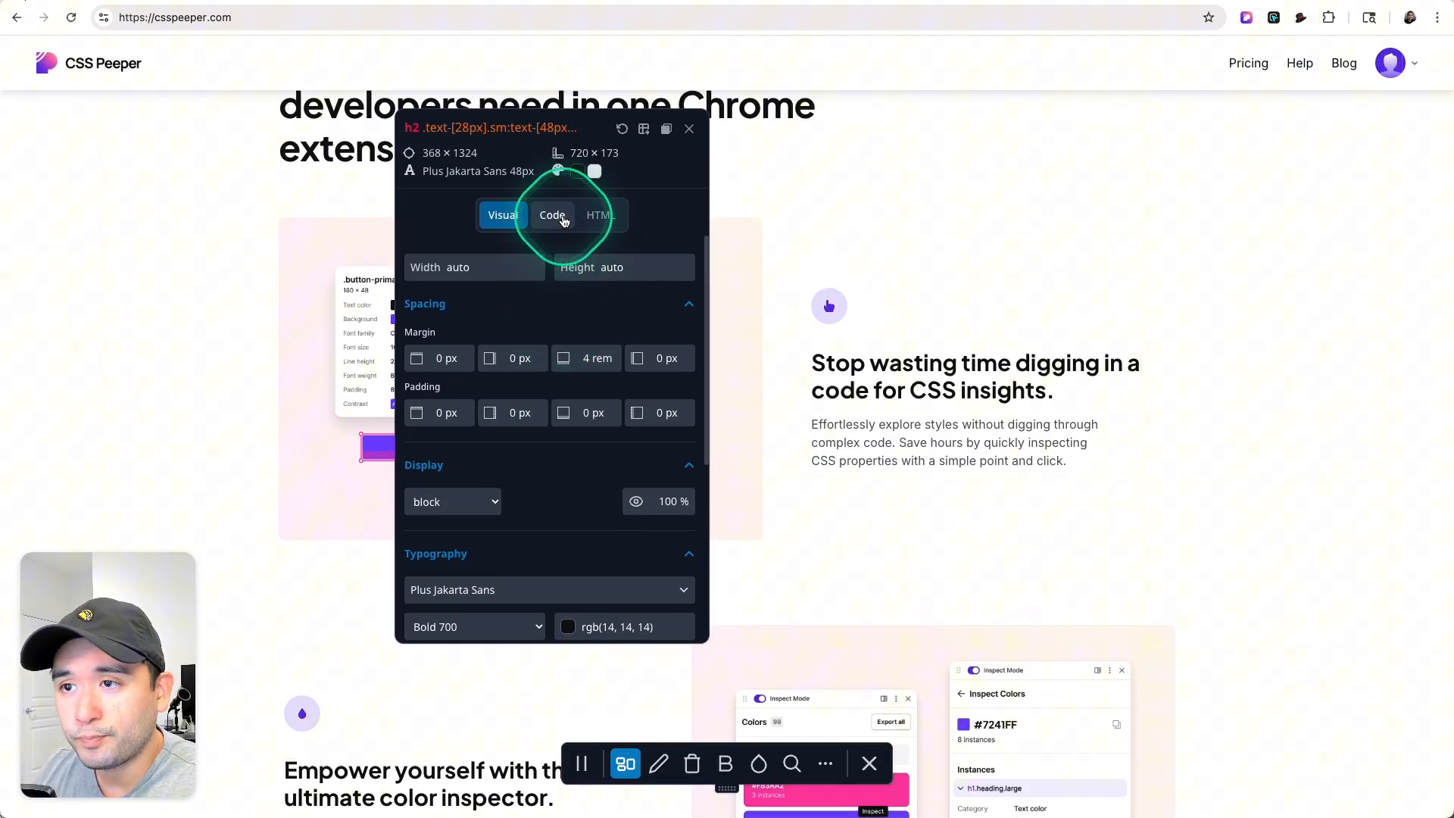
click(551, 213)
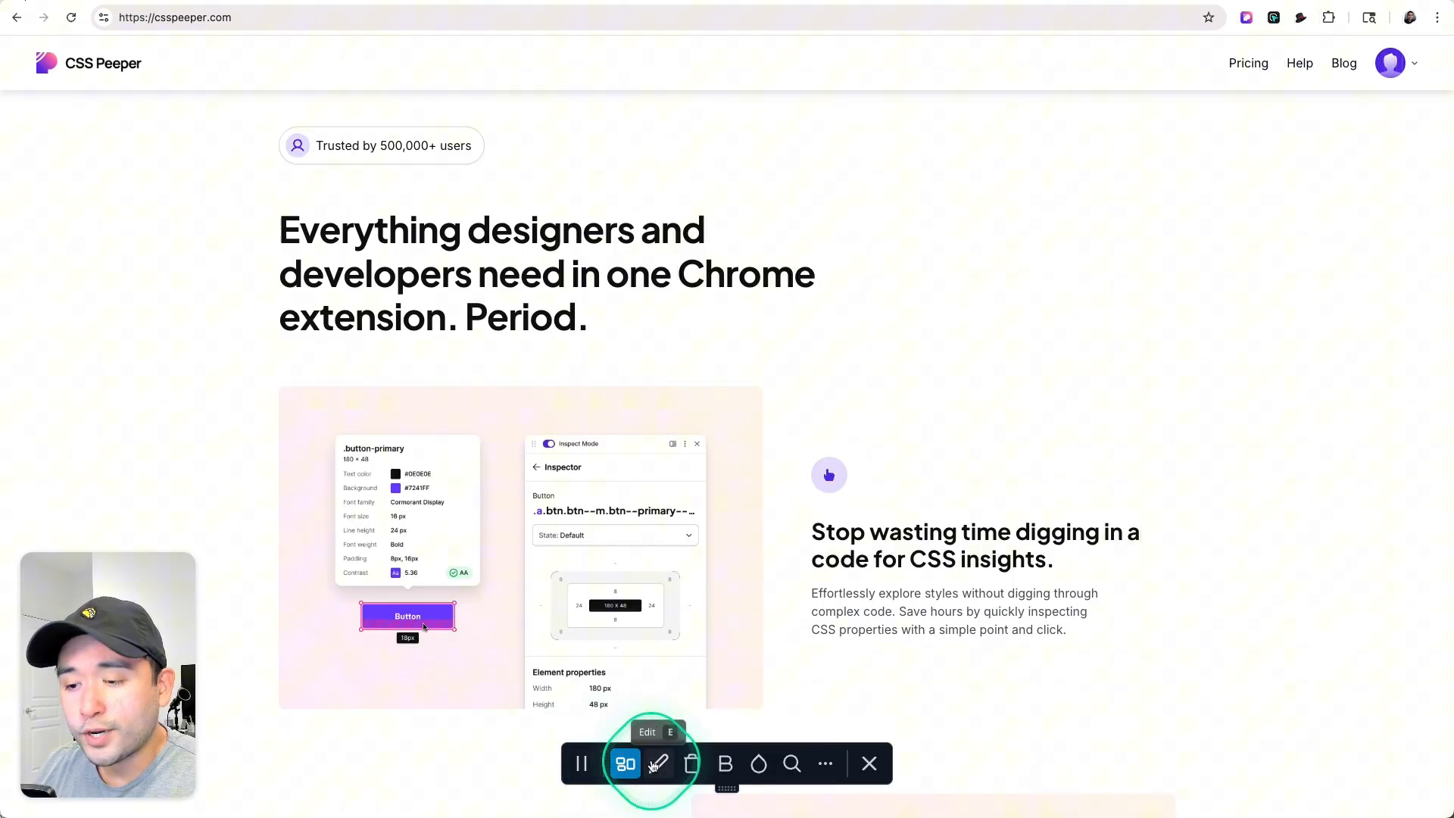
Use Hoverify's Edit tool to make the heading end "Period!", then reopen the tool list.
click(658, 764)
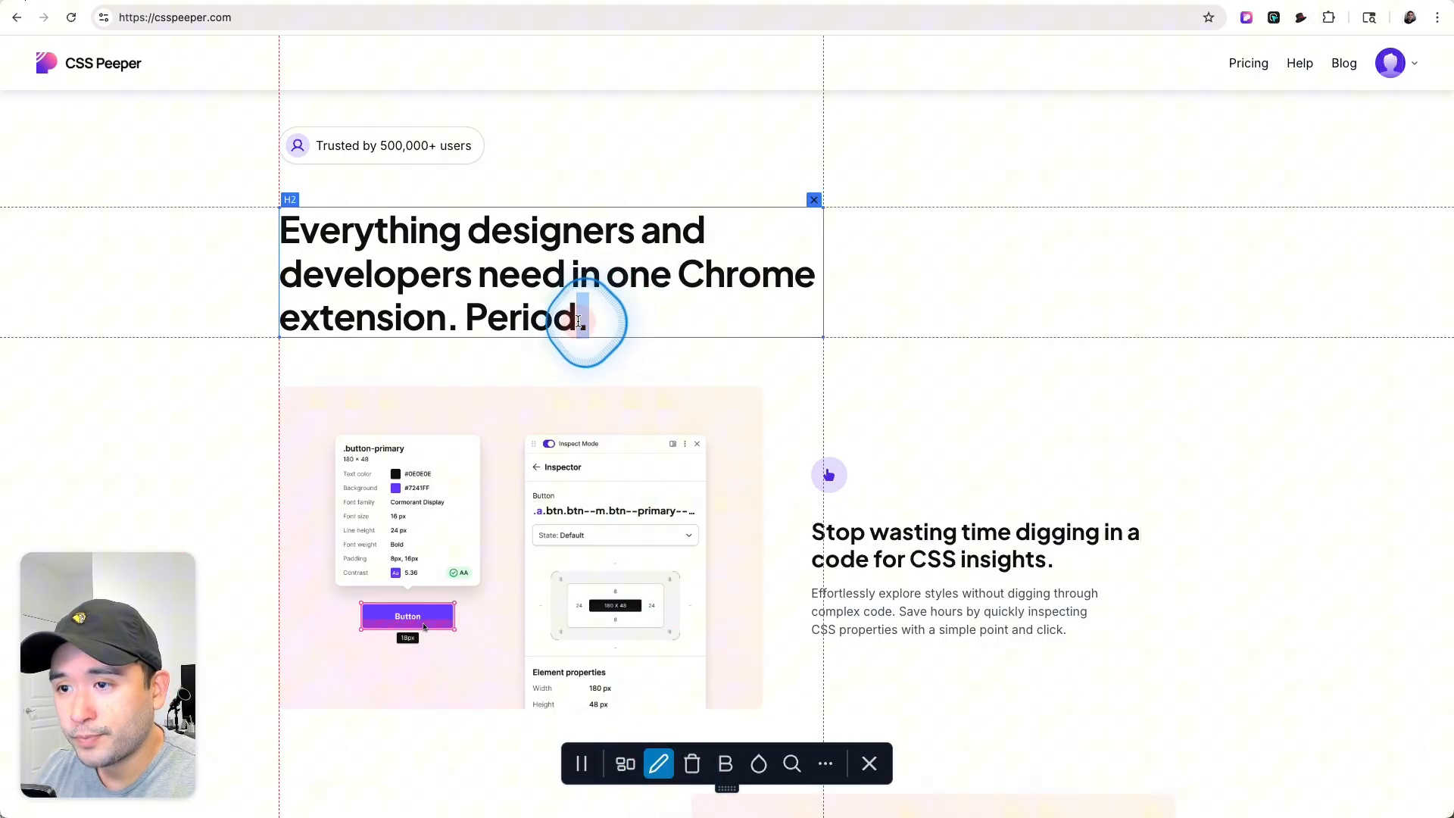
text(!)
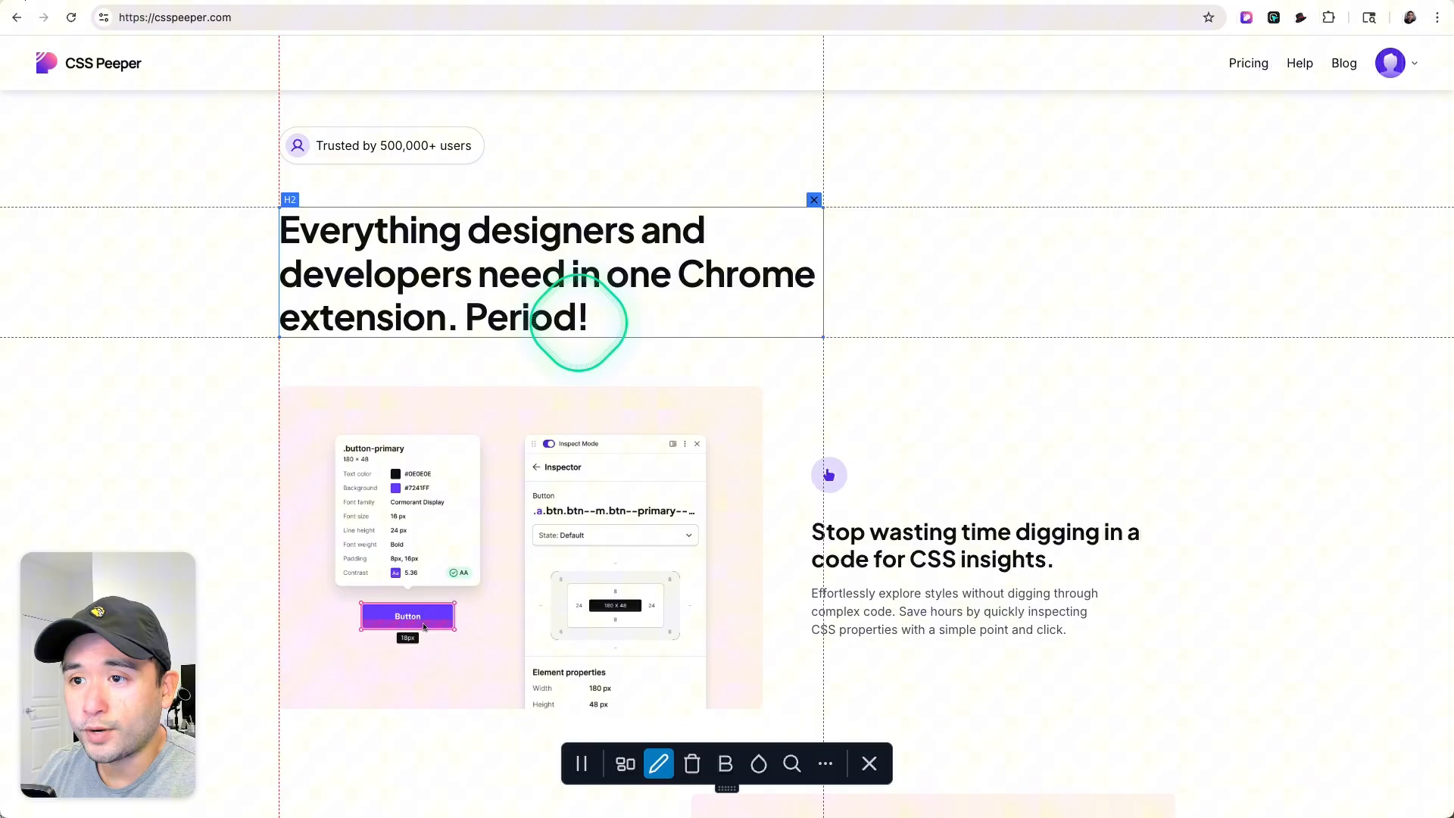
click(1272, 16)
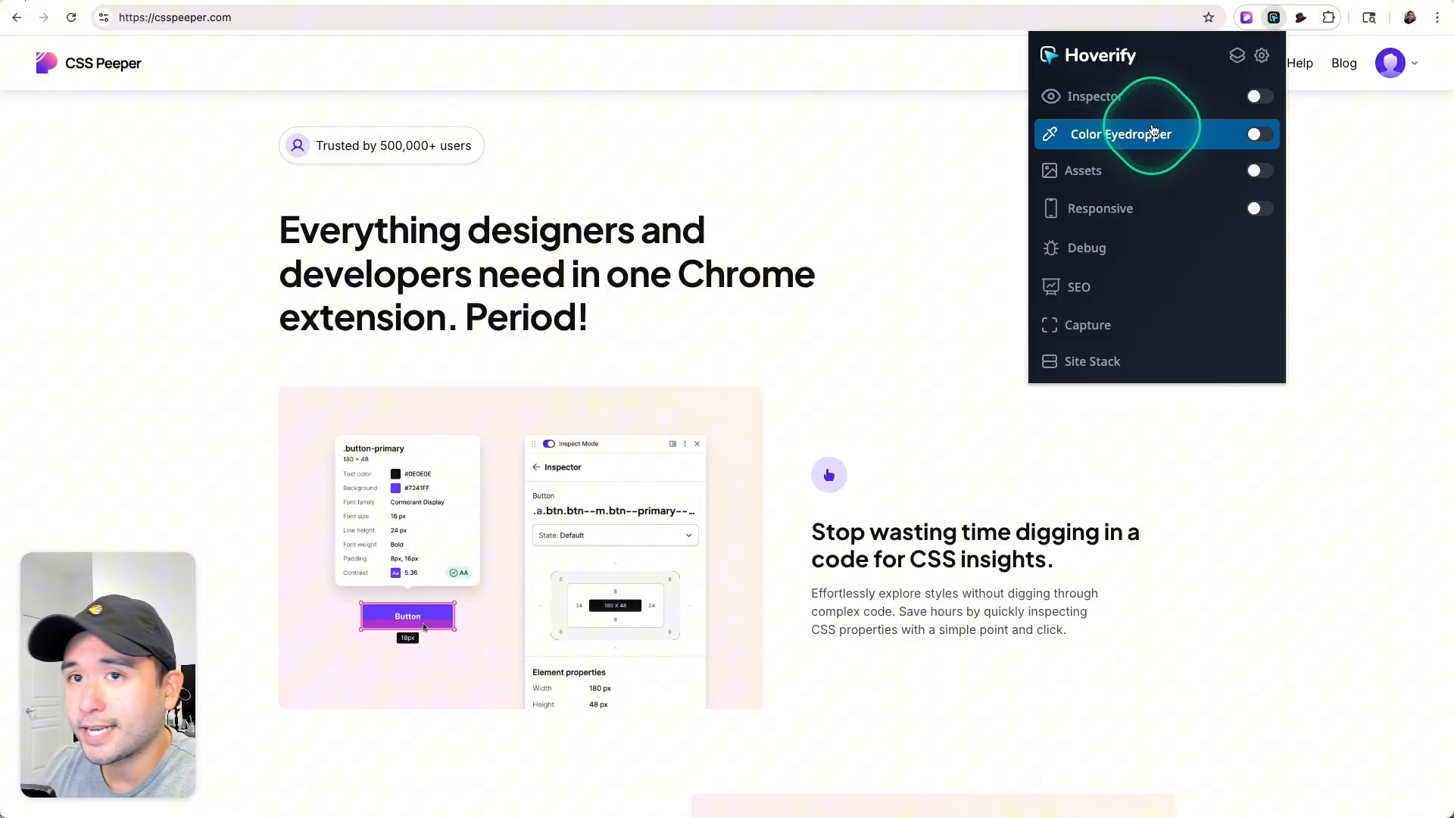
Sample the pale pink page background colour #FFF3F5 with the Color Eyedropper.
click(1118, 134)
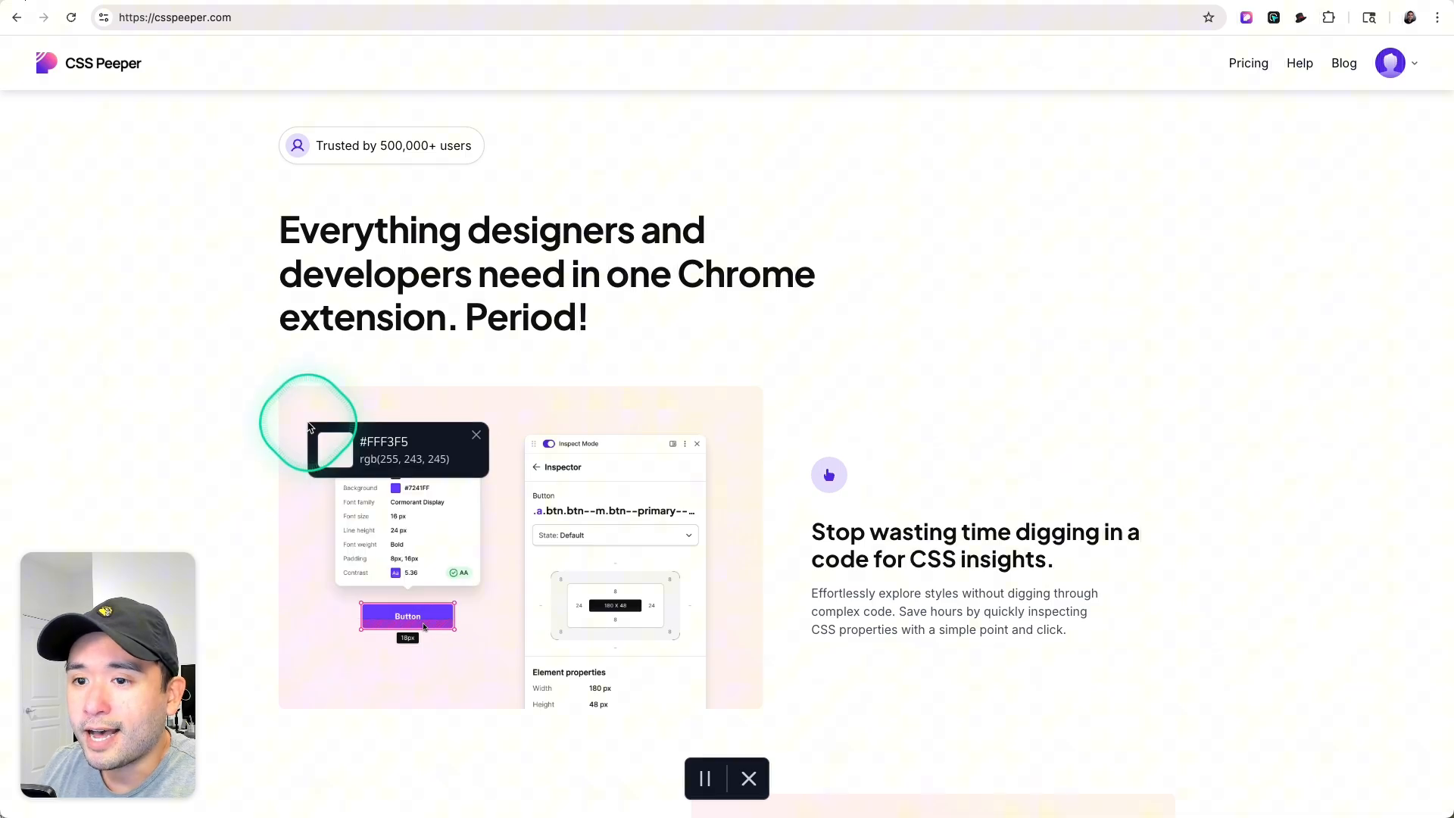
click(1272, 17)
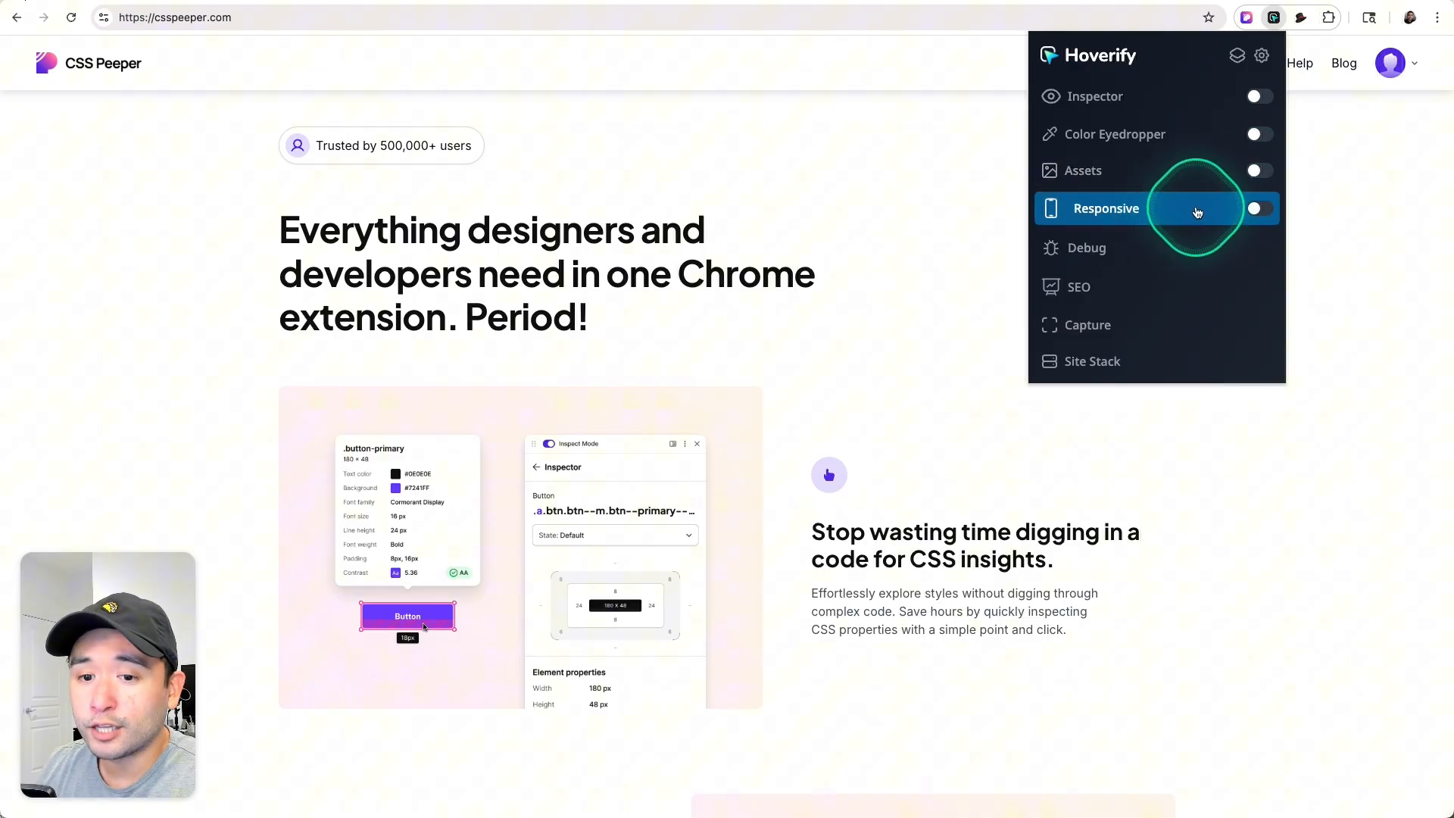
mouse_move(1145, 247)
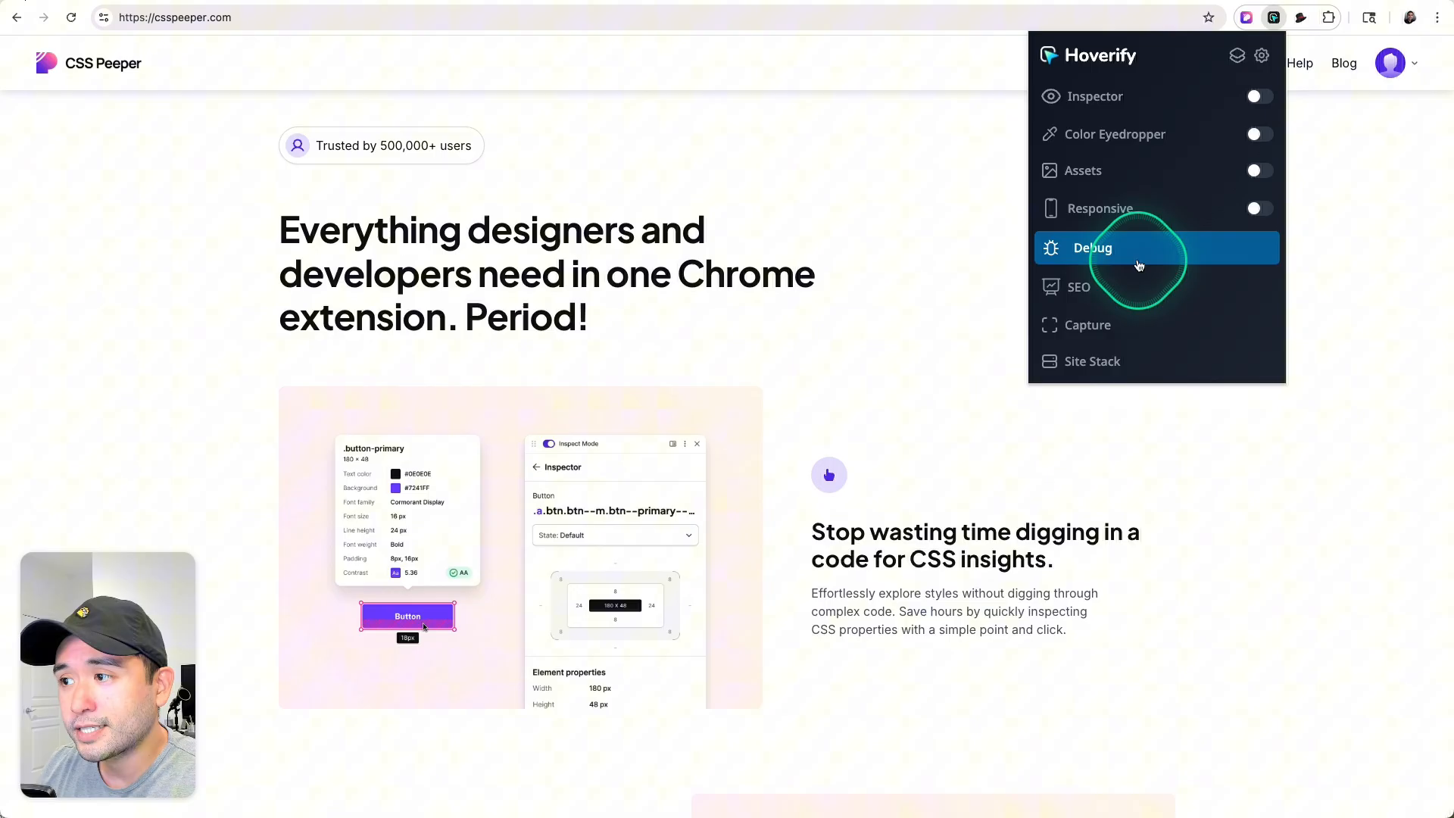
Review the page's title and description in SEO > Meta, then return to the tool list.
click(1078, 286)
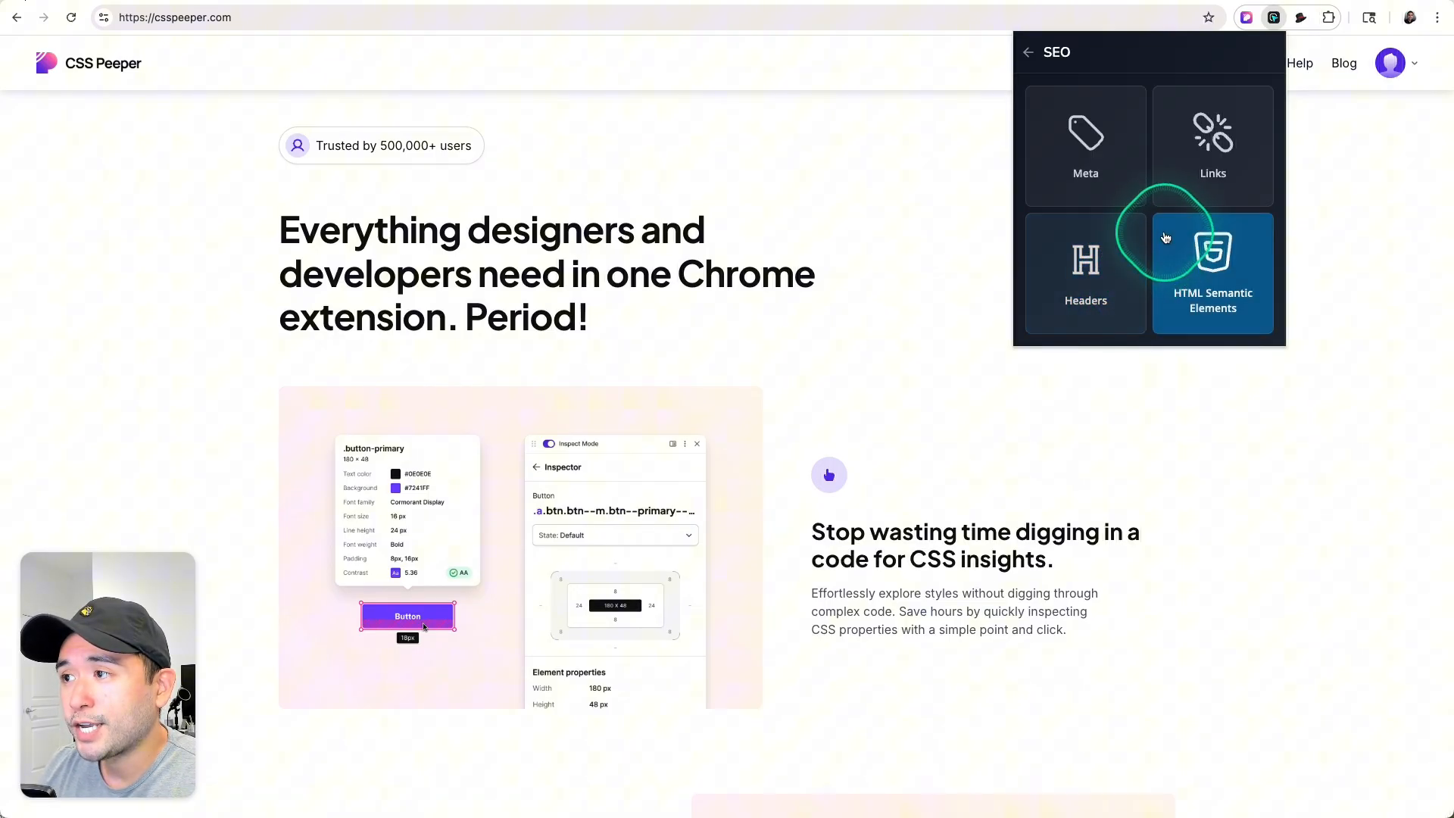
click(1084, 145)
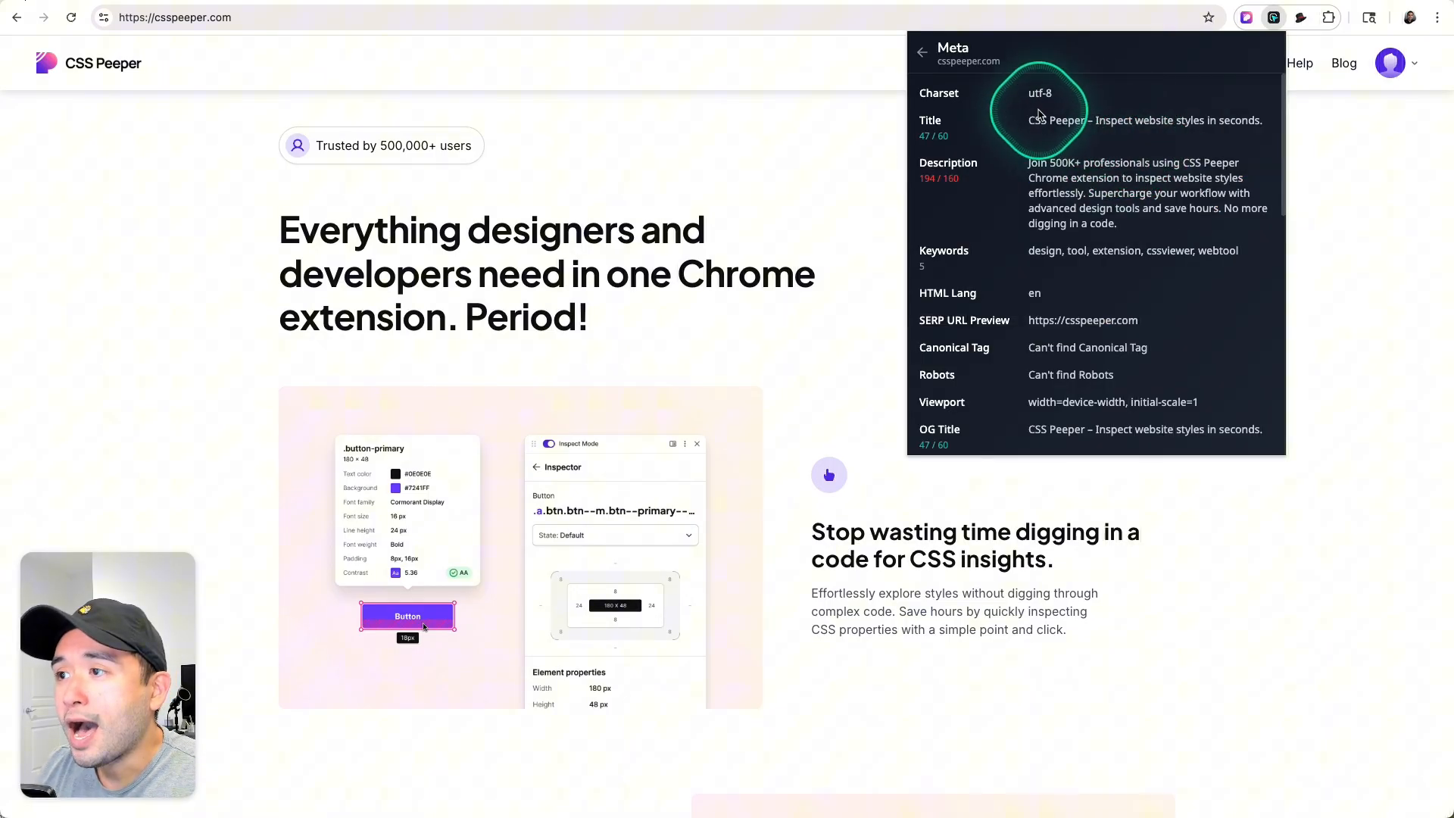
click(921, 51)
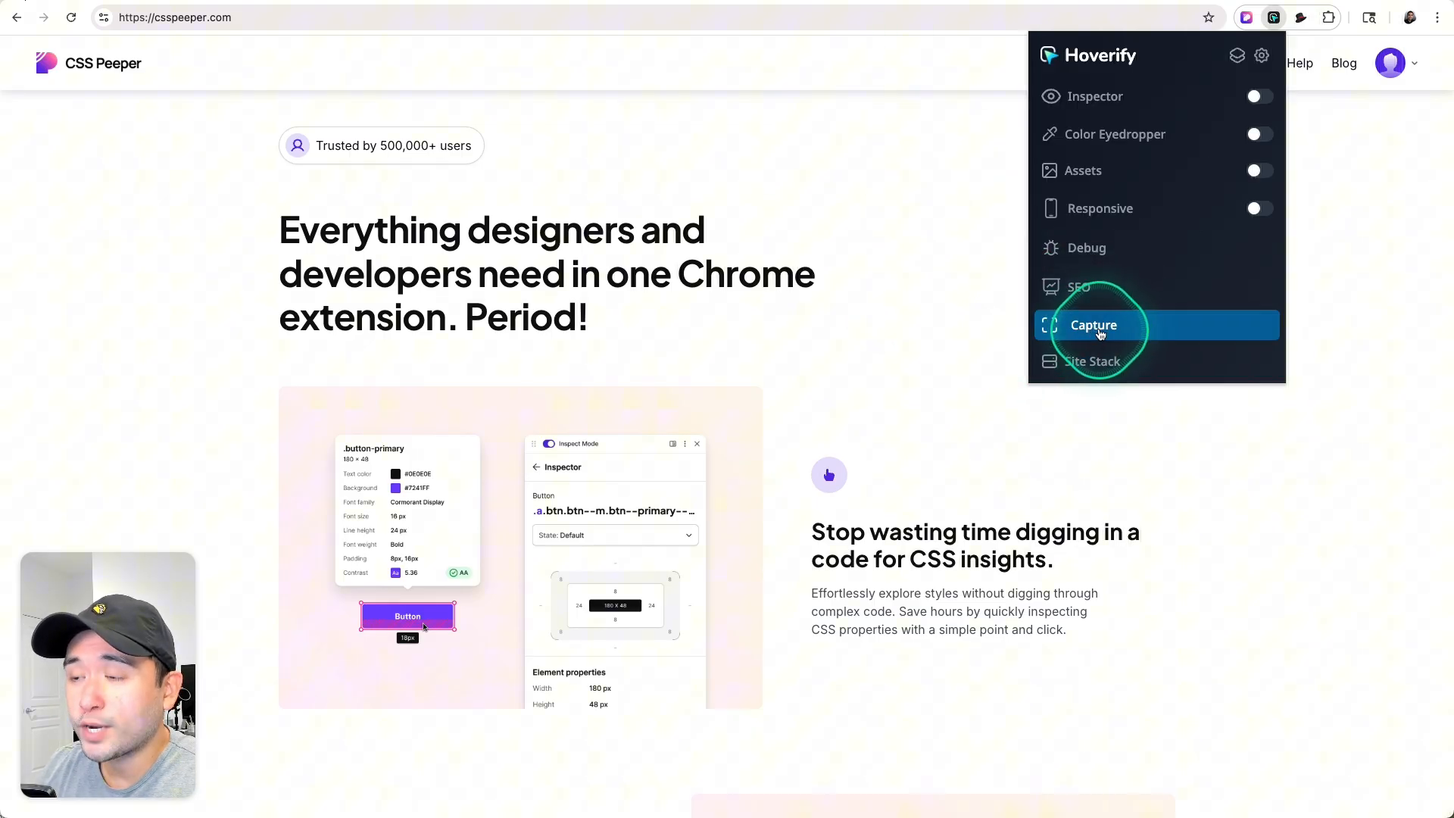
Check csspeeper.com's Vercel/Amazon hosting, DNS, SSL and WordPress status in Site Stack, then close it.
scroll(down, 3)
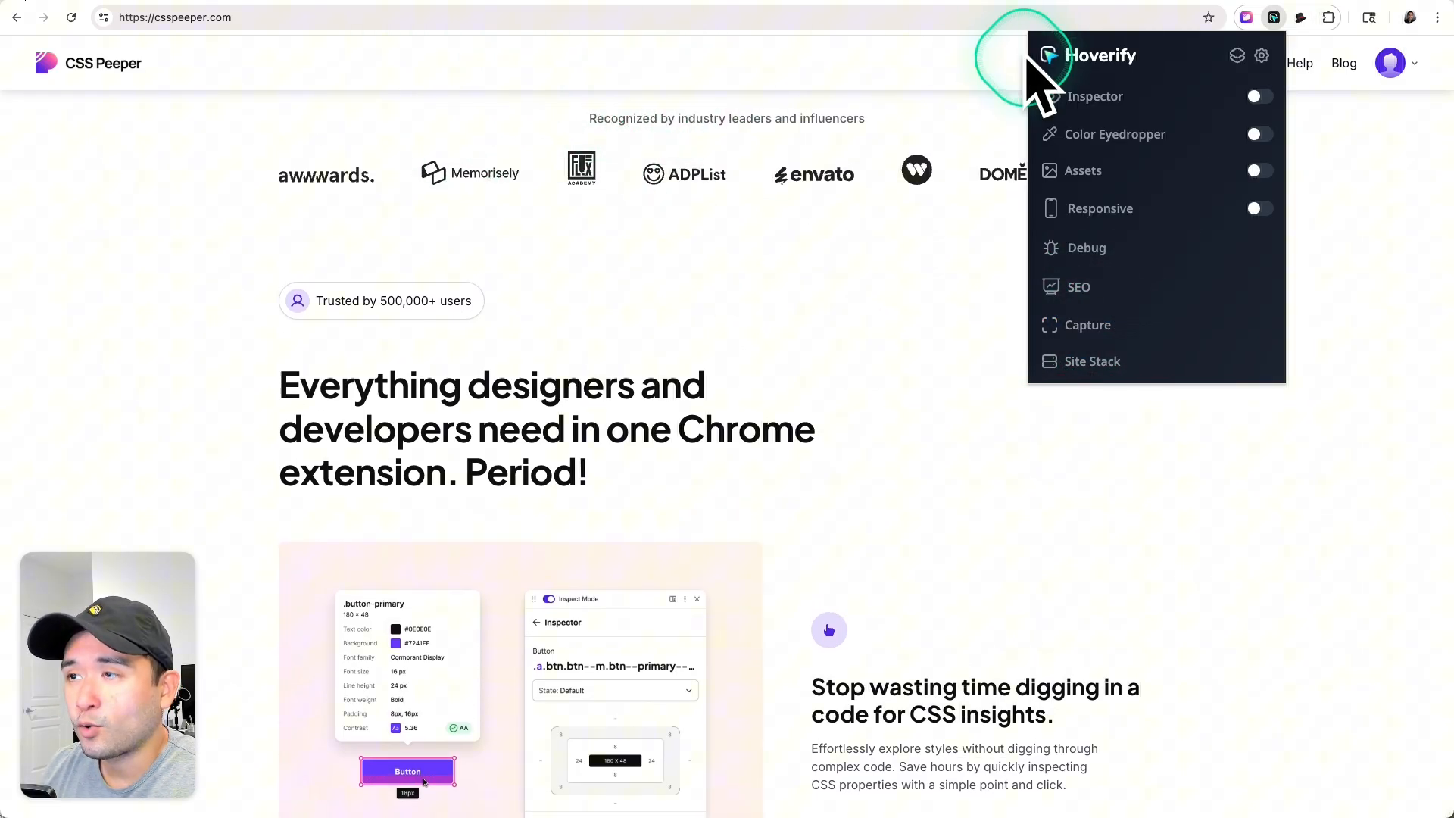
mouse_move(1094, 324)
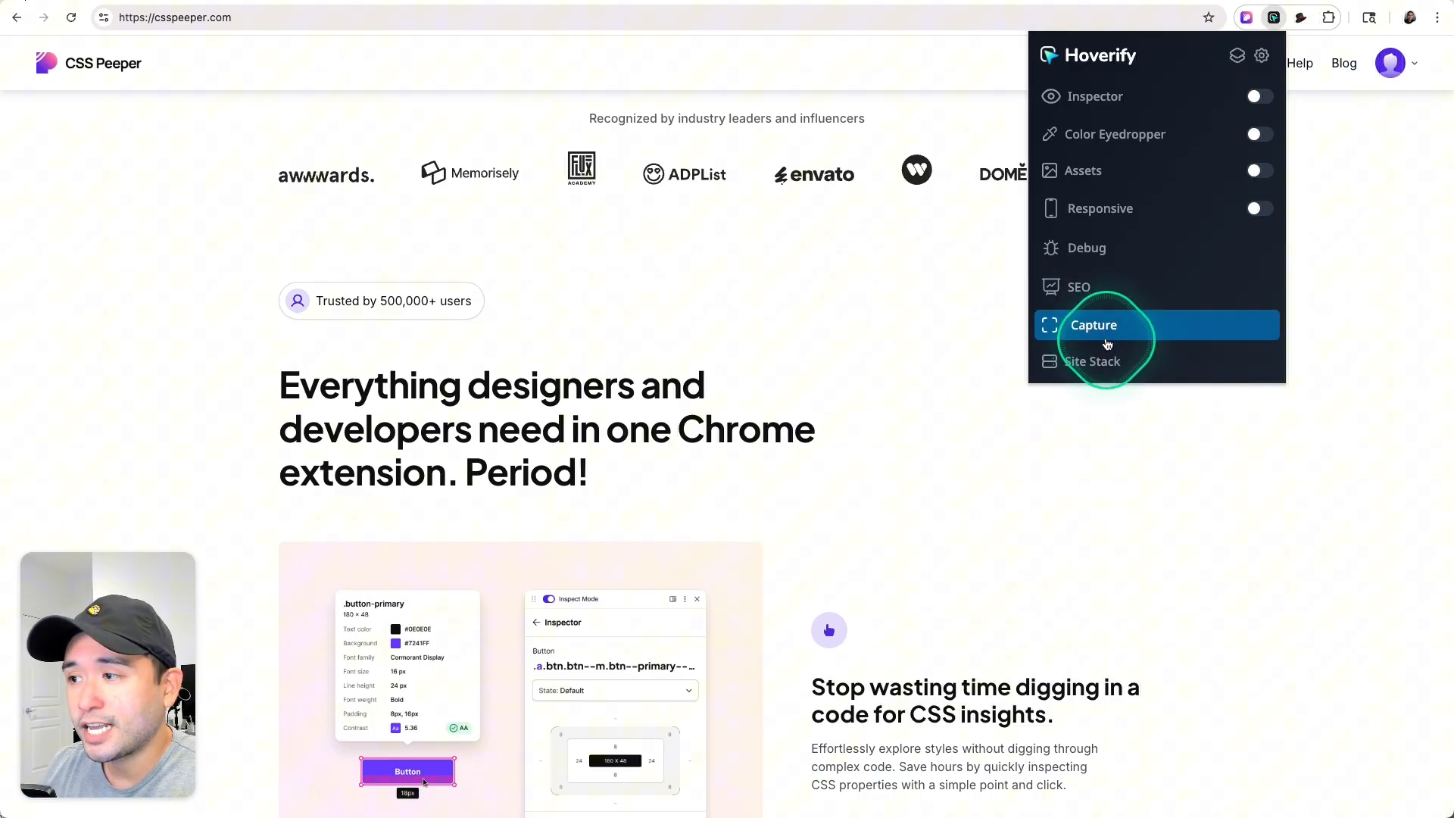
click(1092, 360)
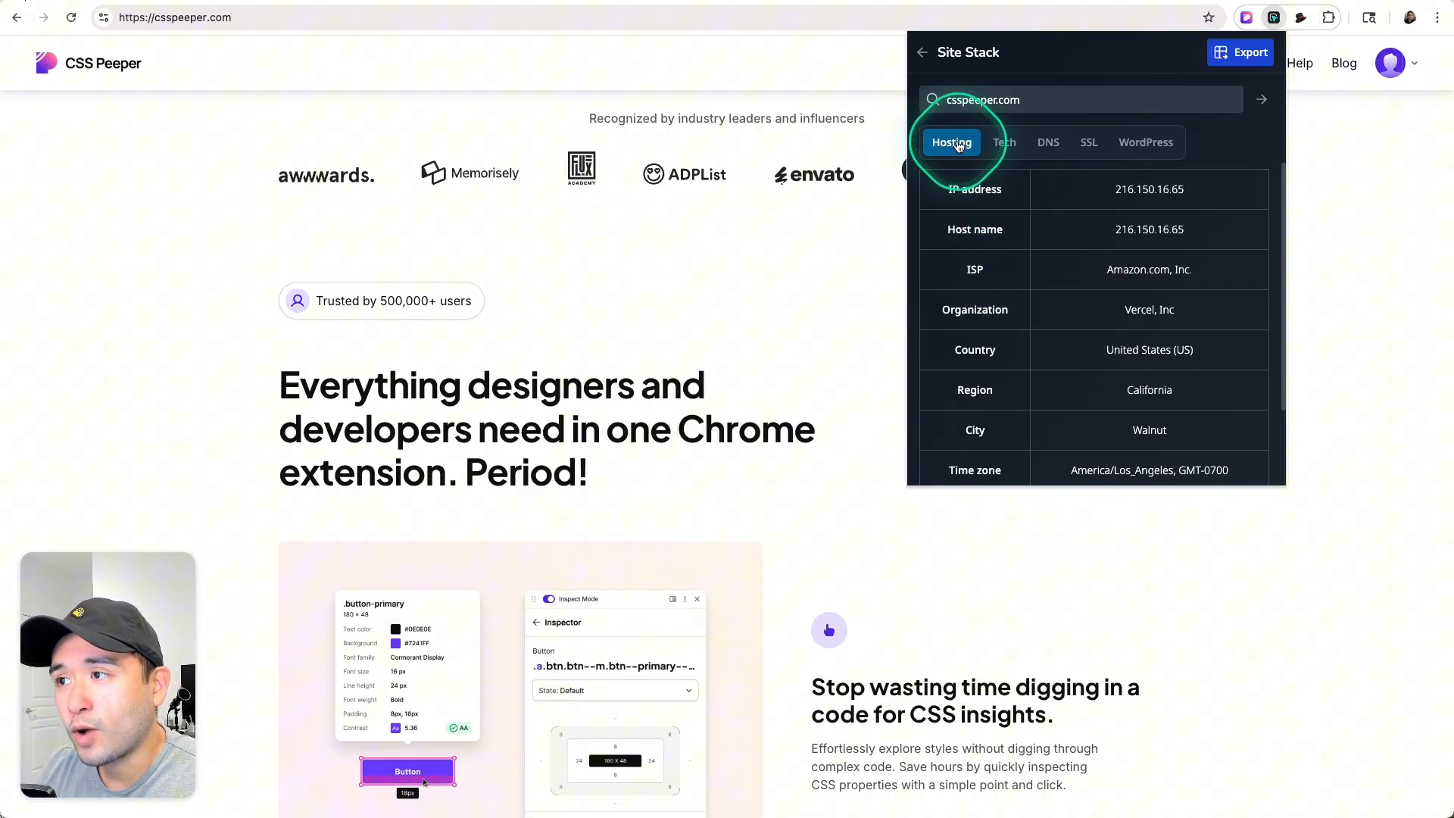
click(1087, 142)
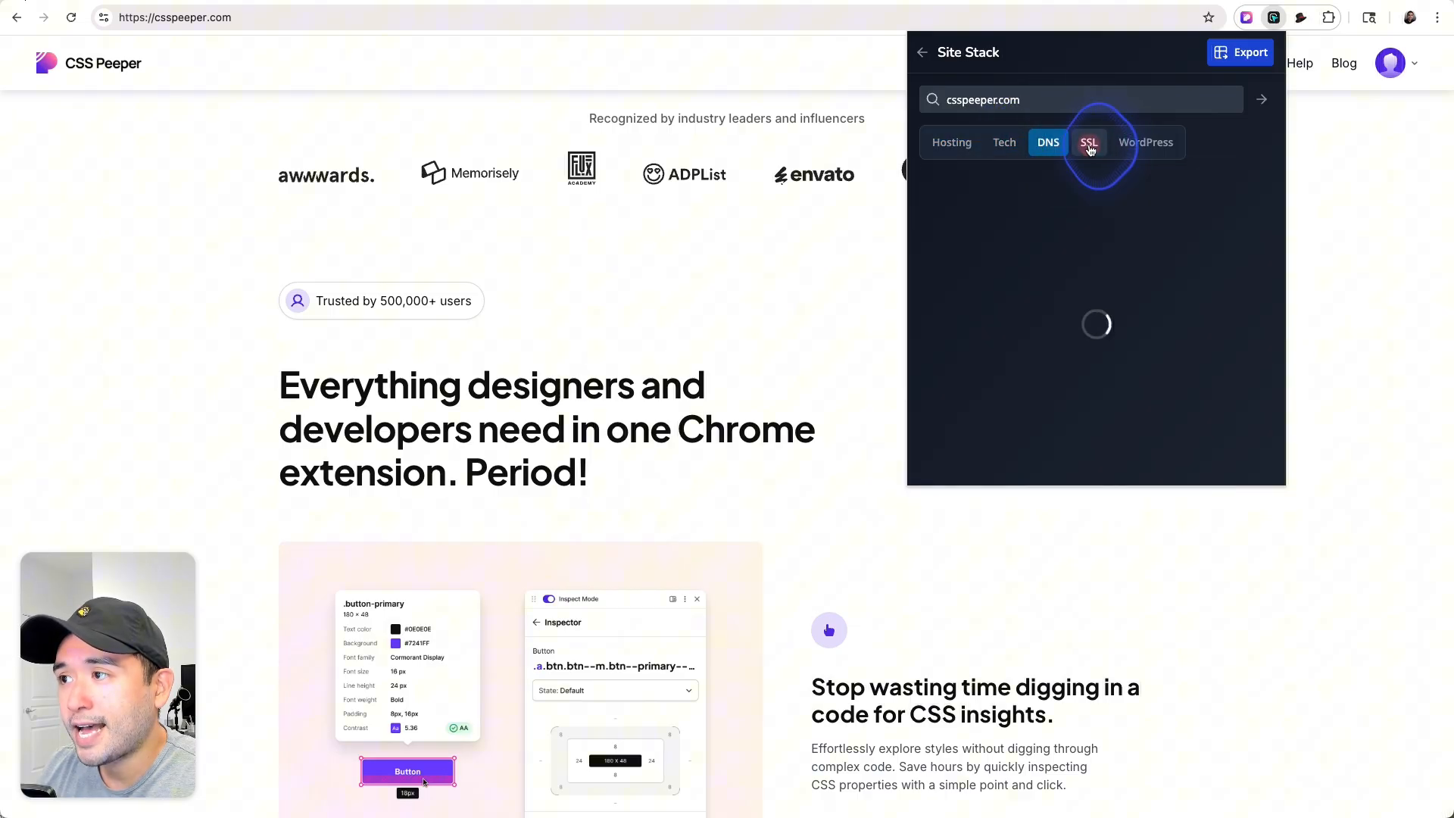
click(1146, 143)
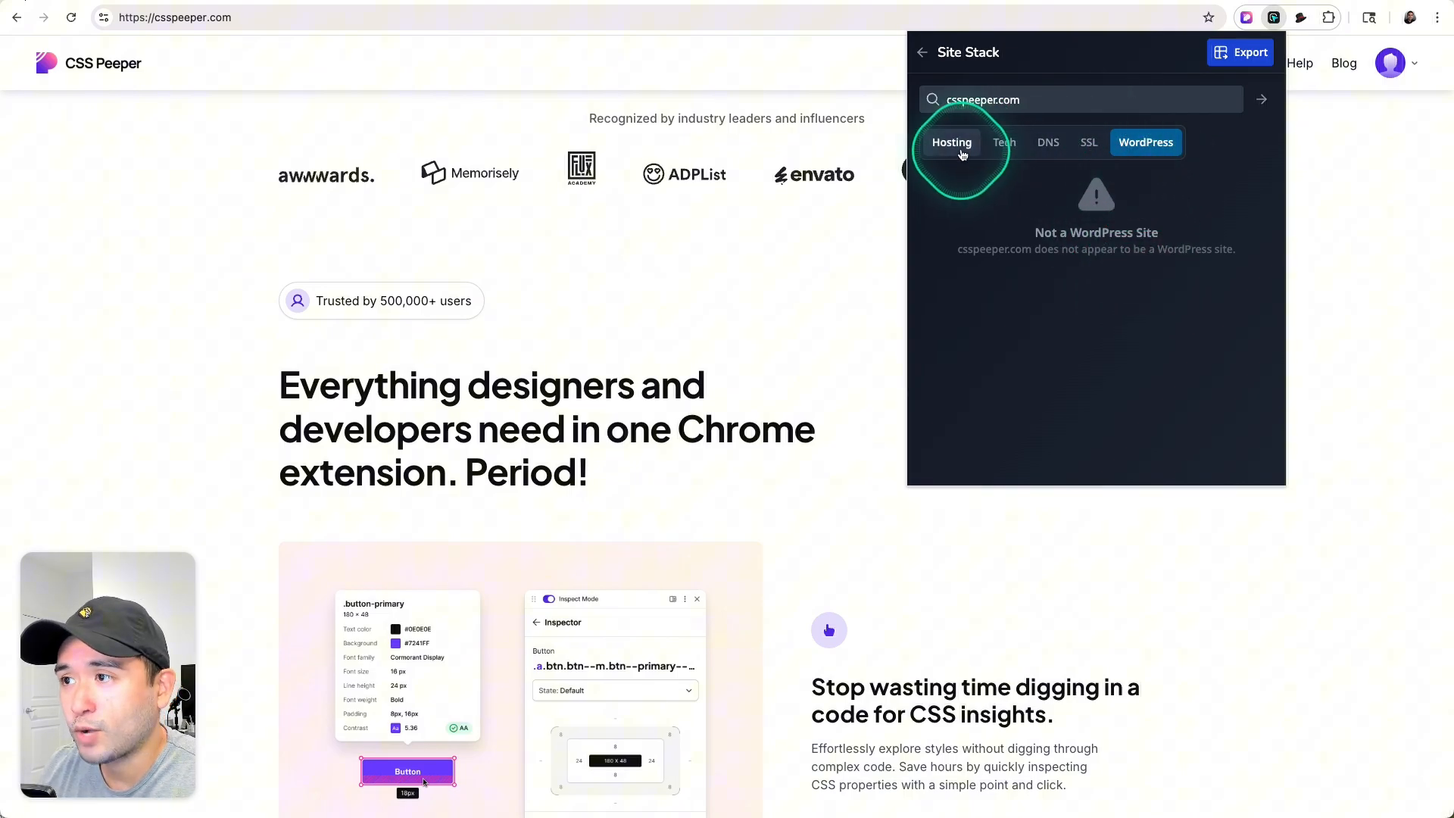
click(1301, 18)
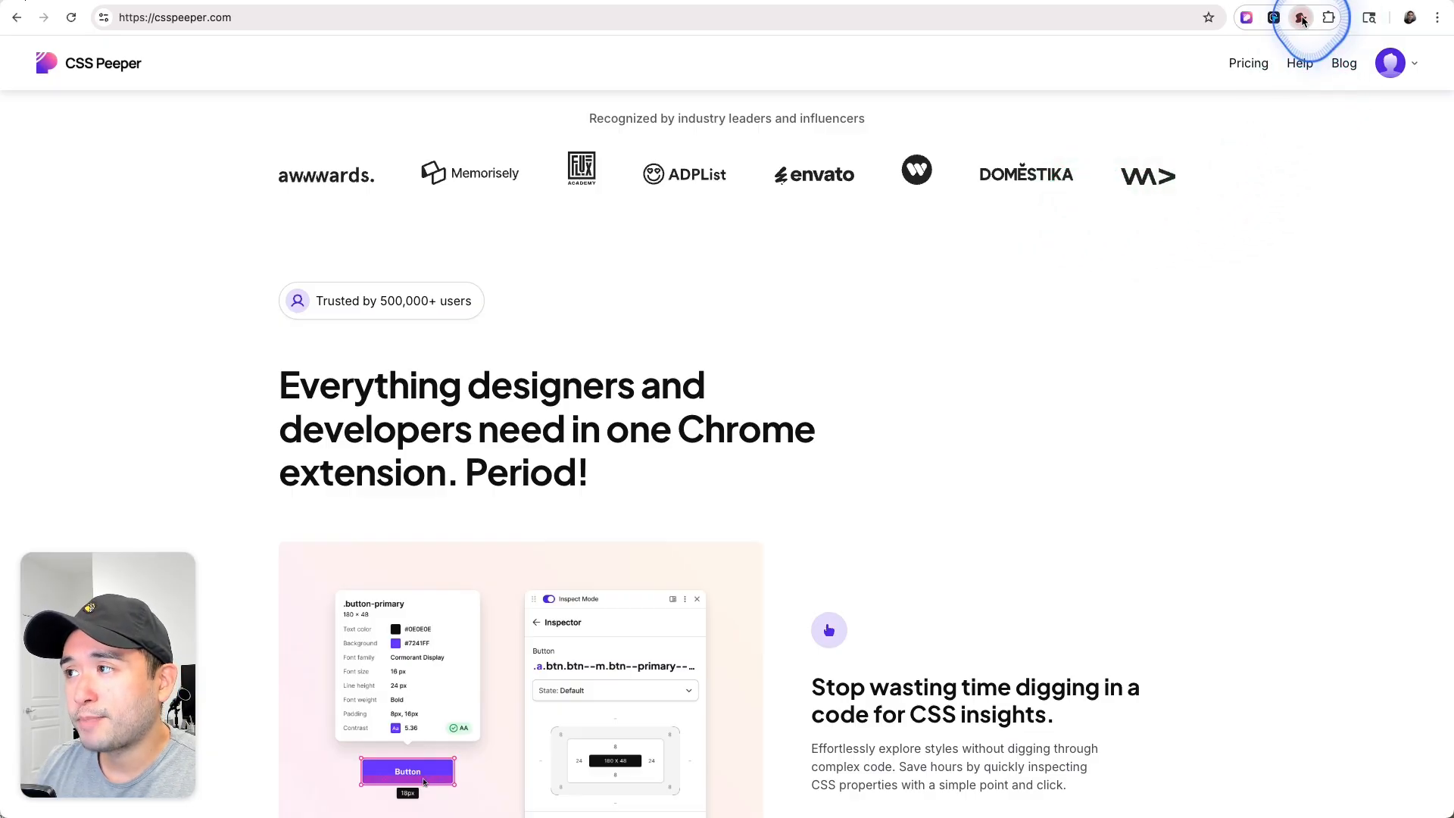
Inspect the partner logo strip's styles with the ClickFunnels tool extension.
click(1301, 16)
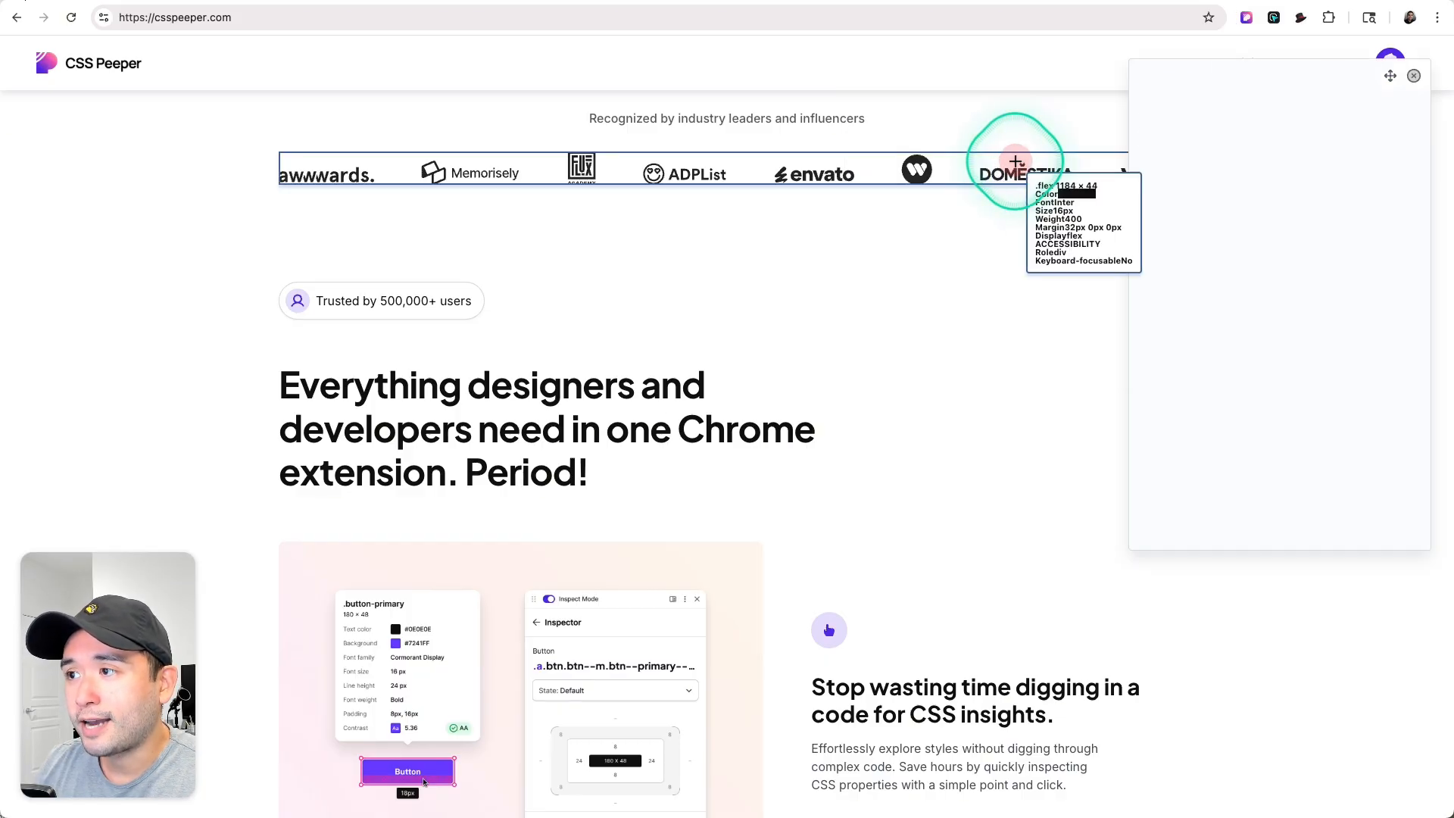
click(460, 403)
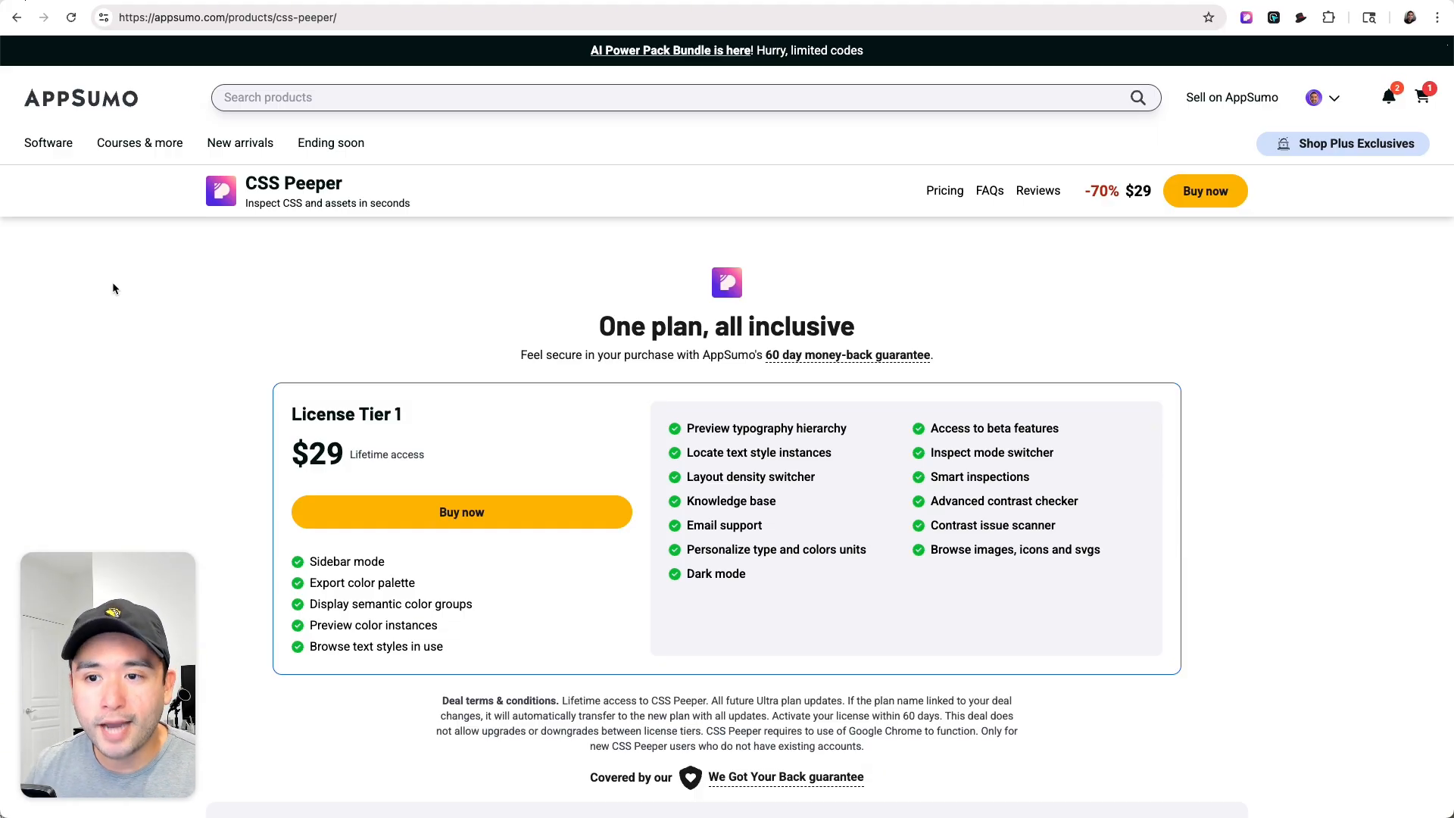
Scroll the AppSumo CSS Peeper page to the $29 lifetime License Tier 1 plan.
scroll(down, 3)
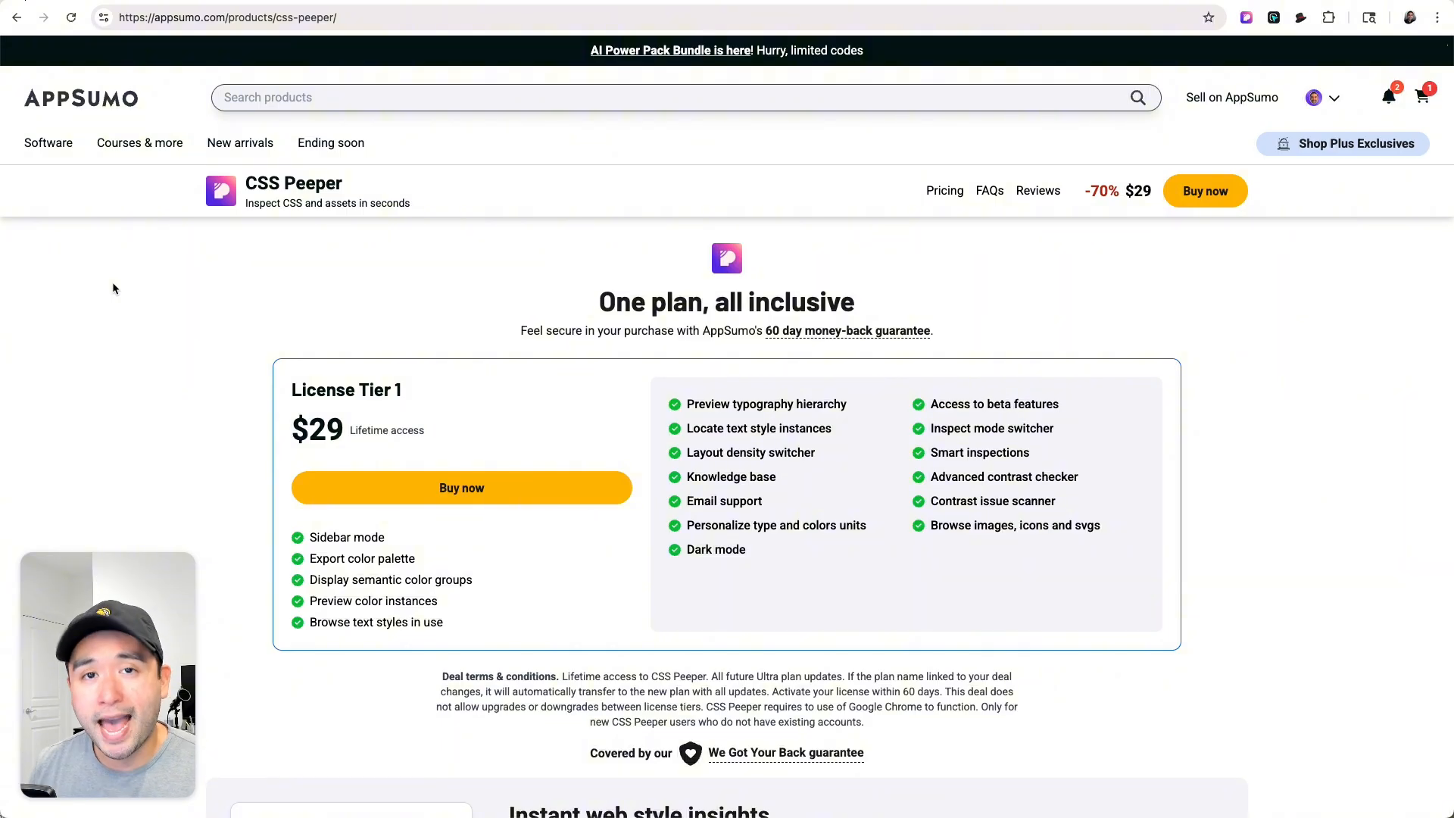
scroll(down, 3)
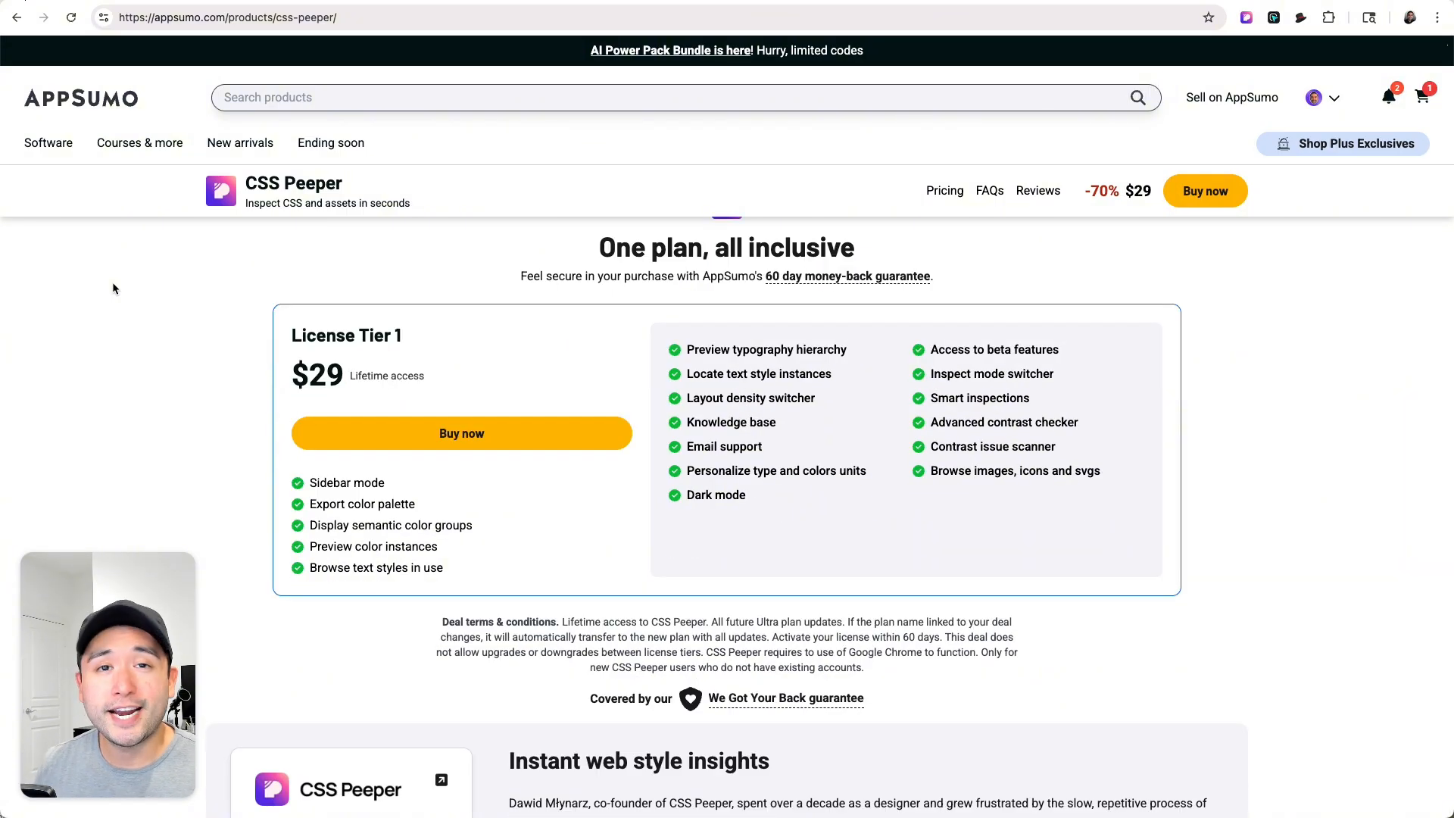